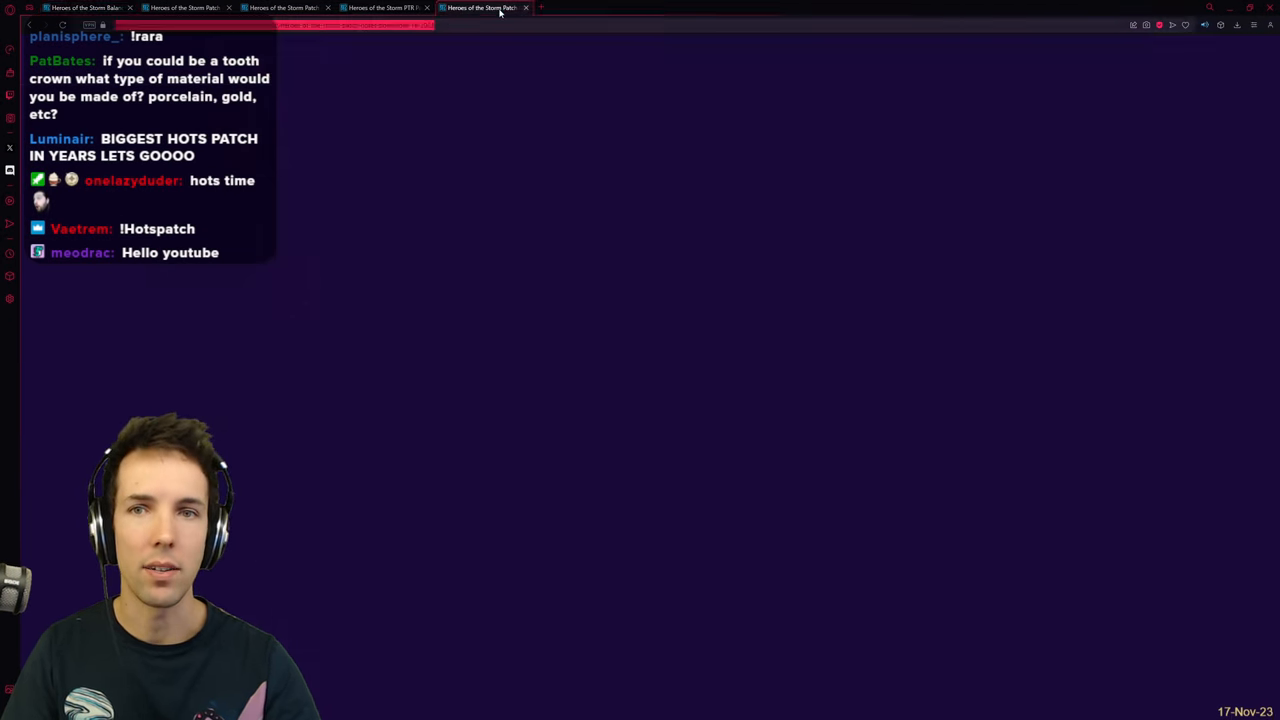
Step: Switch to the March 29, 2022 Heroes of the Storm balance patch notes tab
left_click(484, 8)
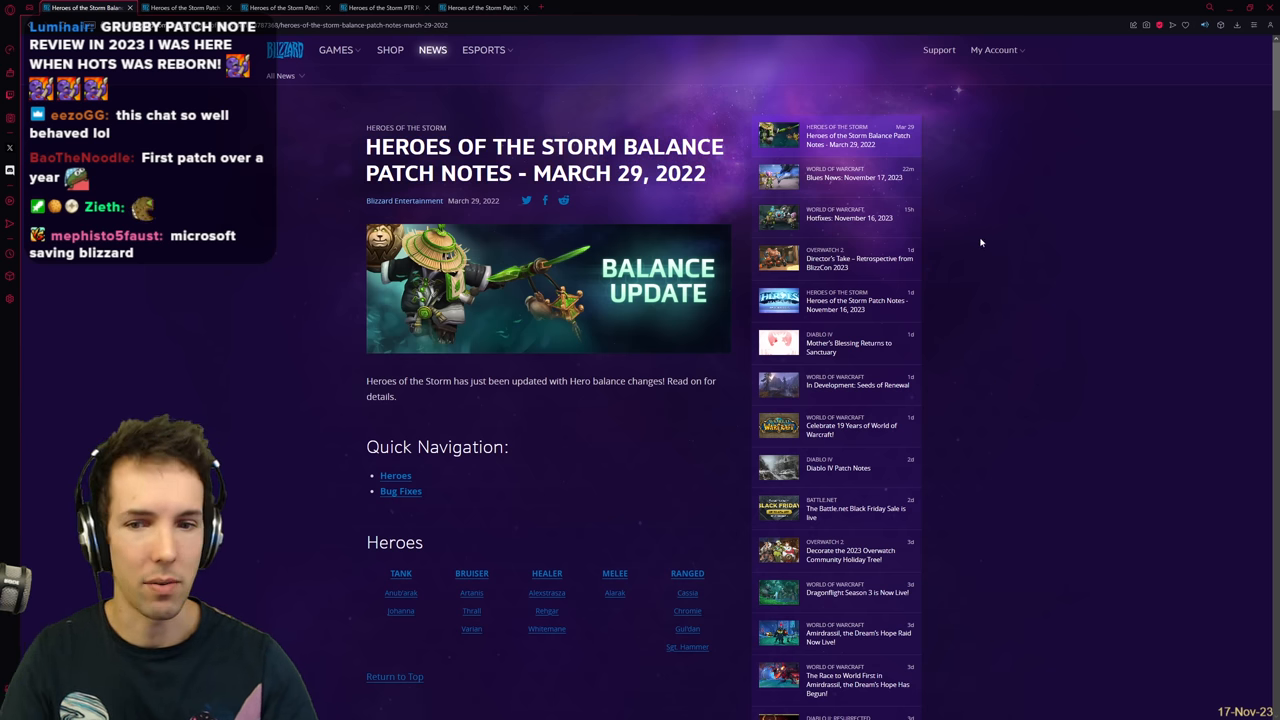
Step: Skim down the March 2022 balance notes, then move to the July 12, 2022 patch notes
scroll("down", 3)
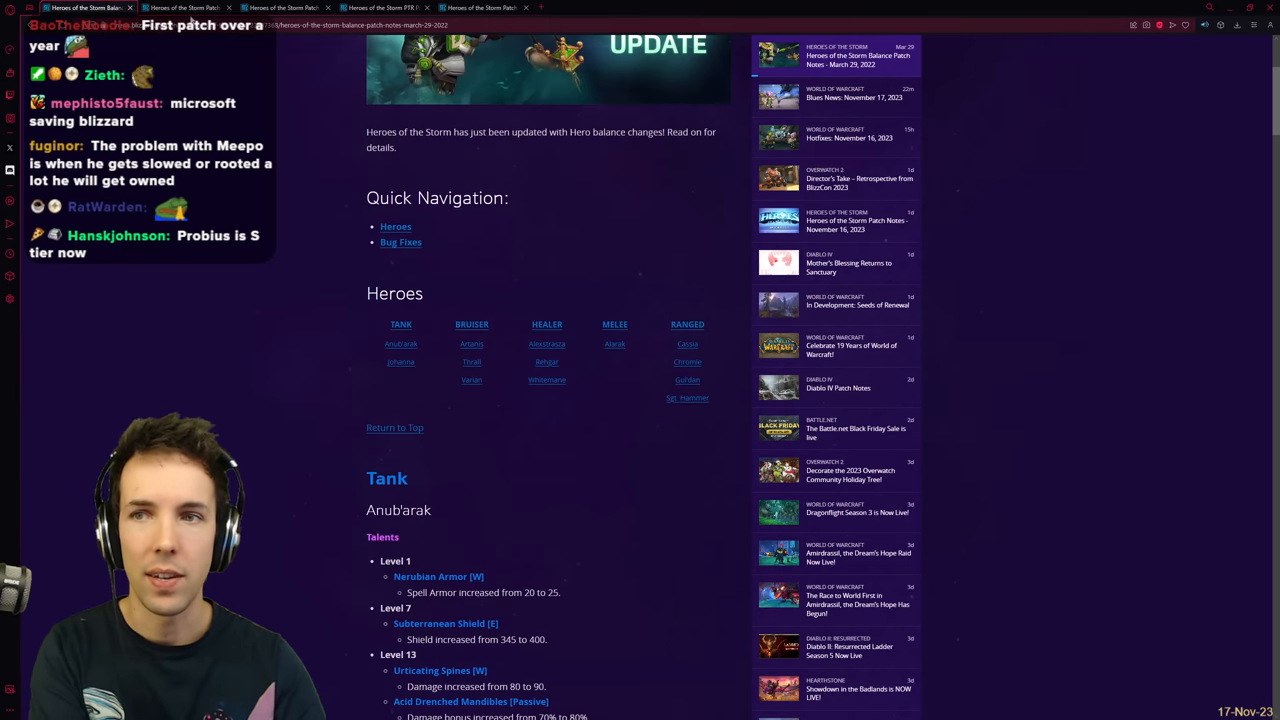
scroll("down", 3)
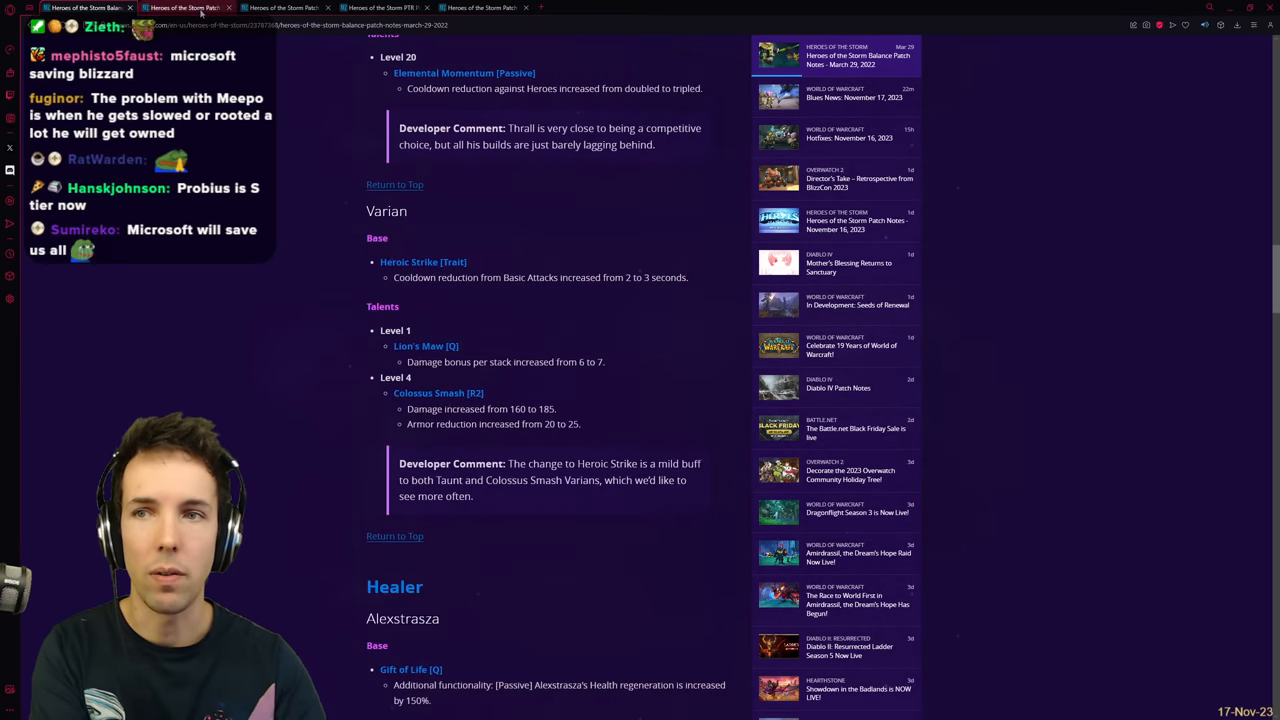
left_click(184, 8)
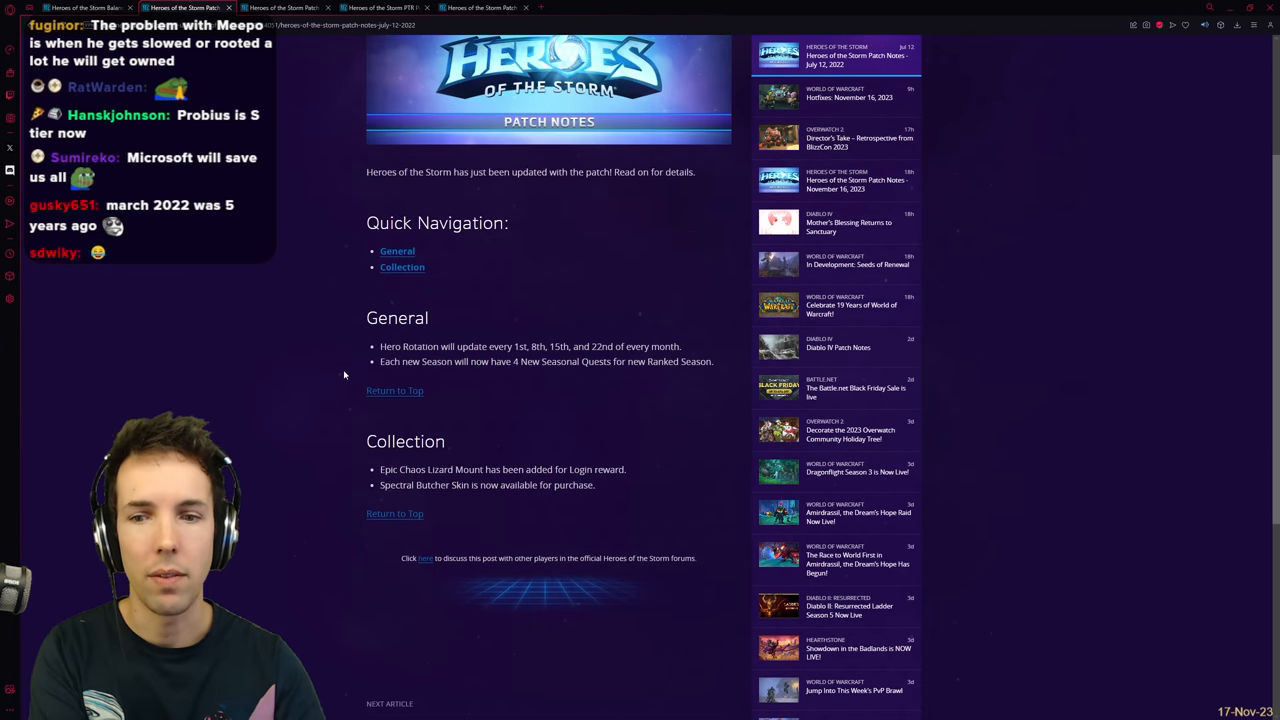
mouse_move(364, 380)
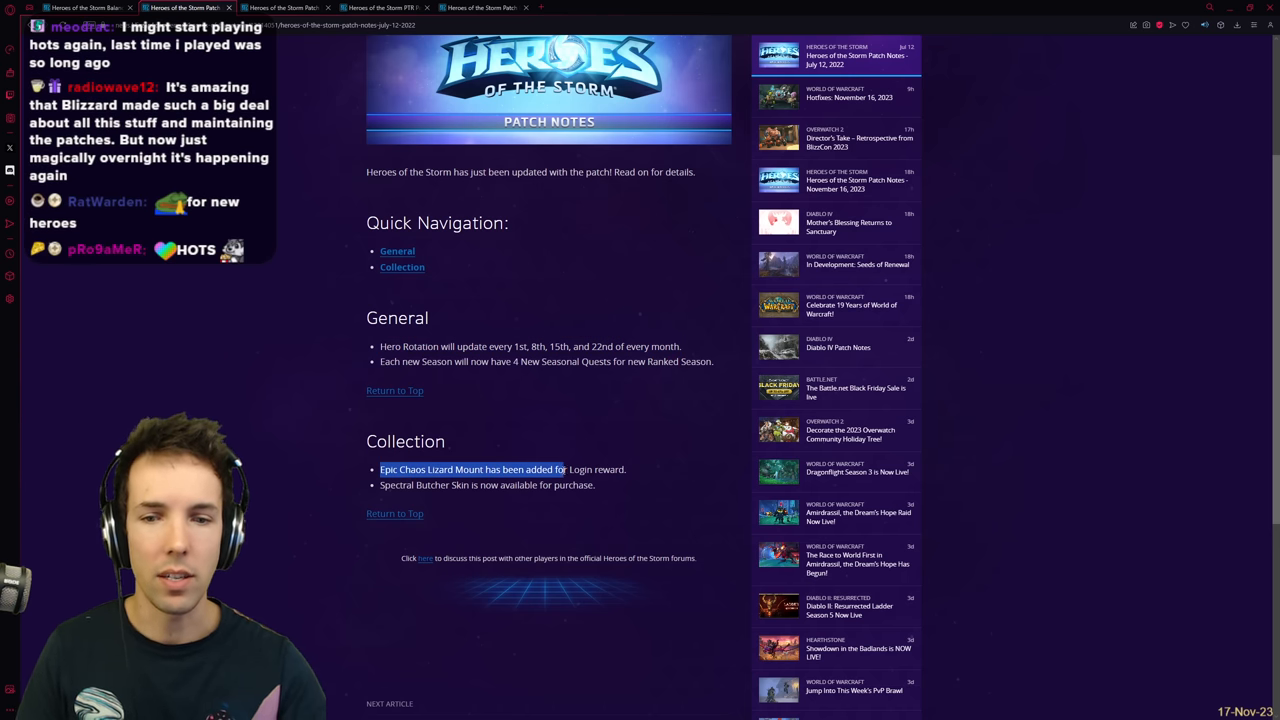
Step: Highlight the Collection additions, including the login reward and Chaos Lizard Mount lines
left_click_drag(564, 468, 626, 468)
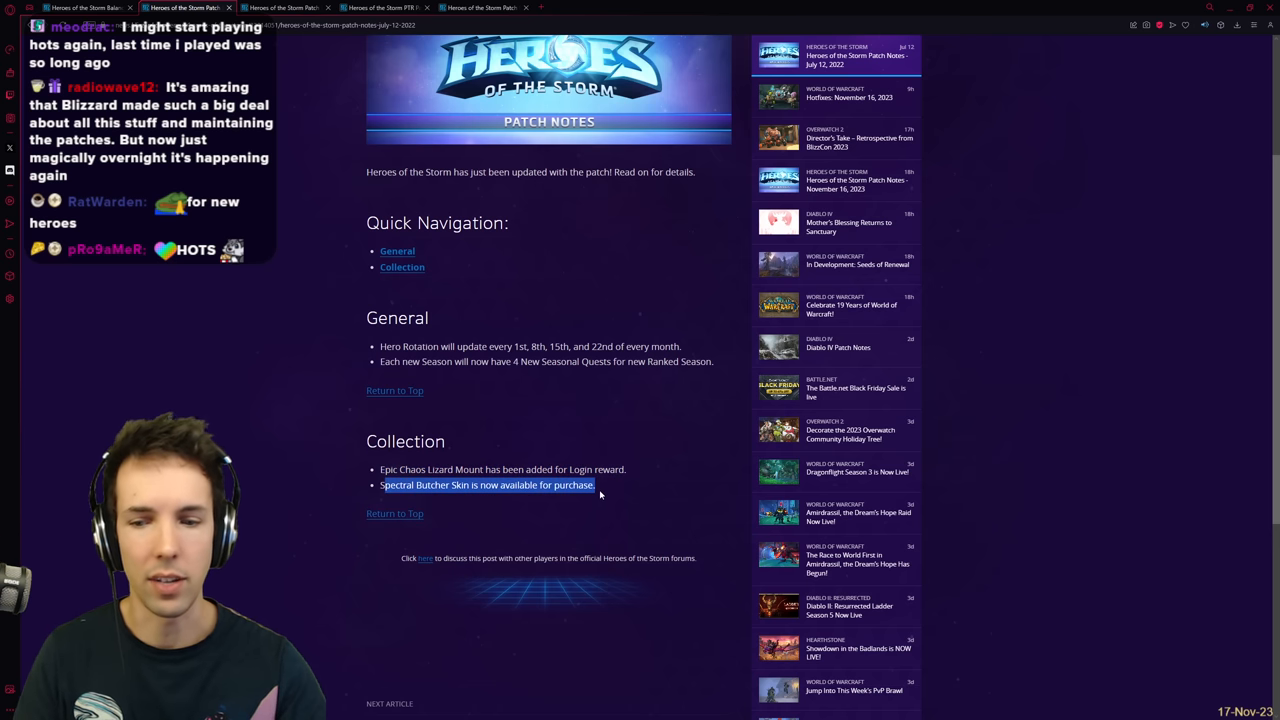
left_click(610, 486)
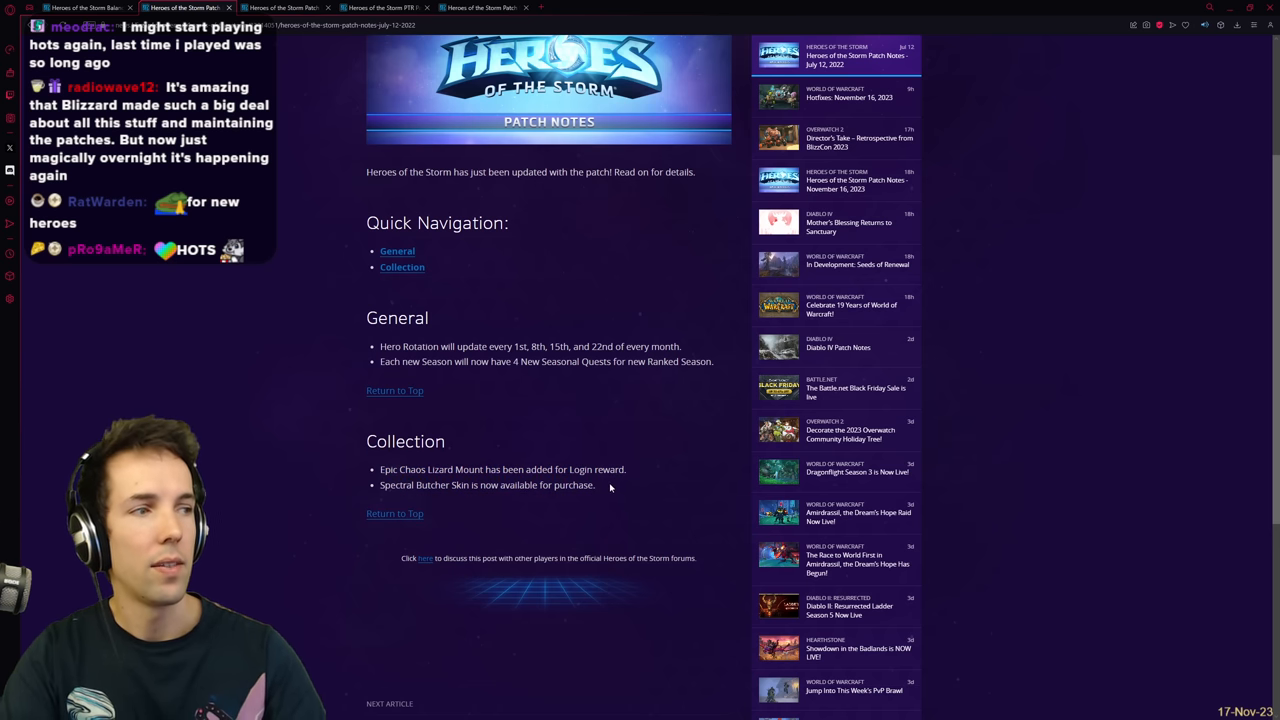
left_click_drag(366, 442, 610, 488)
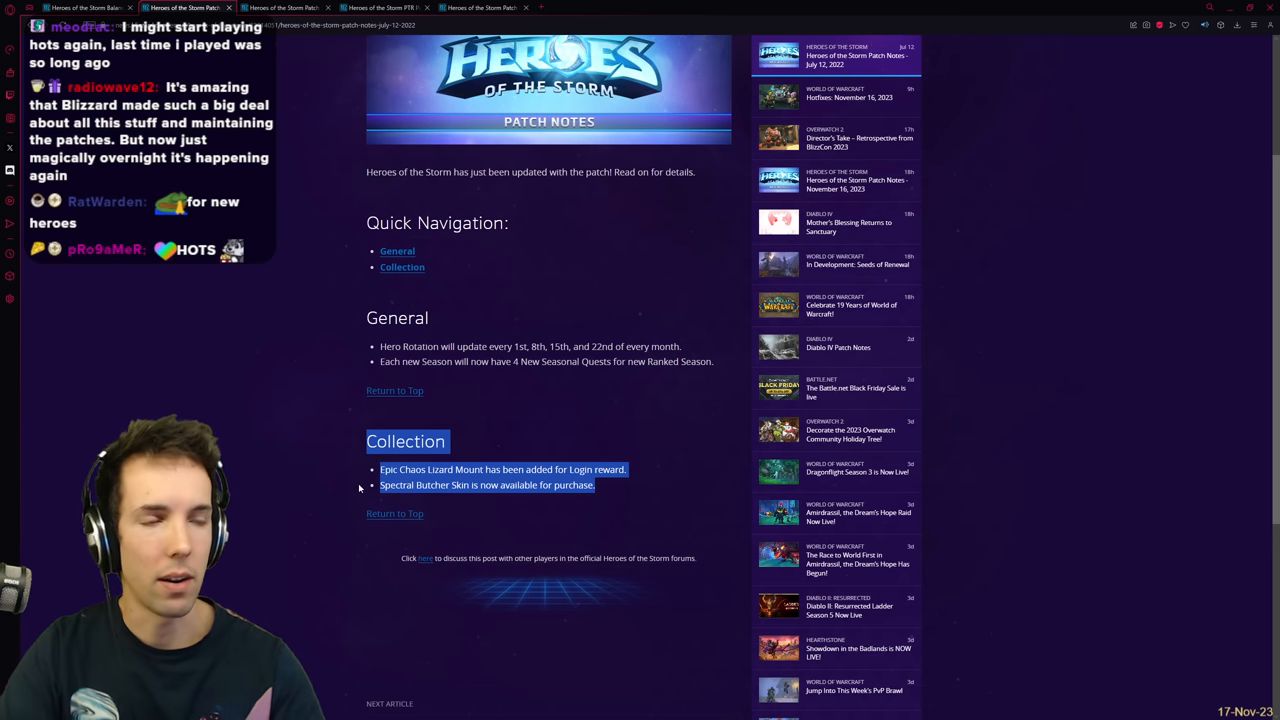
mouse_move(356, 482)
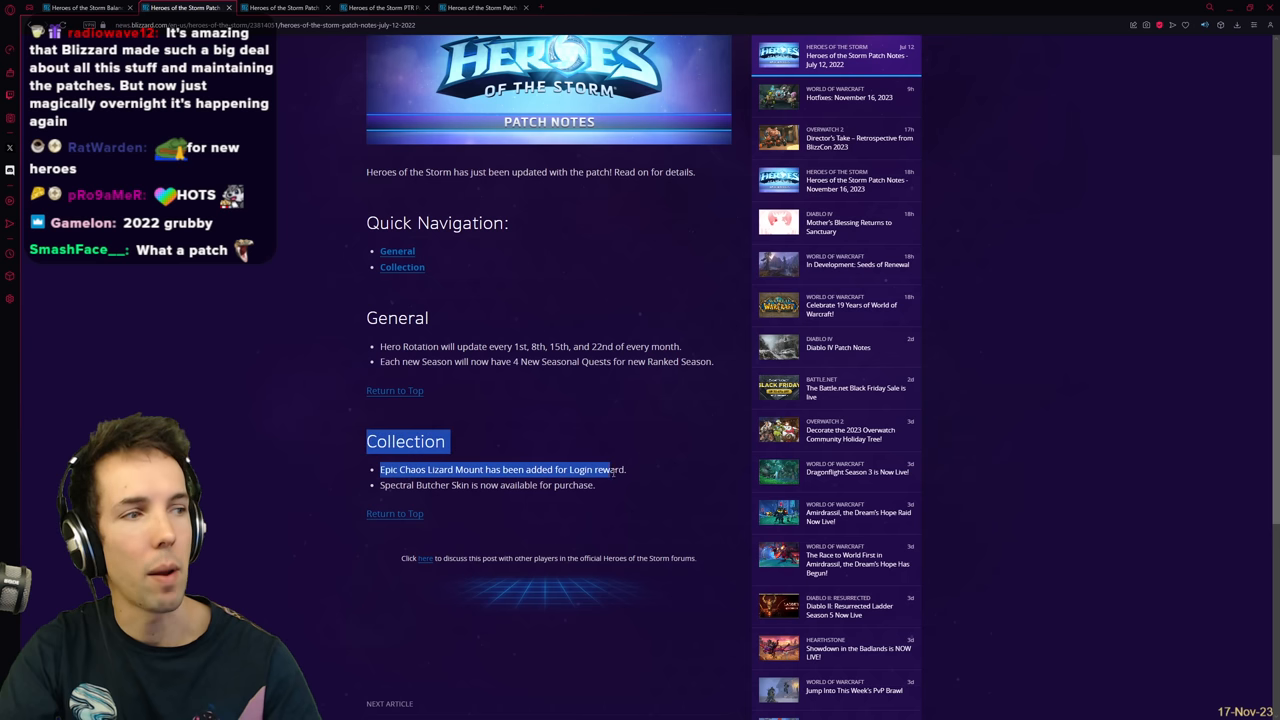
left_click_drag(618, 468, 596, 486)
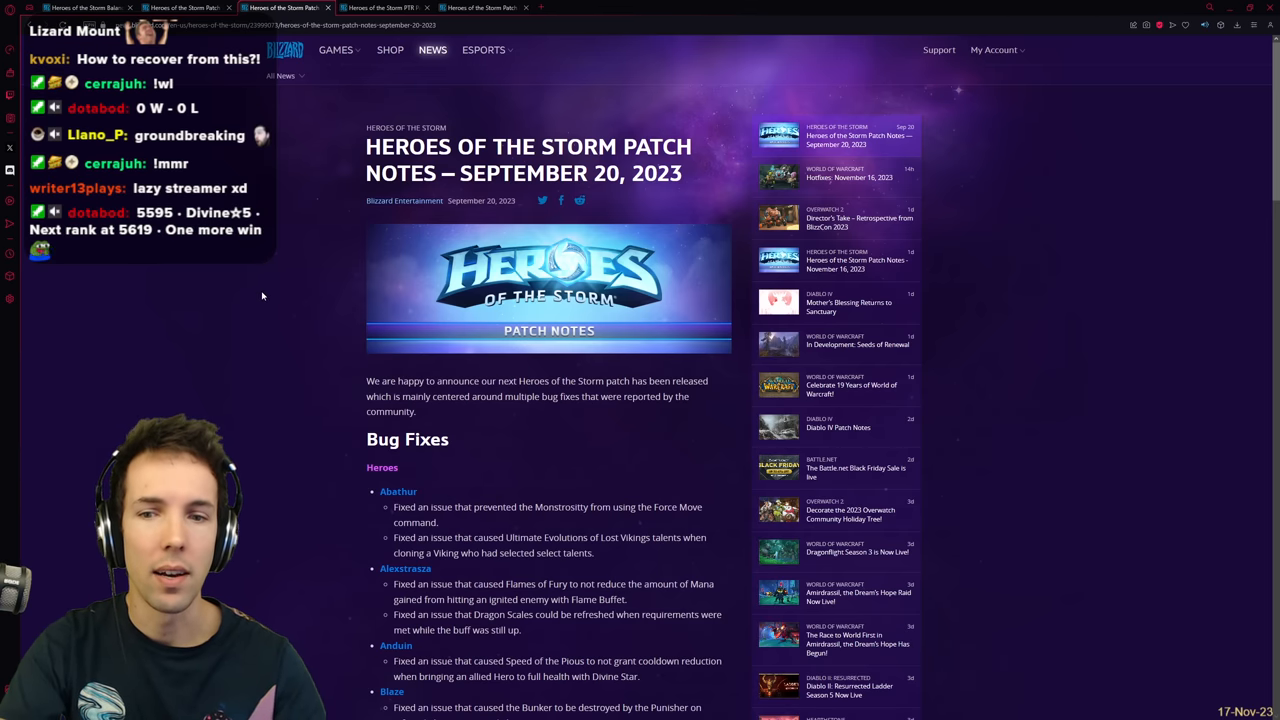
mouse_move(240, 332)
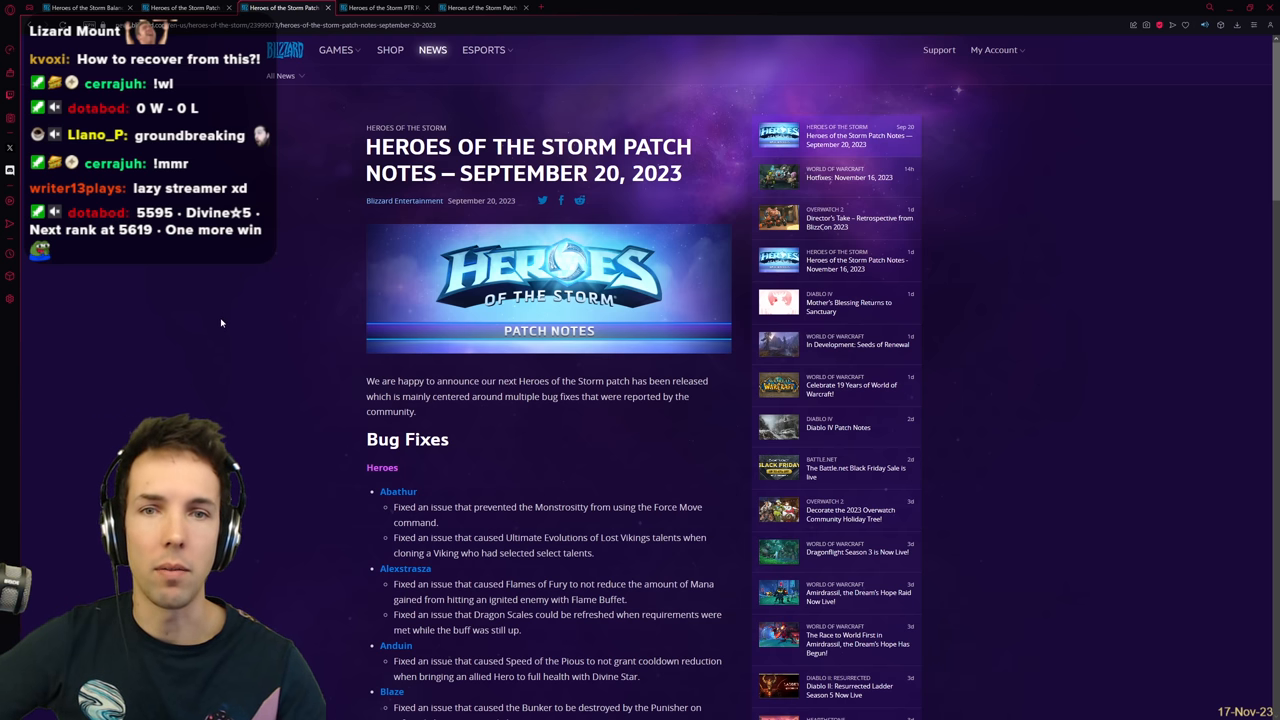
mouse_move(190, 384)
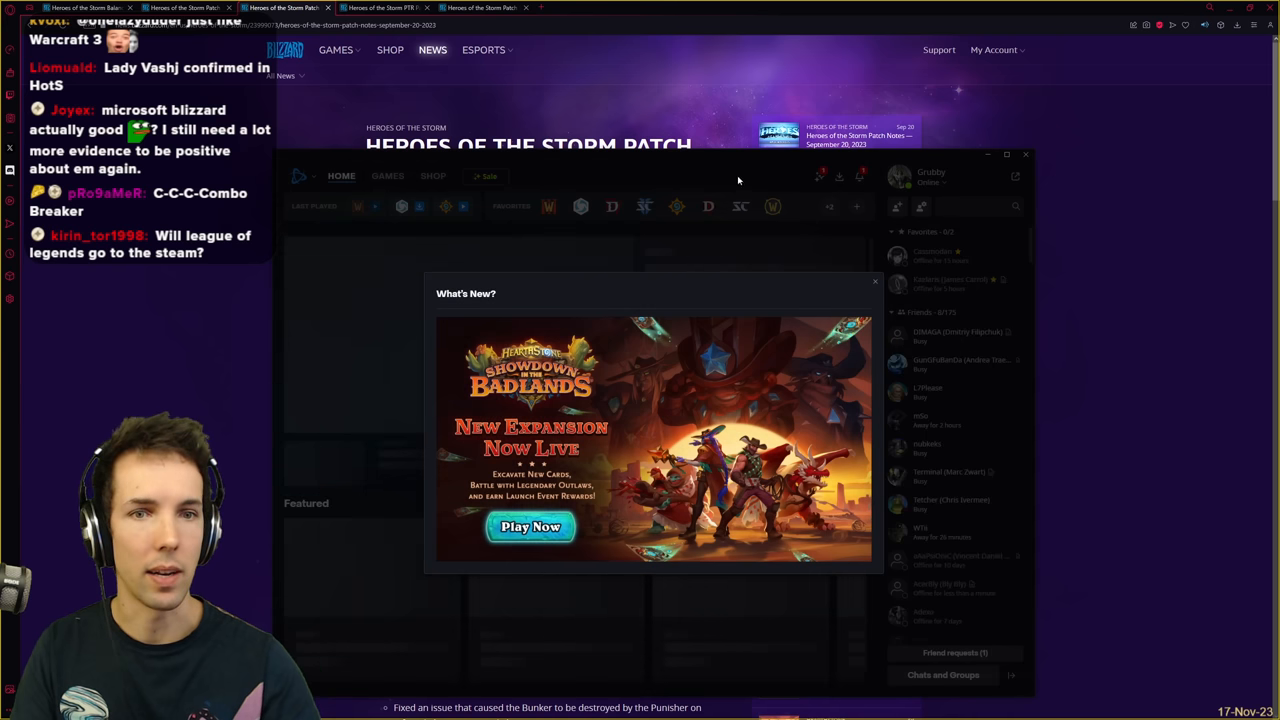
Step: Dismiss the What's New expansion announcement in the Battle.net launcher home
left_click(876, 280)
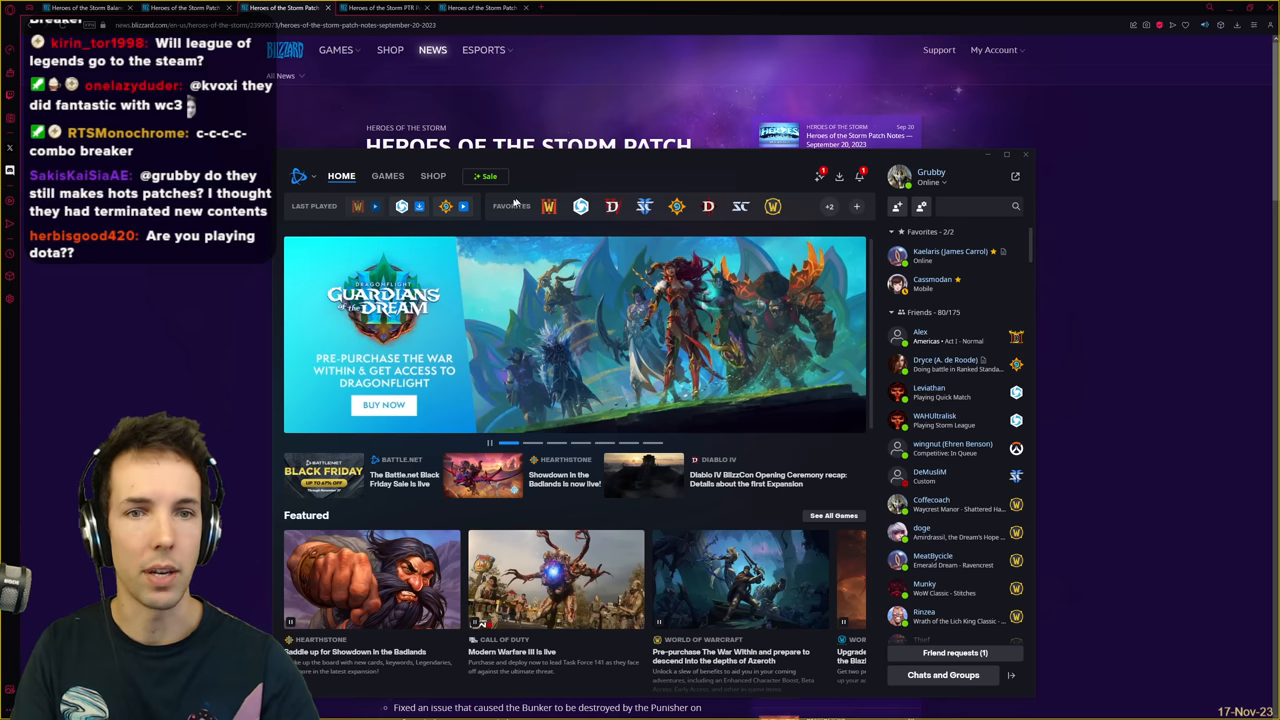
mouse_move(444, 206)
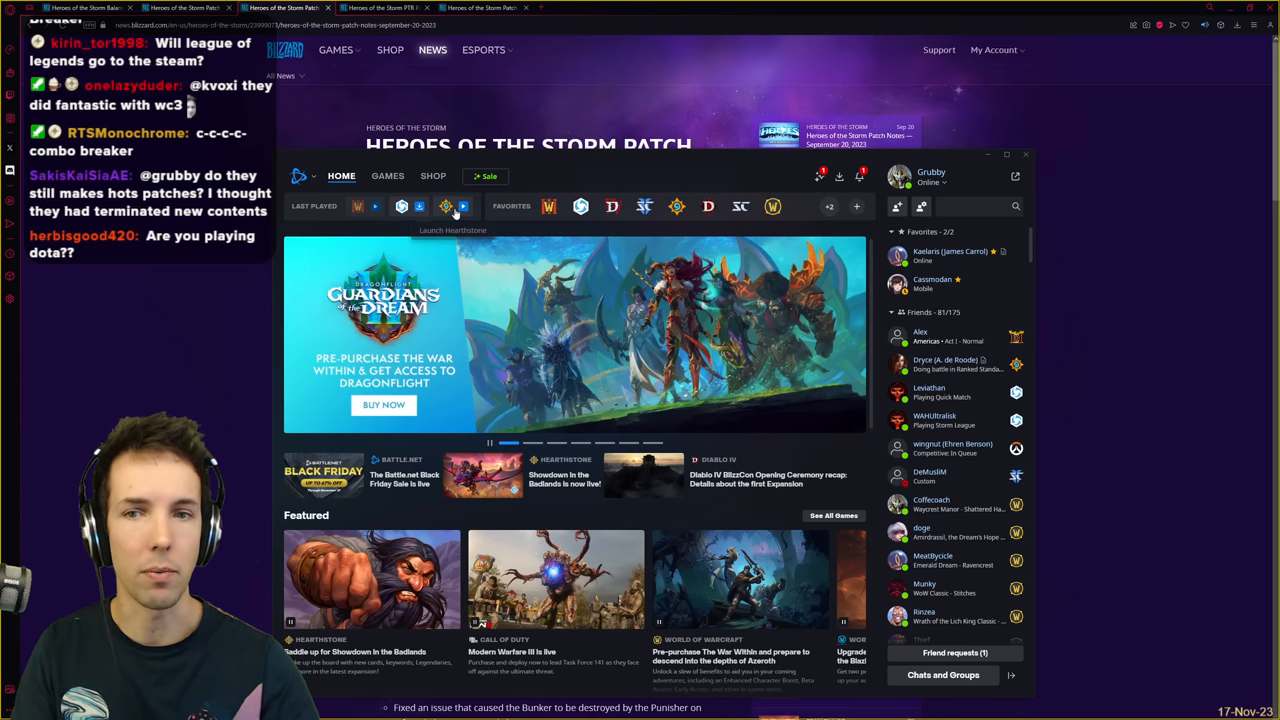
left_click(388, 176)
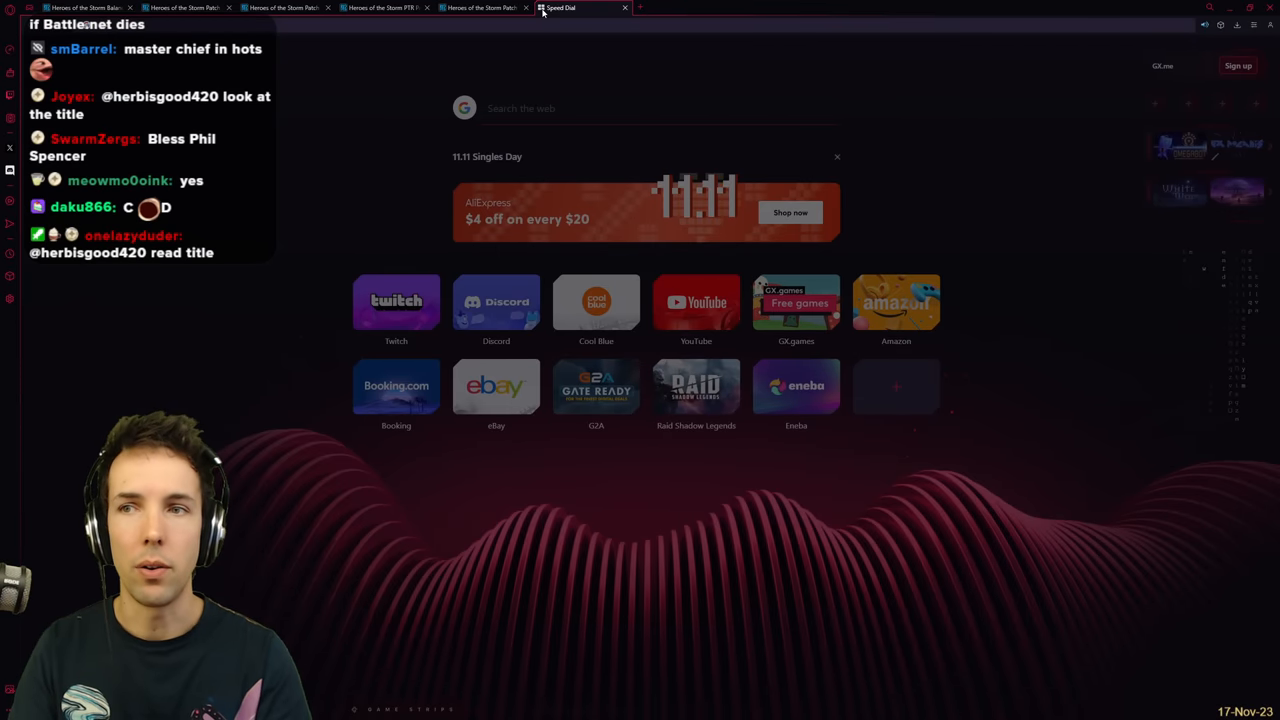
Step: Look up Warcraft II Battle.net Edition on GOG, then return to the September 2023 patch notes
left_click(588, 8)
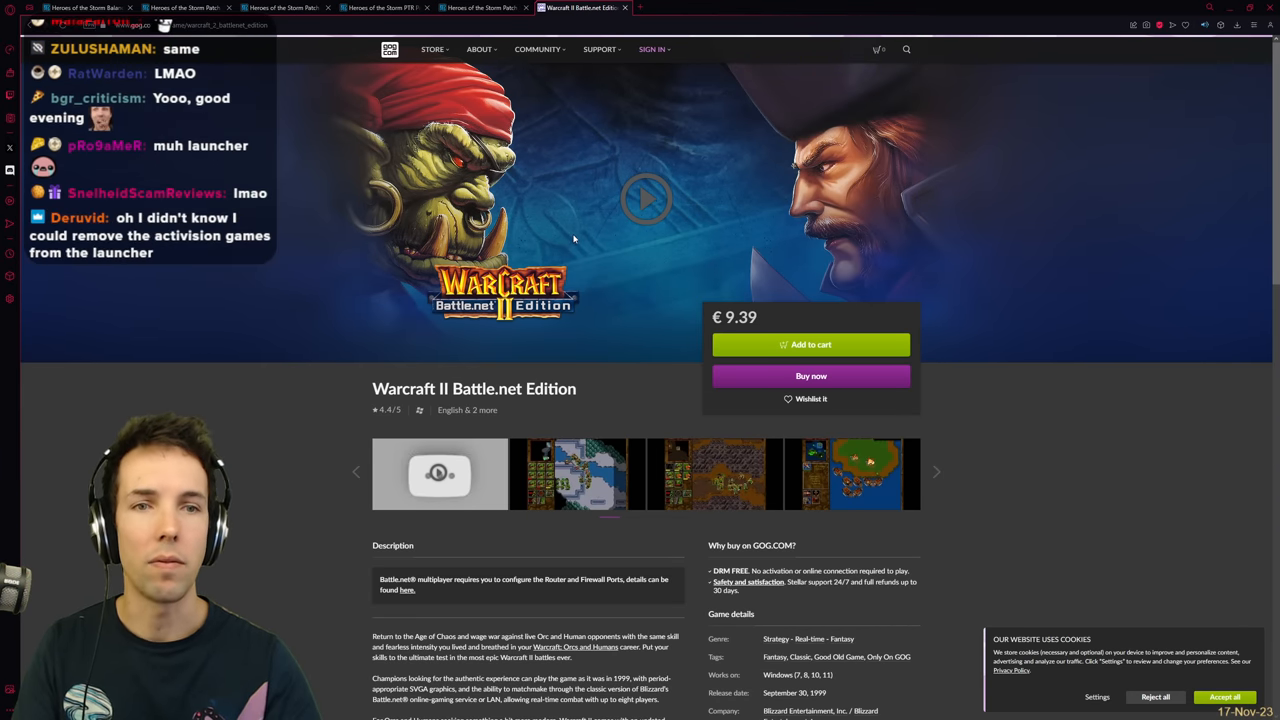
mouse_move(590, 288)
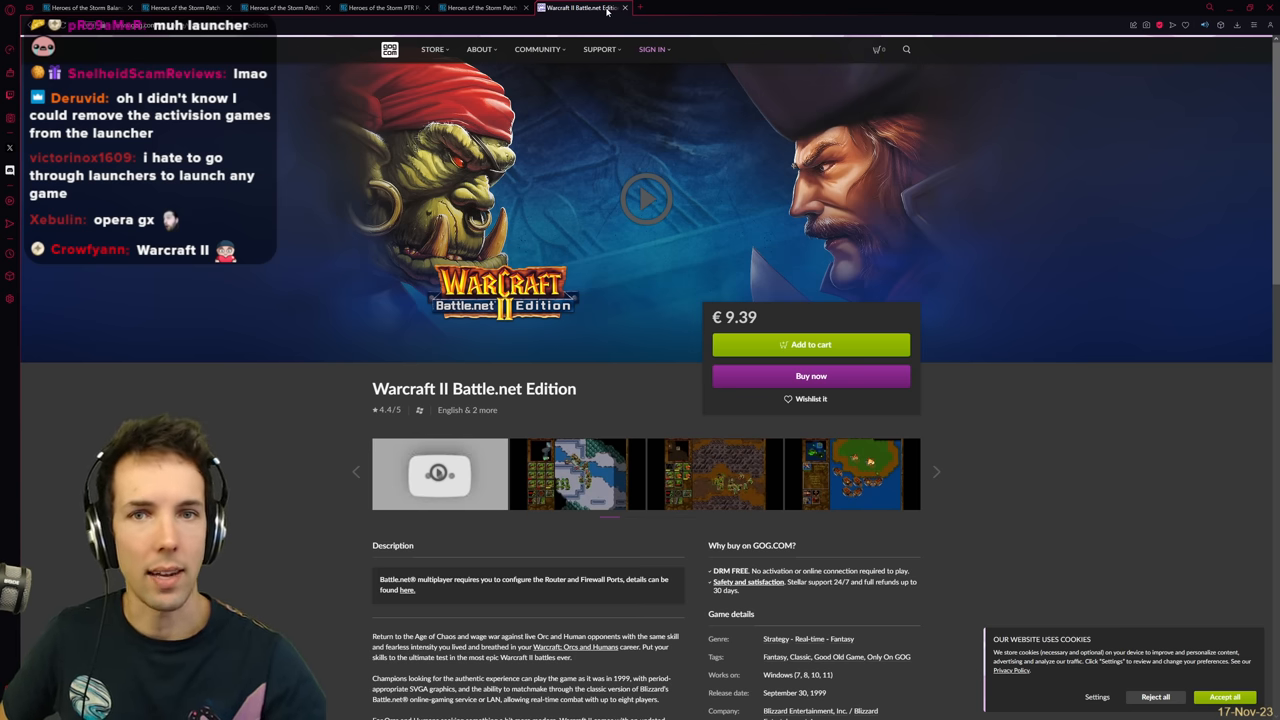
left_click(284, 8)
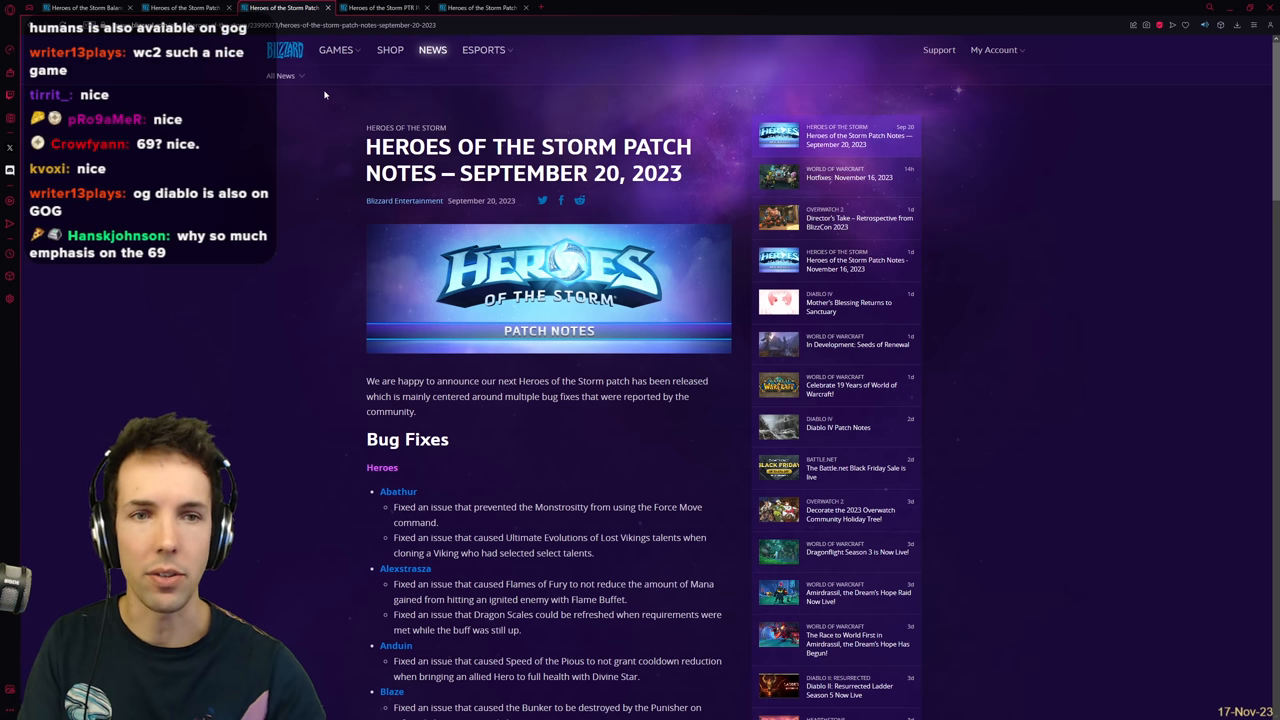
mouse_move(980, 212)
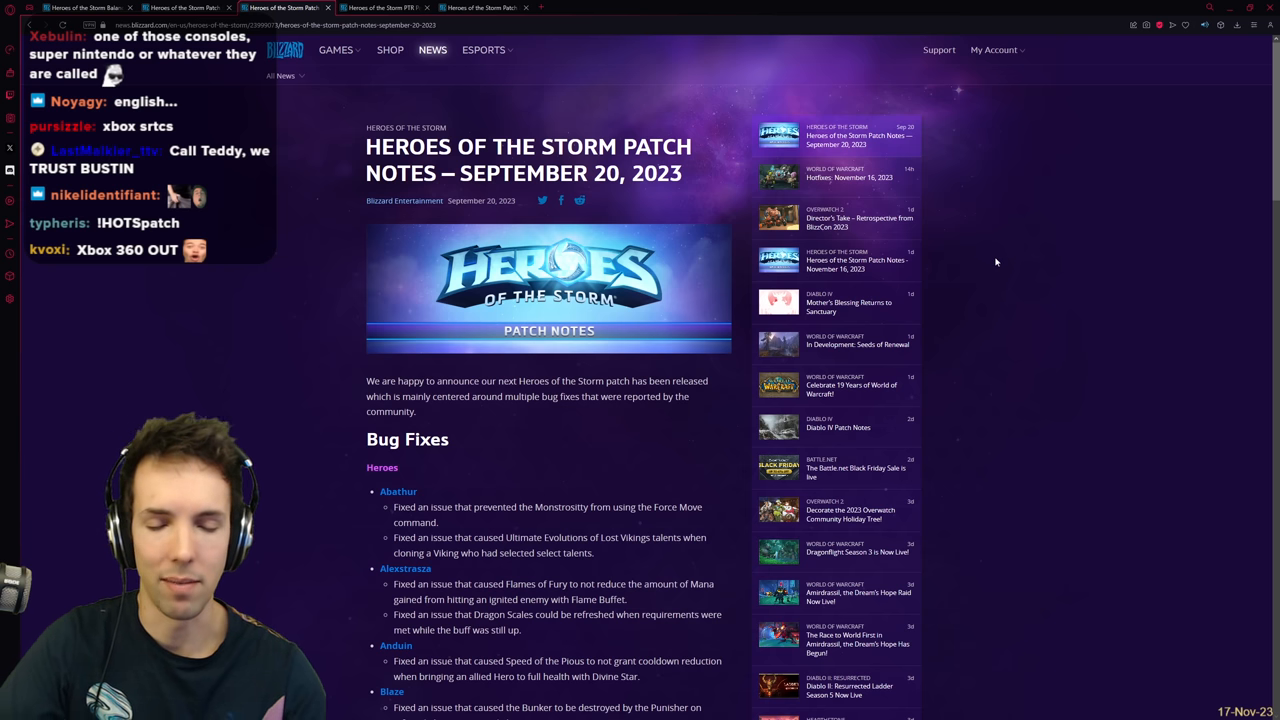
mouse_move(990, 254)
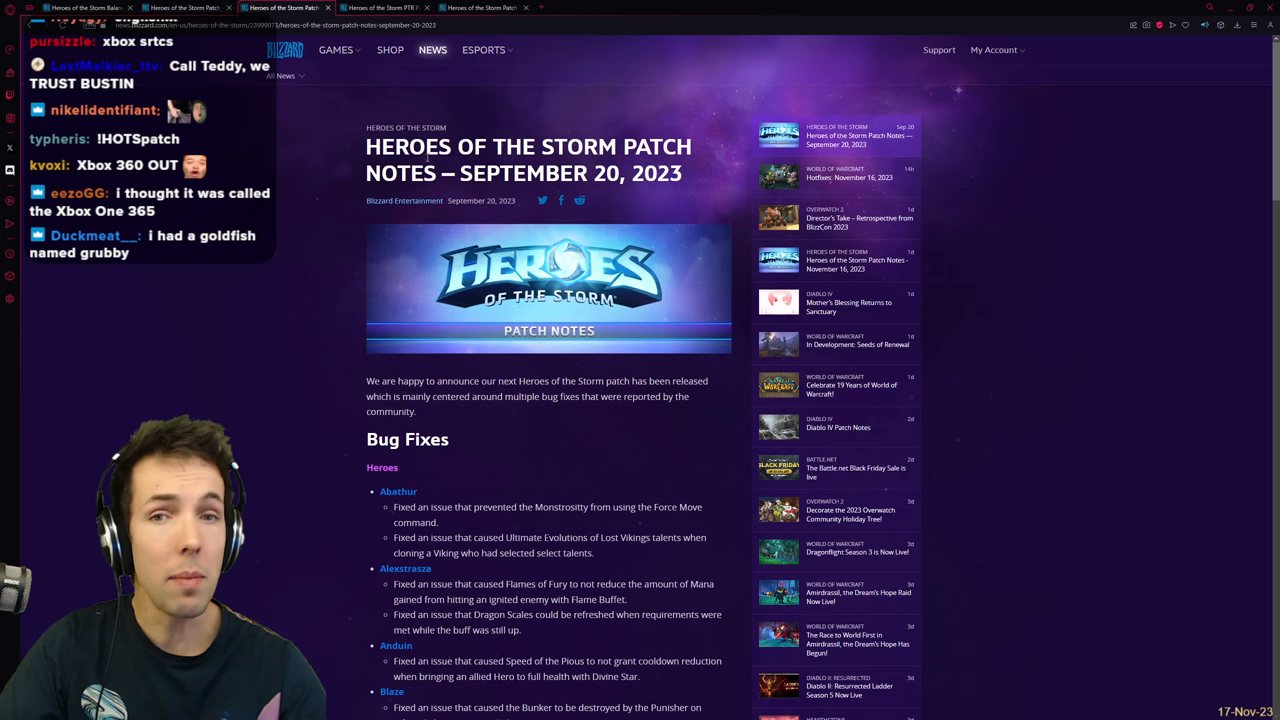
mouse_move(996, 264)
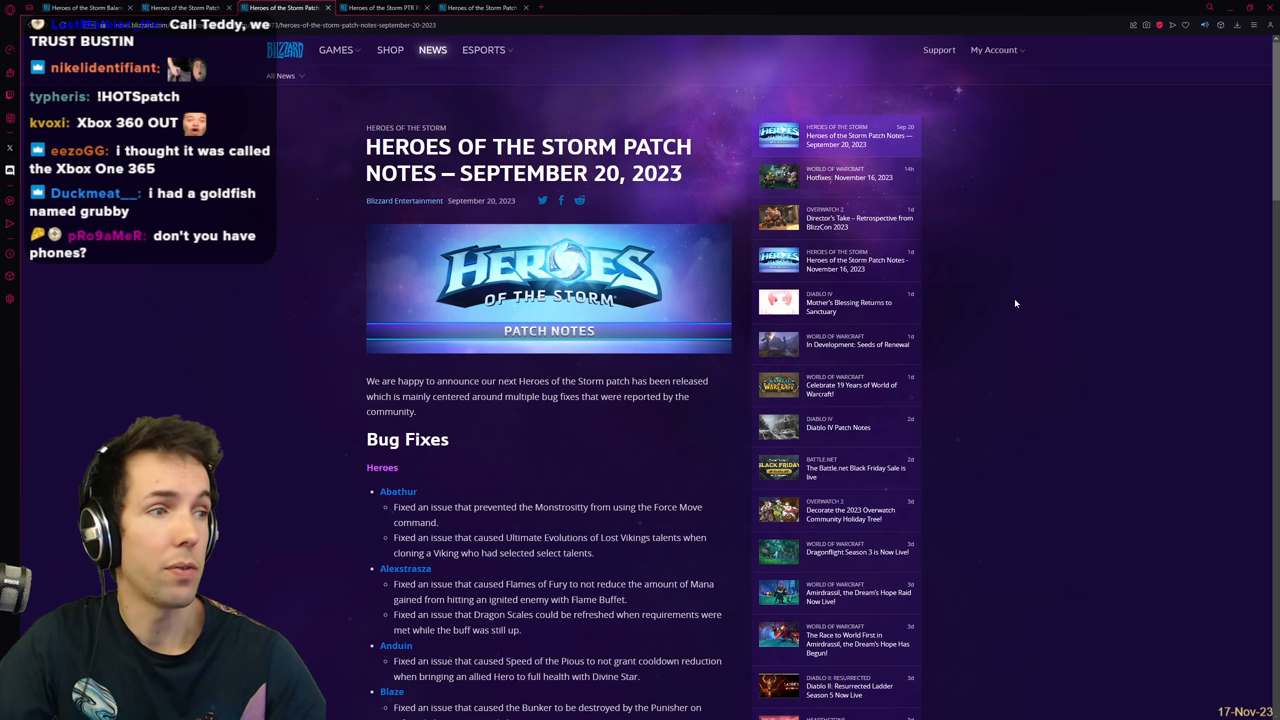
mouse_move(1016, 308)
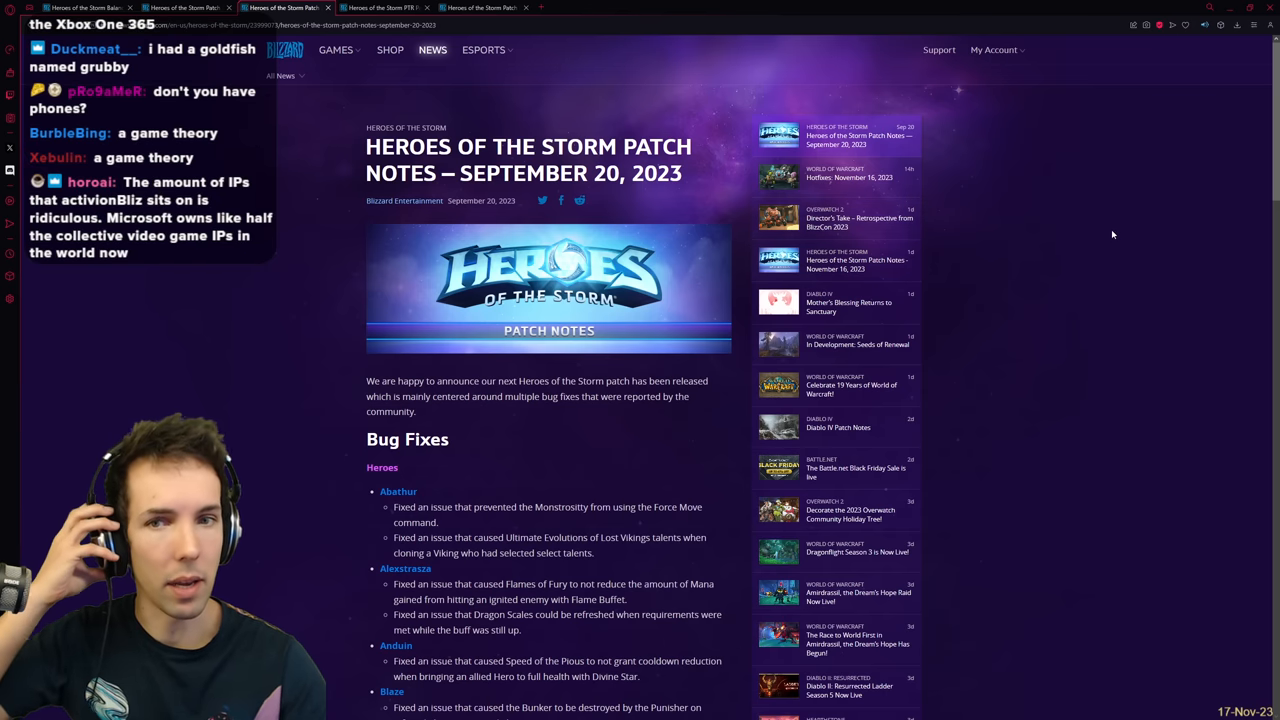
Step: Highlight the Bug Fixes heading, revisit the March 29, 2022 balance notes, and return to September 20, 2023
double_click(408, 440)
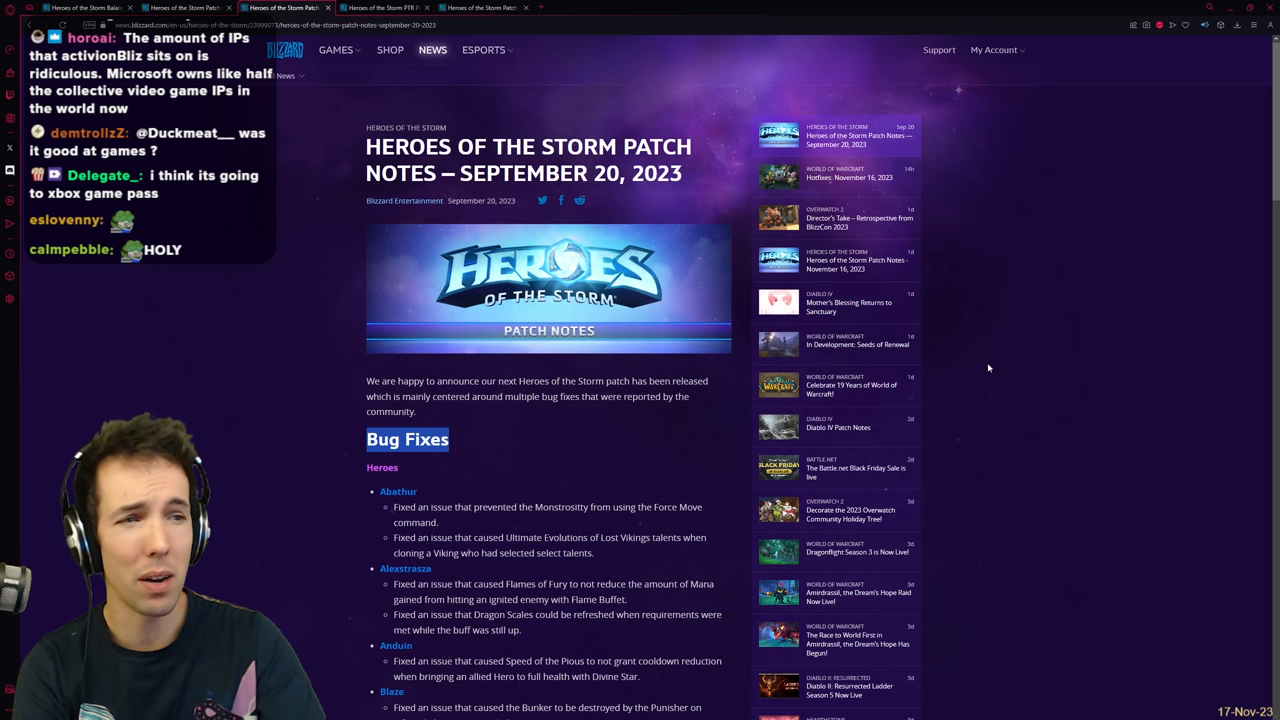
mouse_move(432, 50)
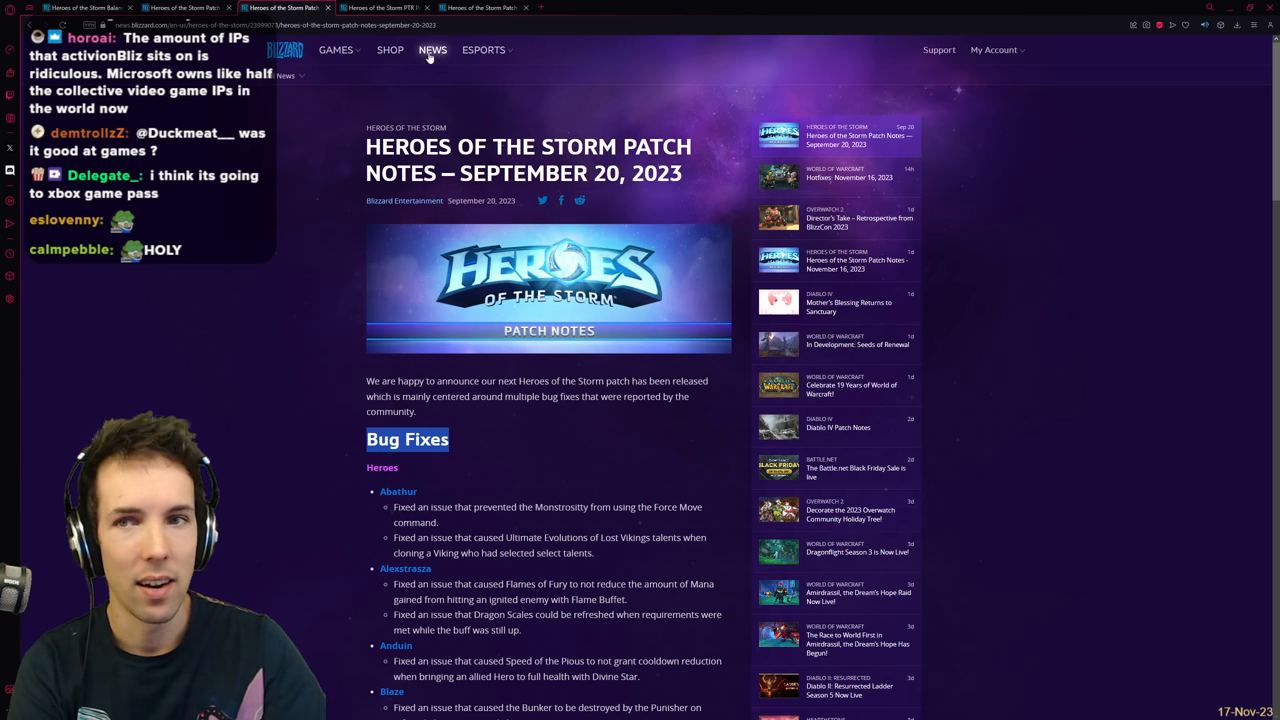
left_click(286, 8)
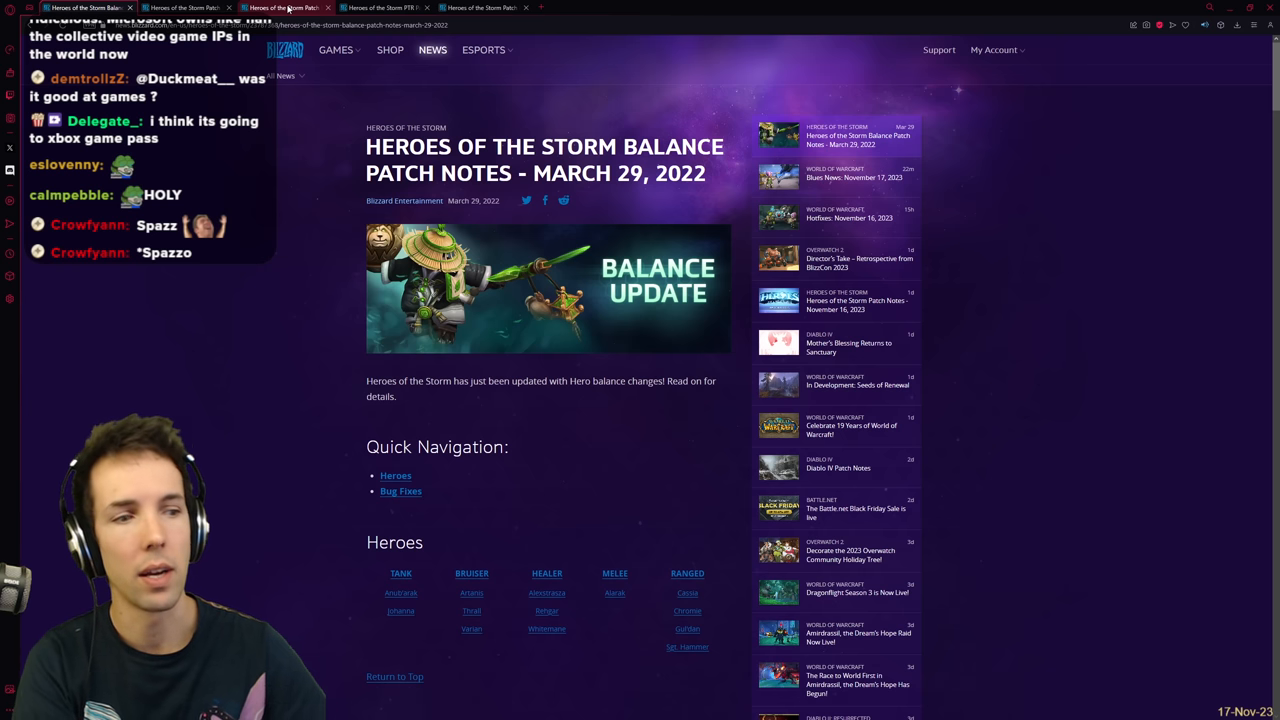
left_click(284, 8)
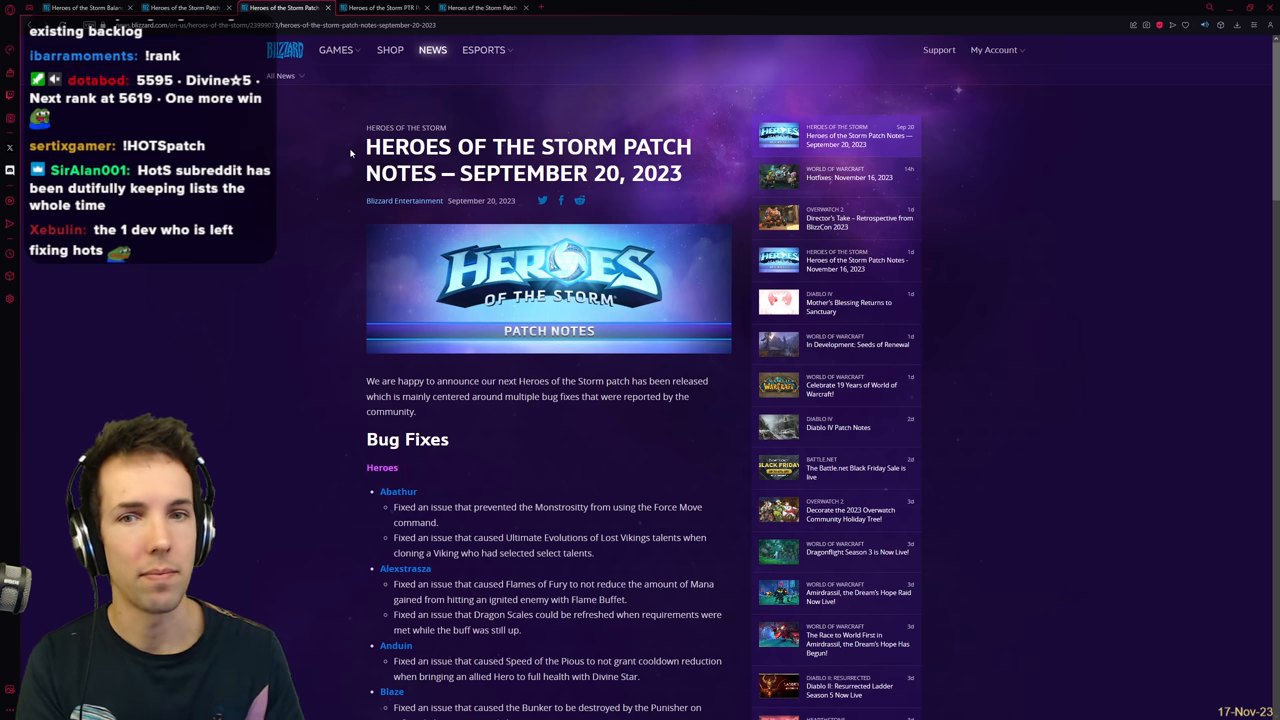
Step: Flip between the November 16, 2023 notes and the October 23, 2023 PTR notes to compare them
left_click(856, 262)
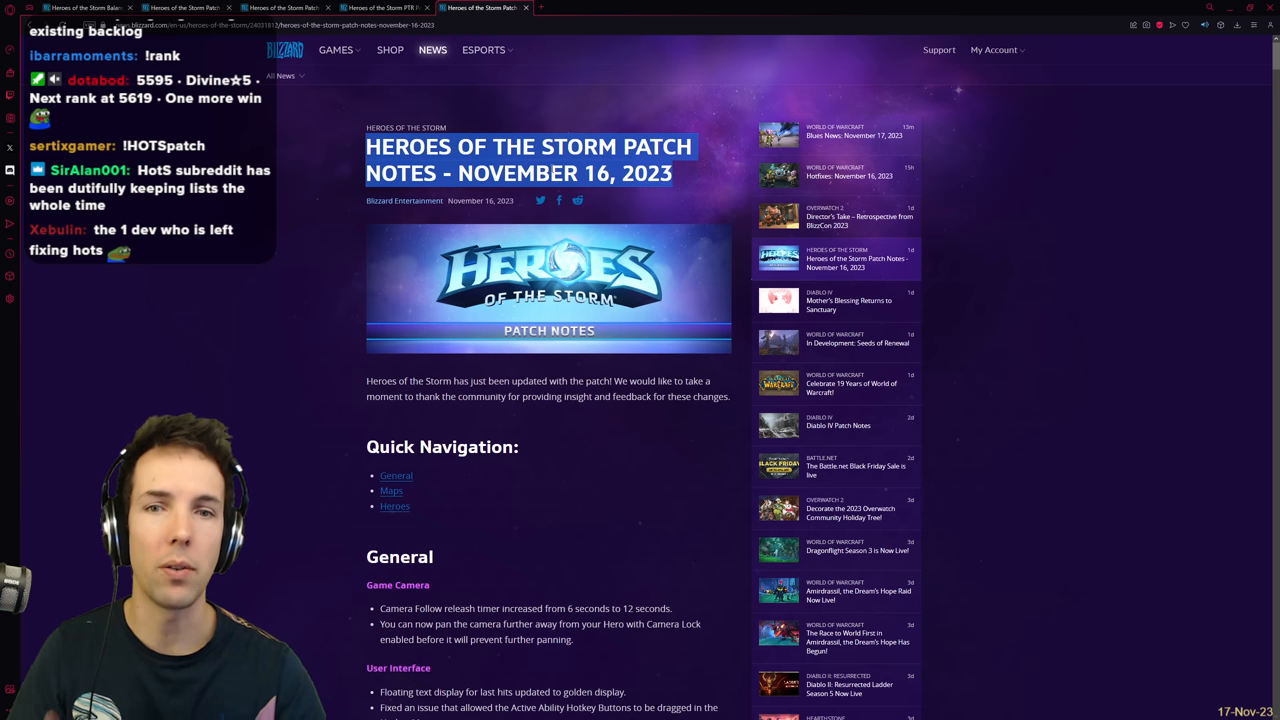
left_click(384, 8)
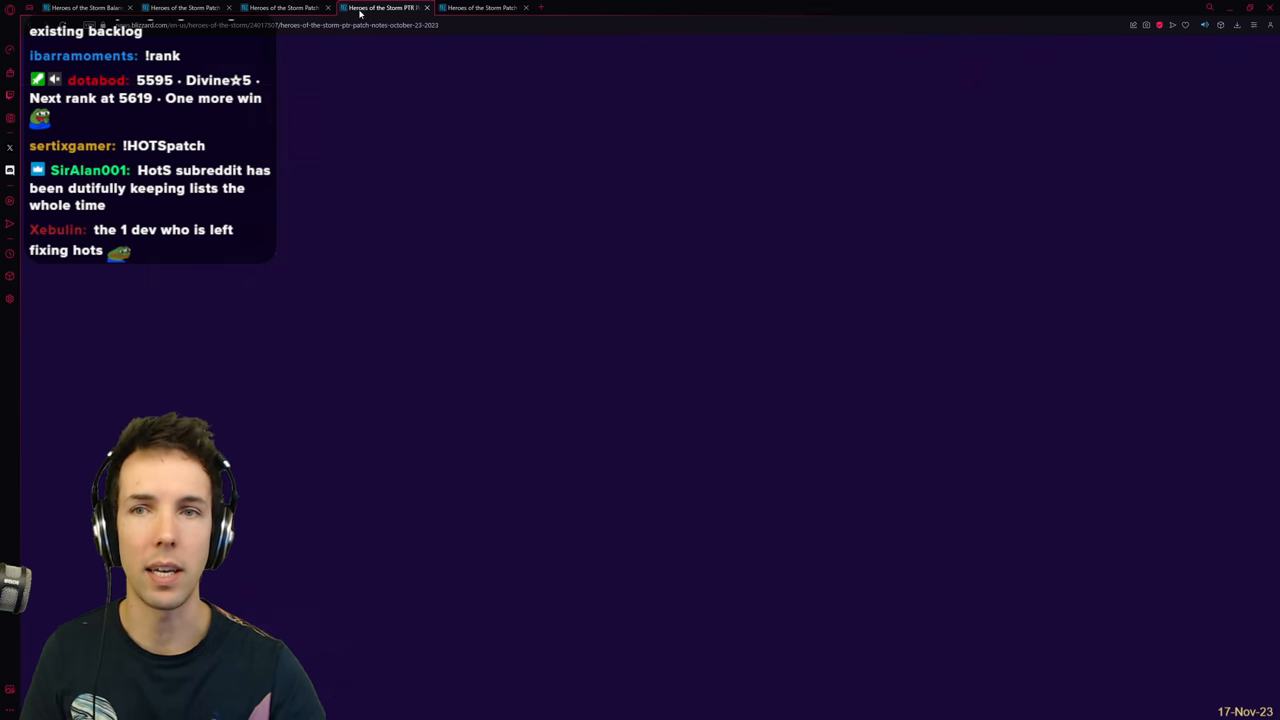
left_click(380, 8)
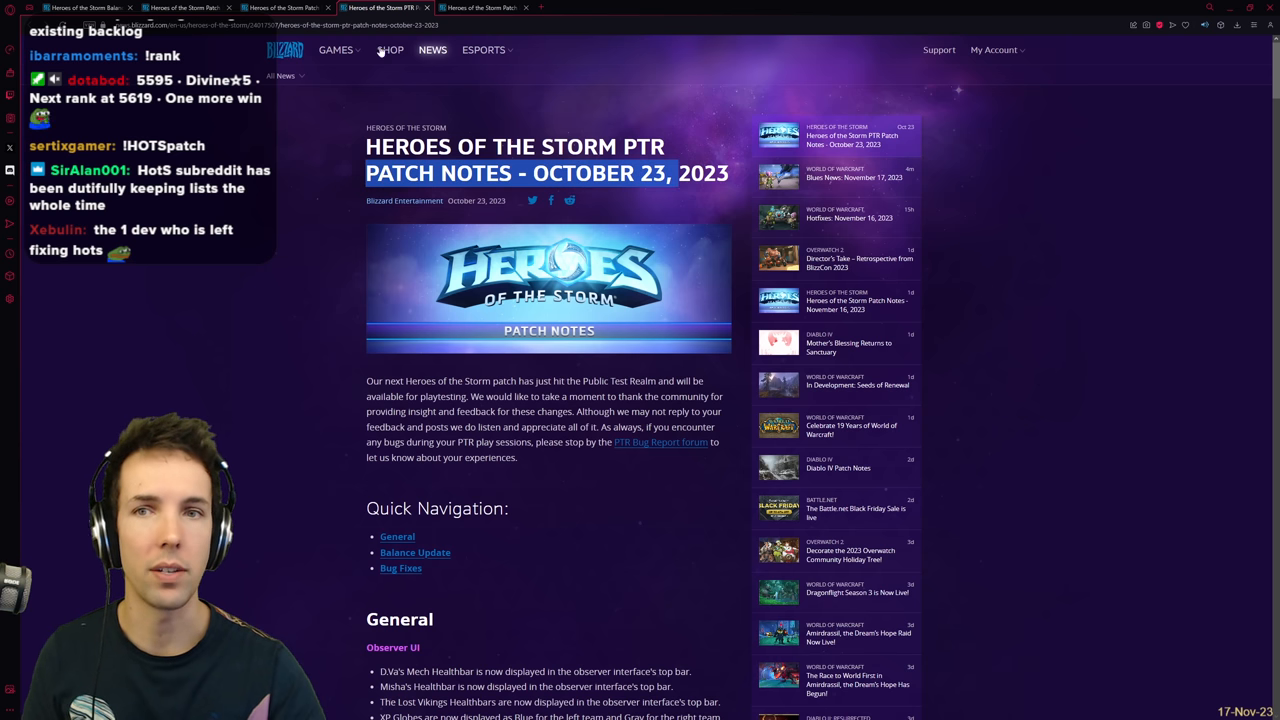
left_click(484, 8)
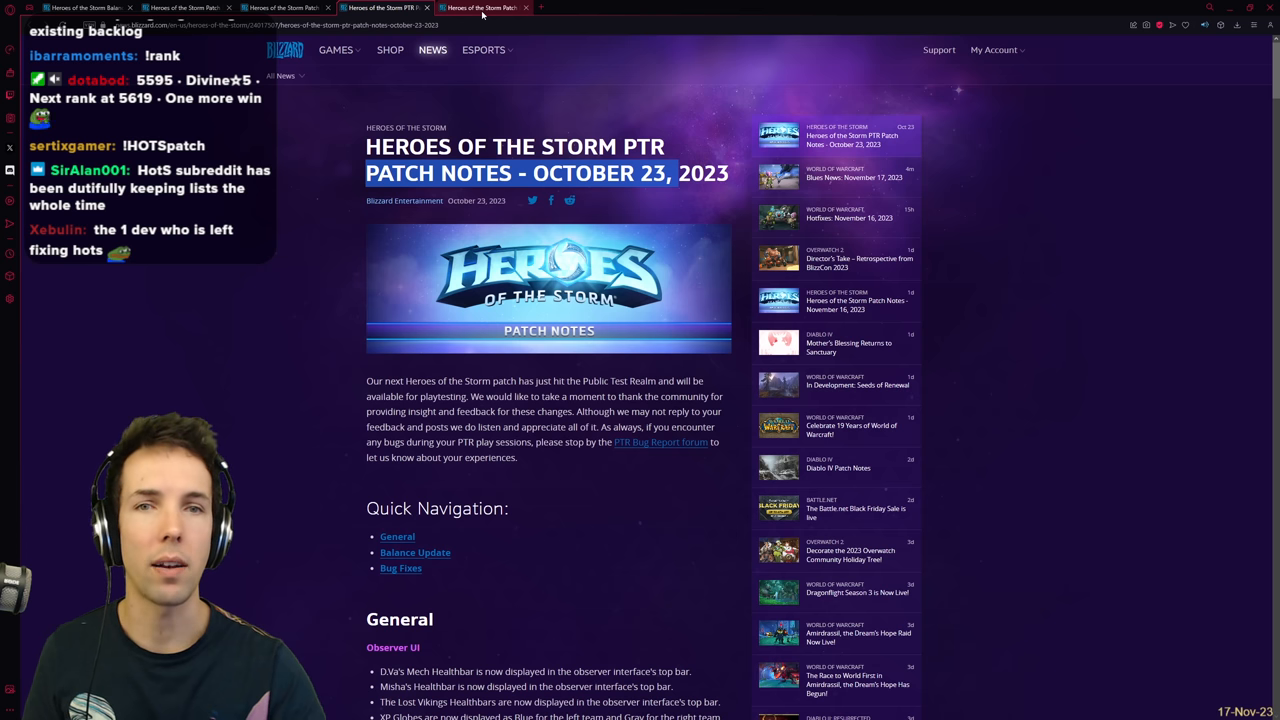
left_click(1036, 220)
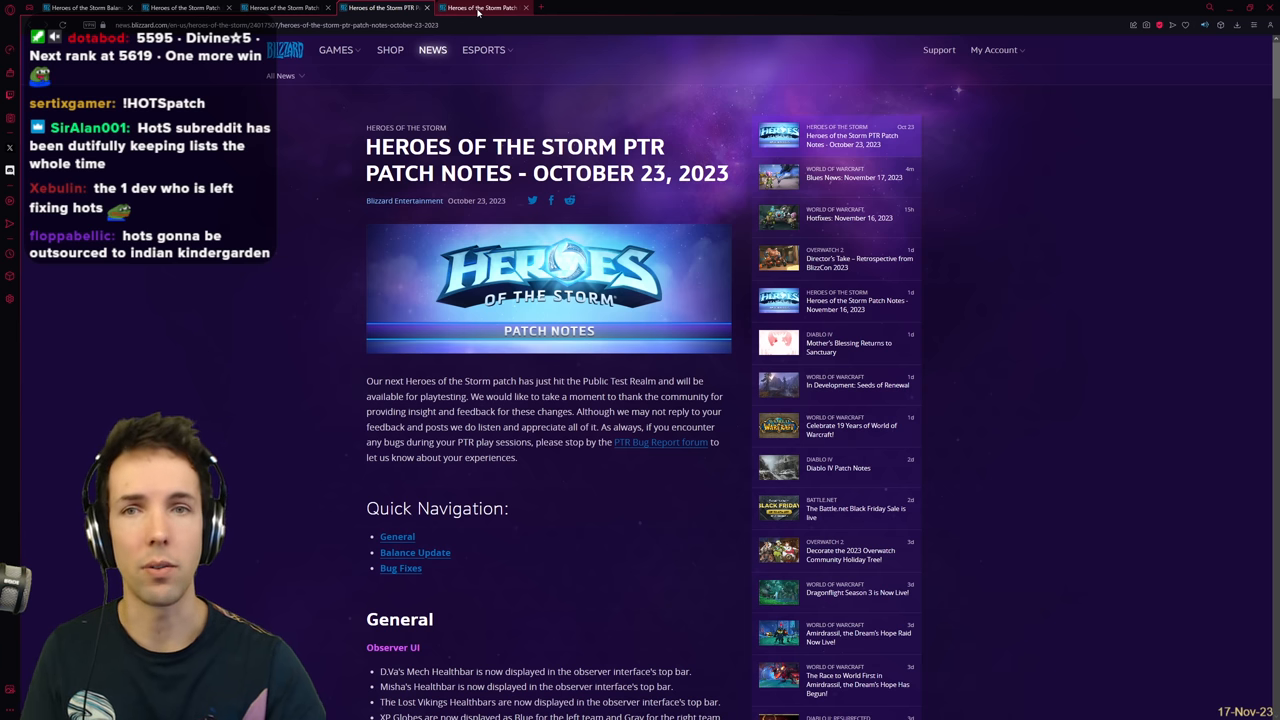
Step: Settle on the November 16, 2023 notes and move down to the hero icon changes
left_click(482, 8)
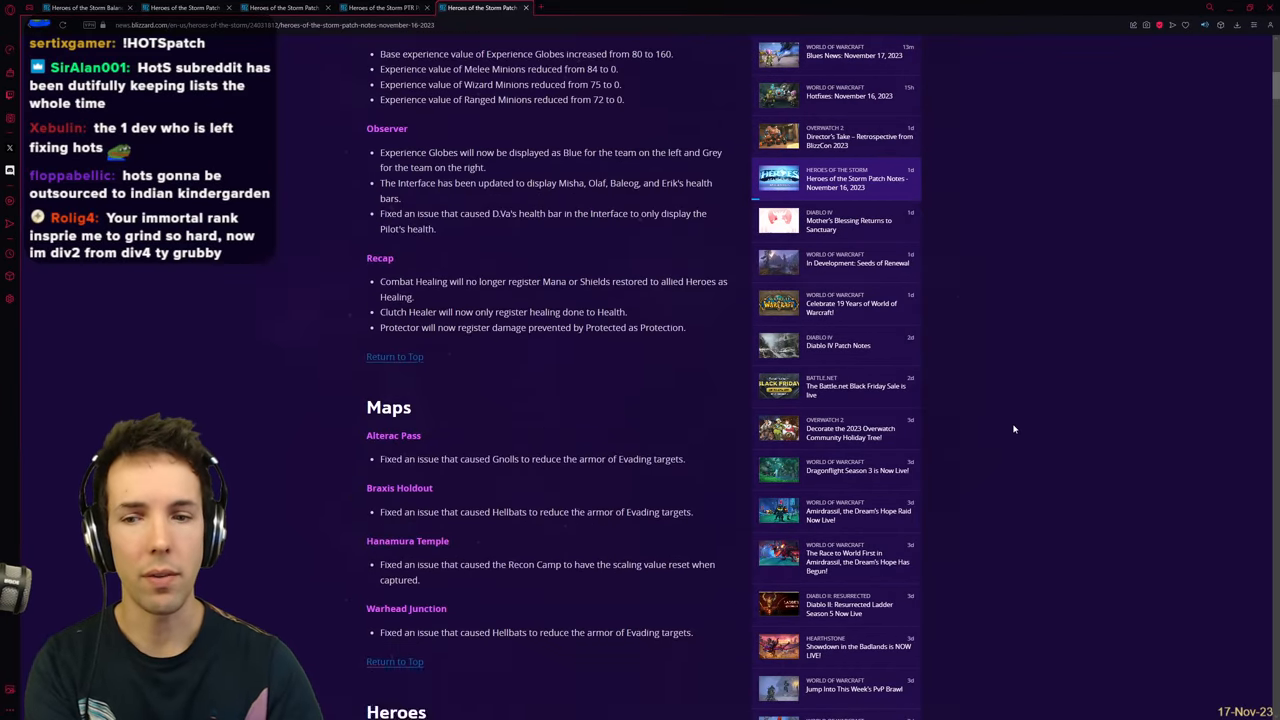
scroll("down", 3)
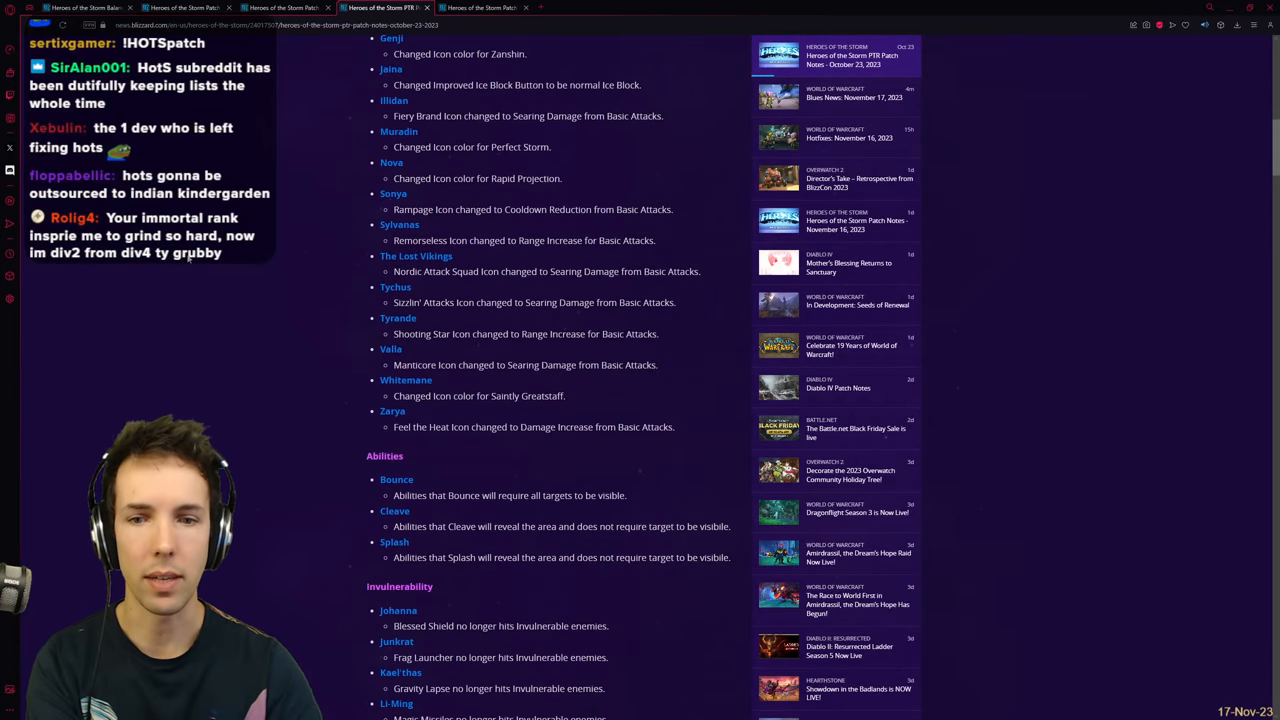
scroll("down", 3)
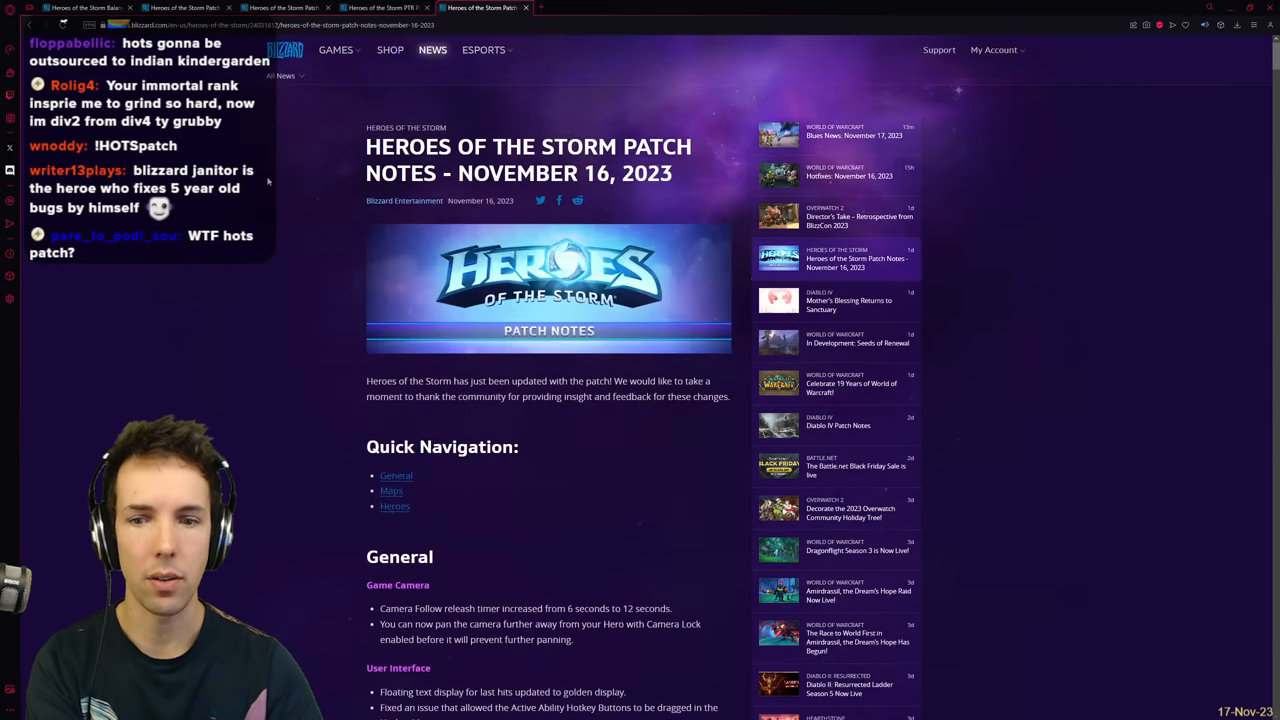
Step: Scroll through the Heroes section from Abathur to Cho'Gall in the November 16, 2023 notes
scroll("down", 3)
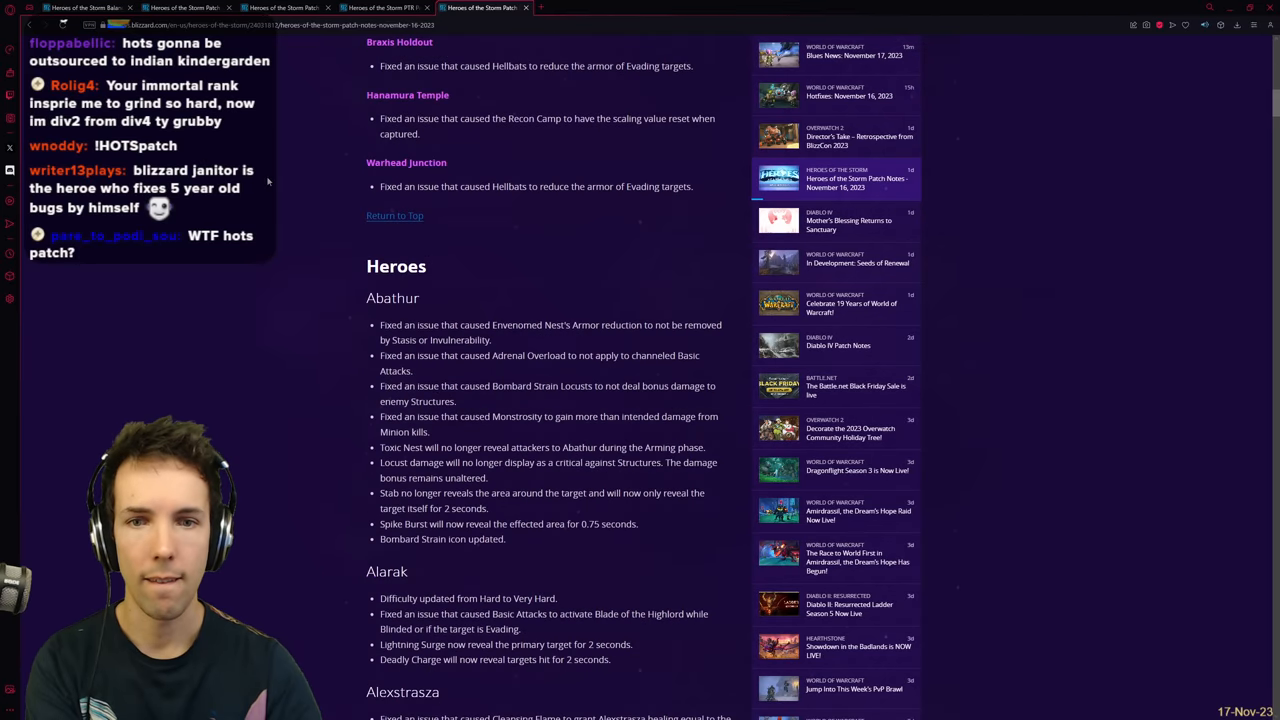
scroll("down", 3)
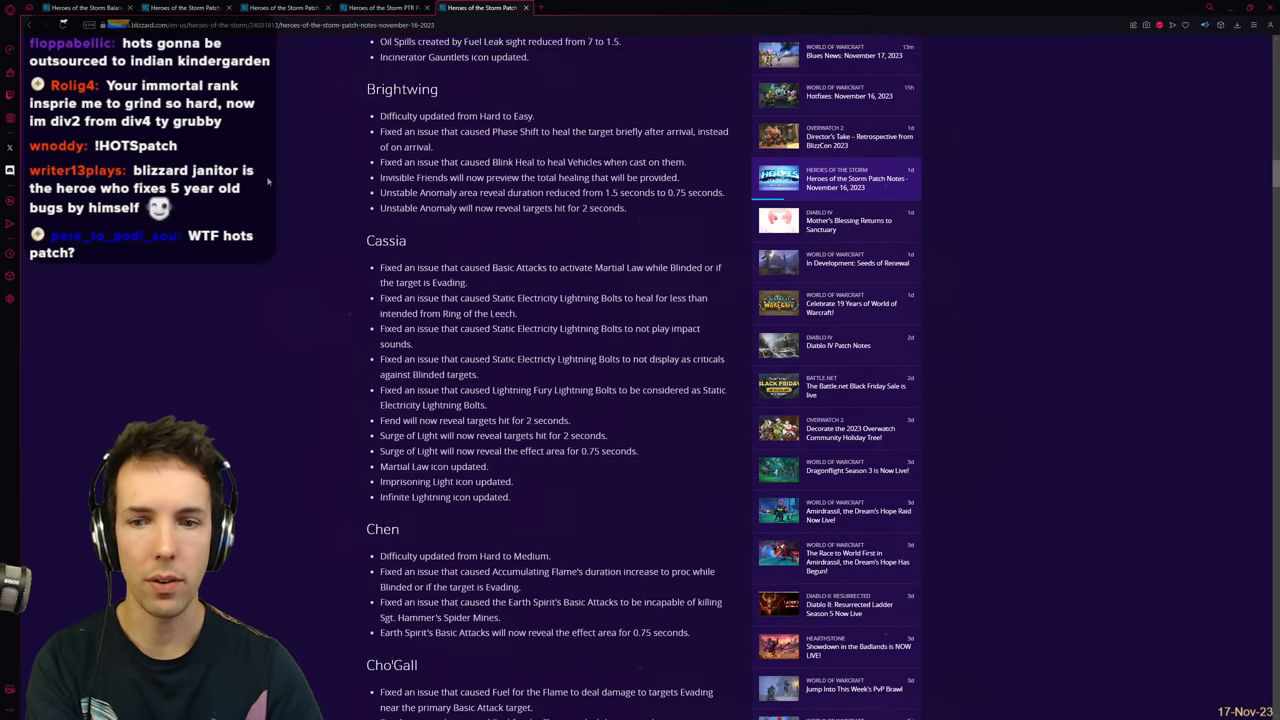
scroll("up", 3)
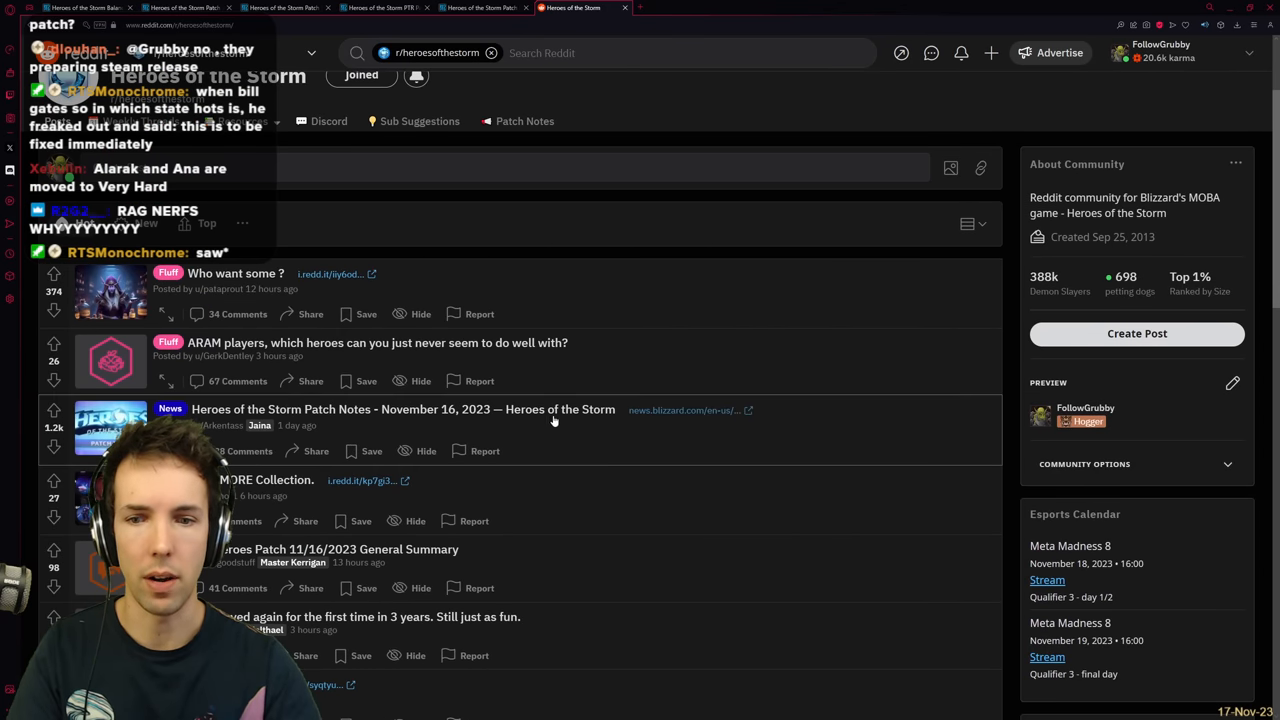
Step: Open the Heroes Patch 11/16/2023 General Summary post on r/heroesofthestorm, then return to the patch notes
scroll("down", 3)
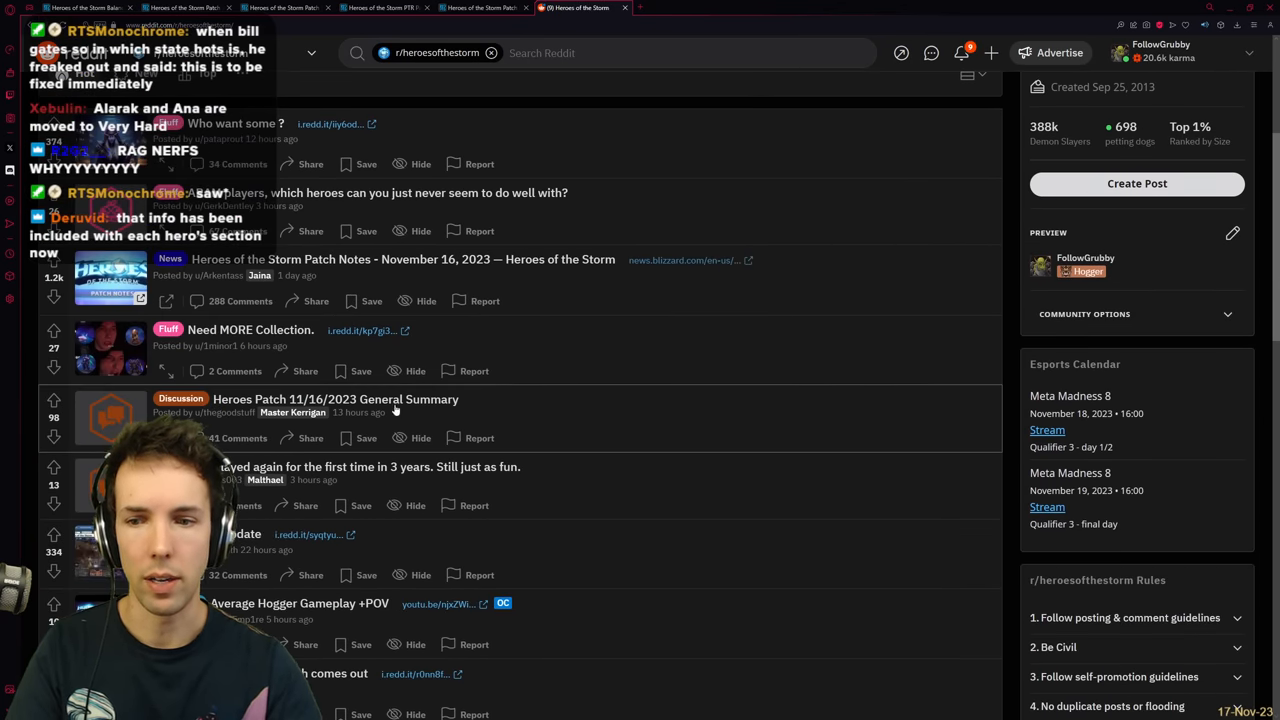
left_click(320, 400)
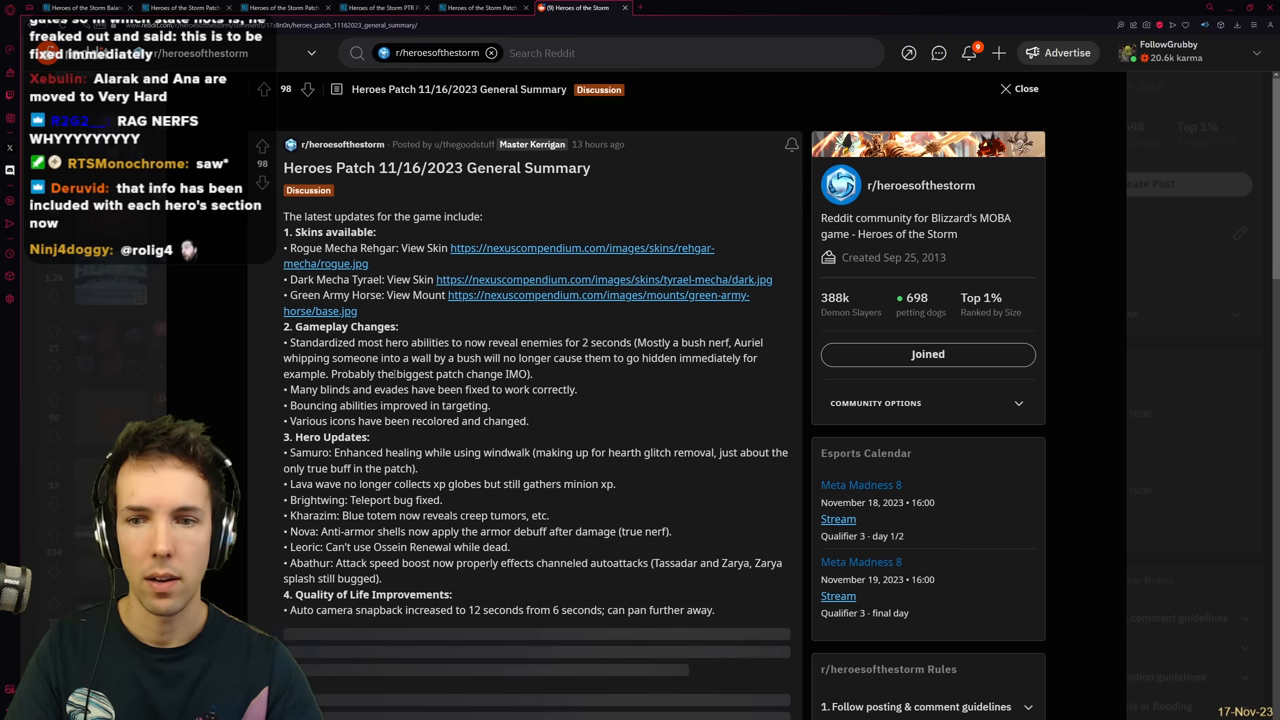
left_click(1020, 88)
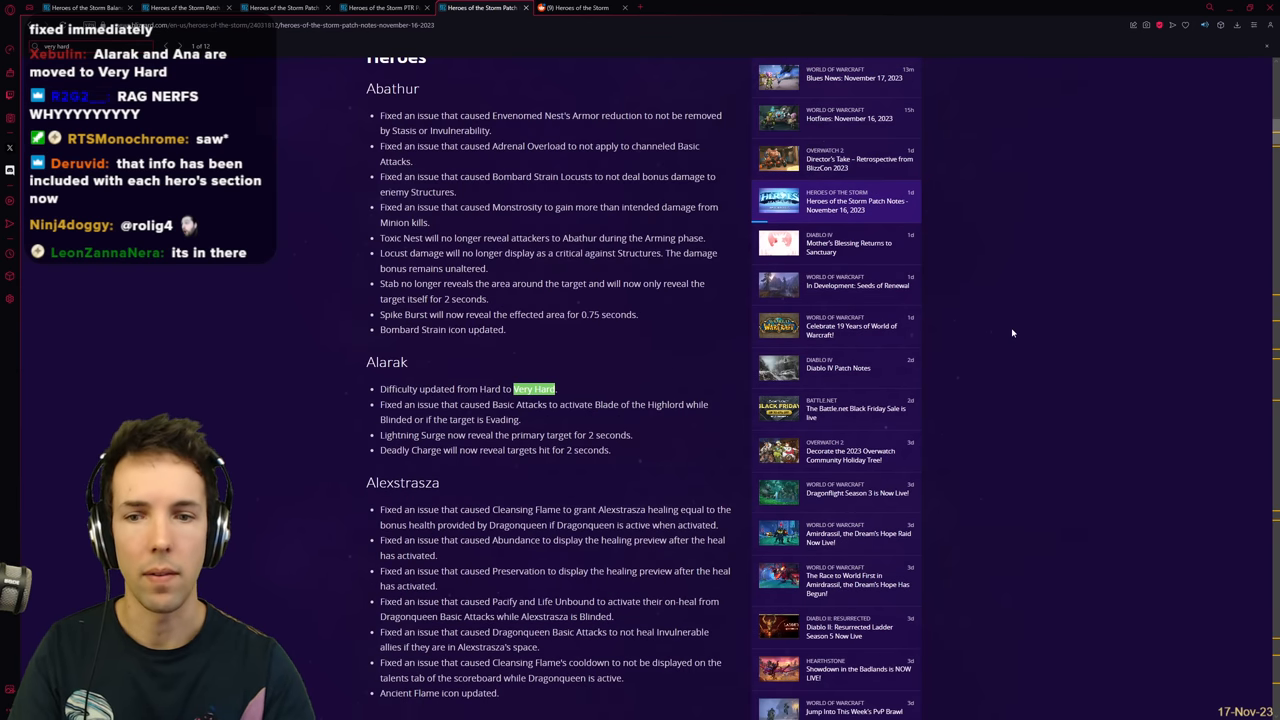
Step: Mark 'Very Hard' in Ana's difficulty change from Hard, then continue down the notes
scroll("down", 3)
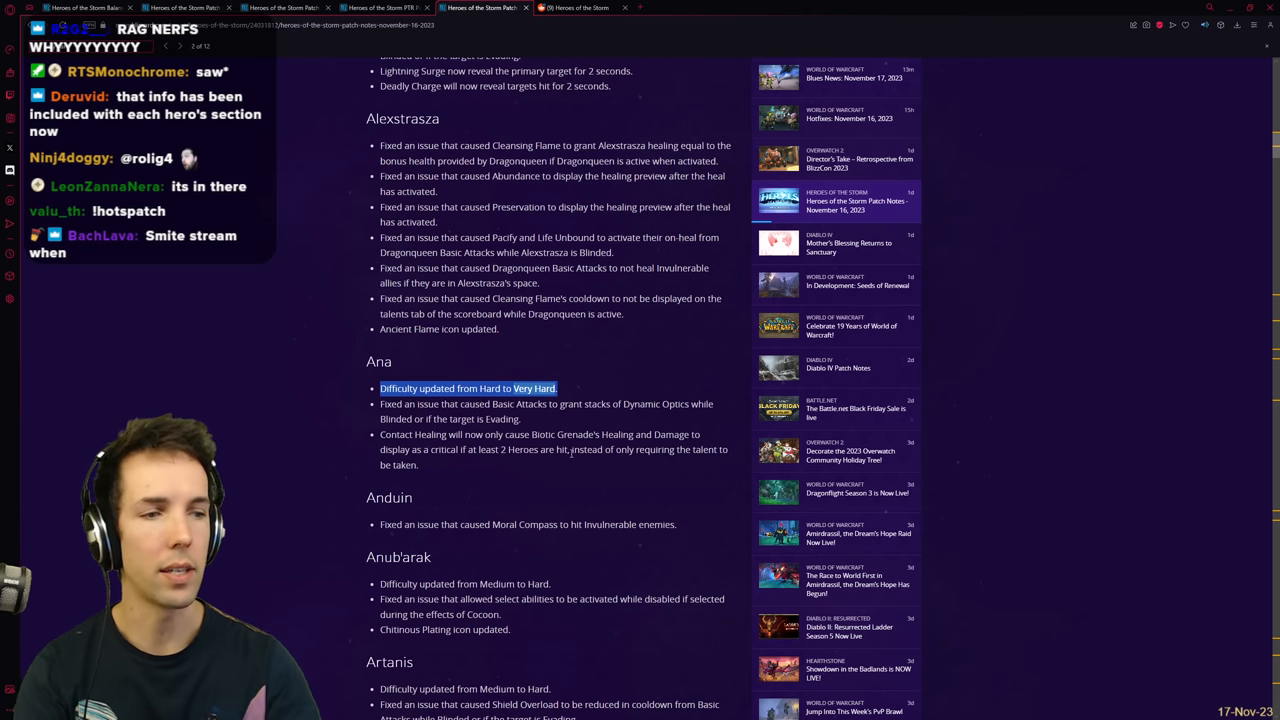
double_click(378, 360)
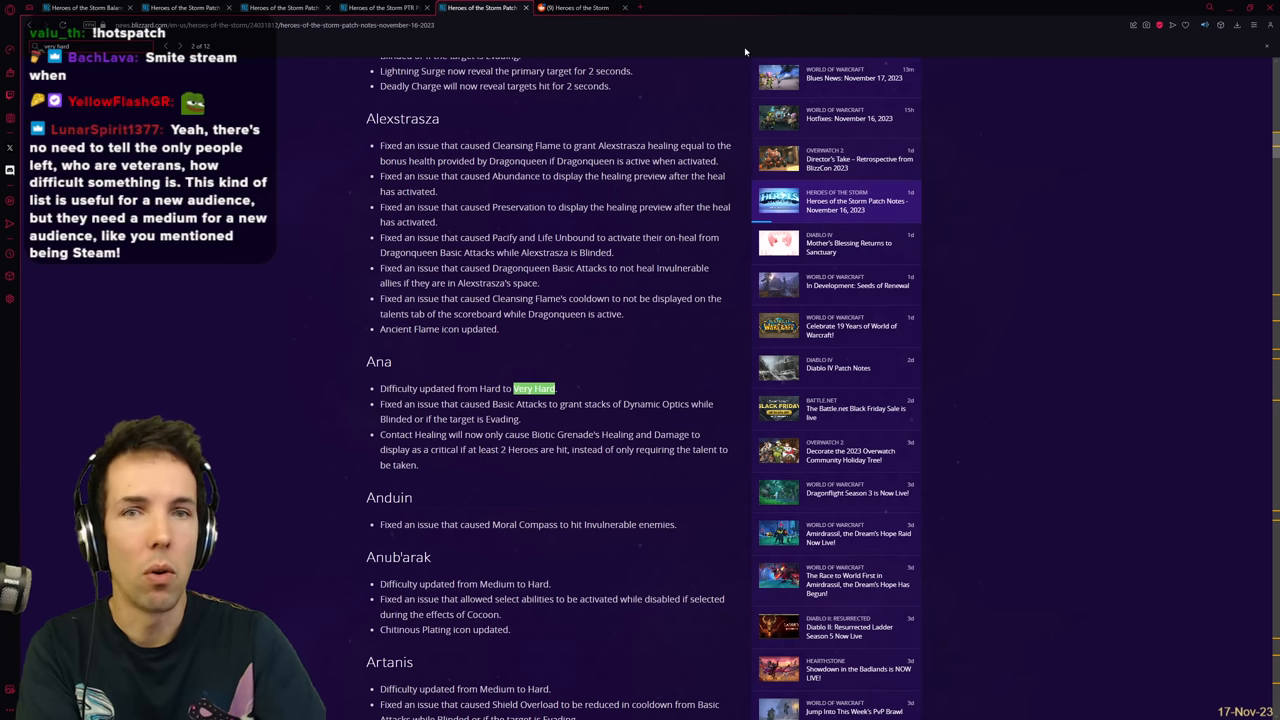
scroll("down", 3)
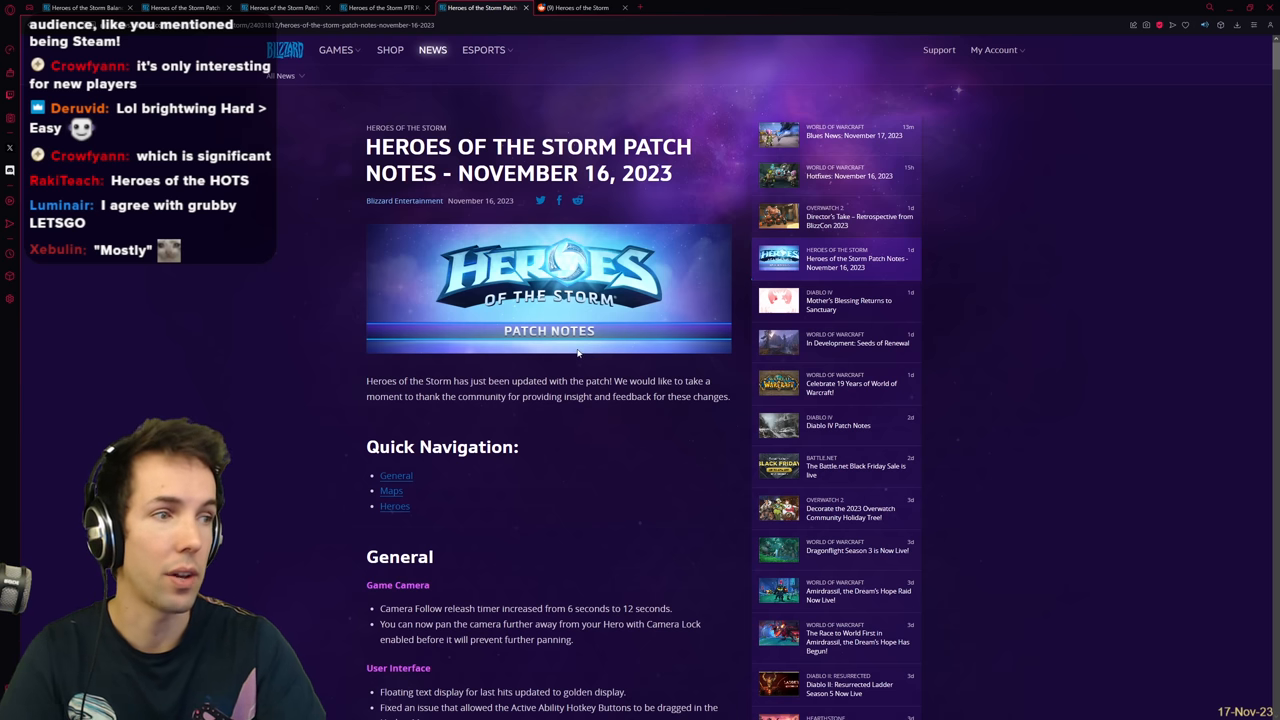
mouse_move(1044, 368)
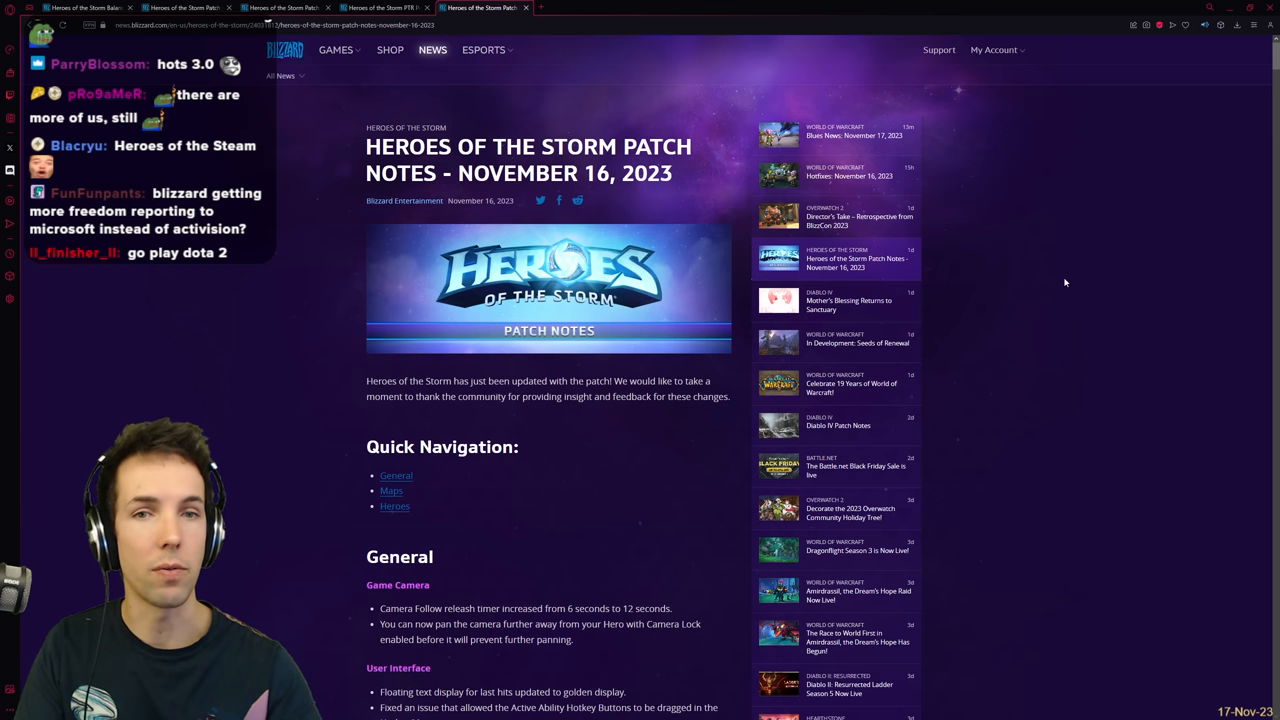
mouse_move(1070, 258)
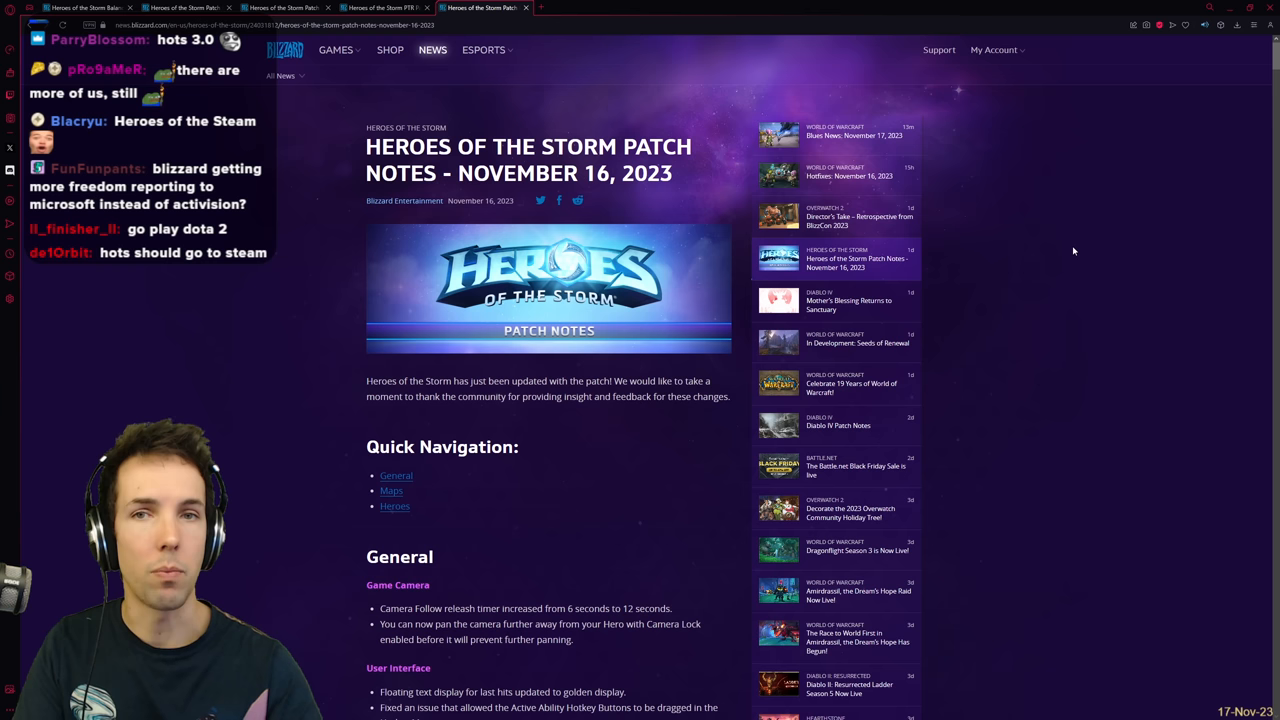
mouse_move(1060, 270)
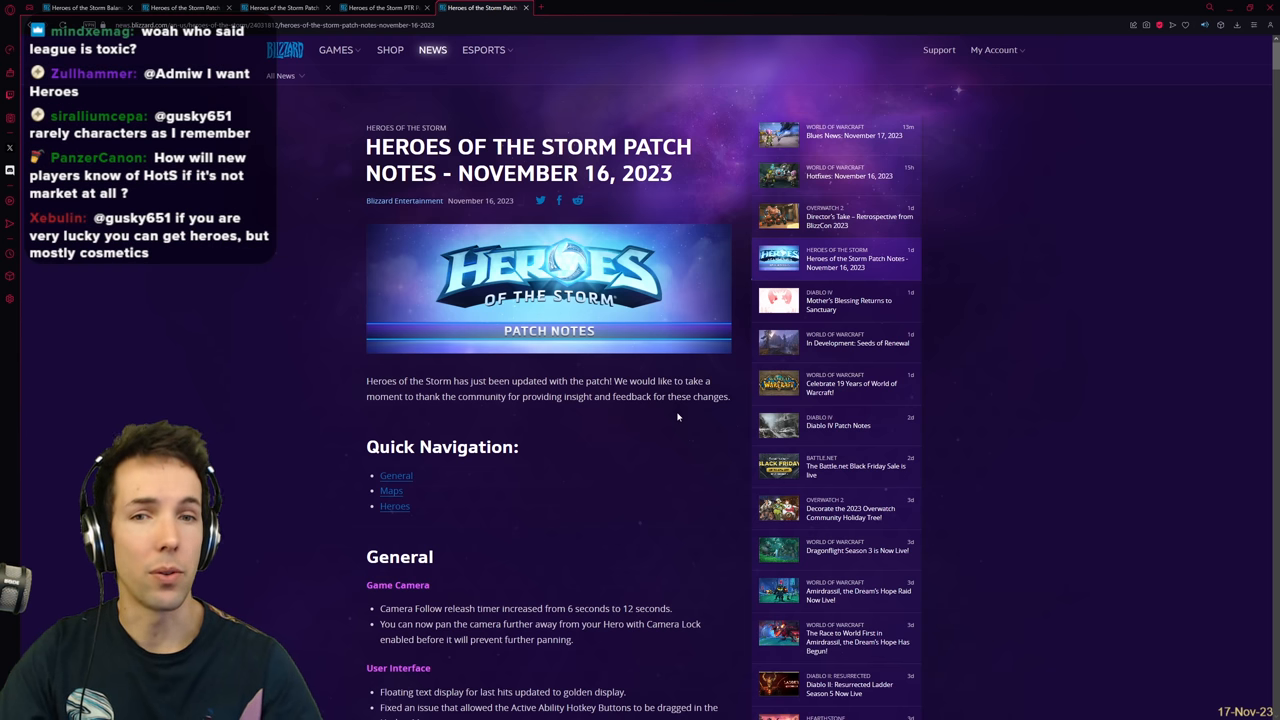
mouse_move(1048, 400)
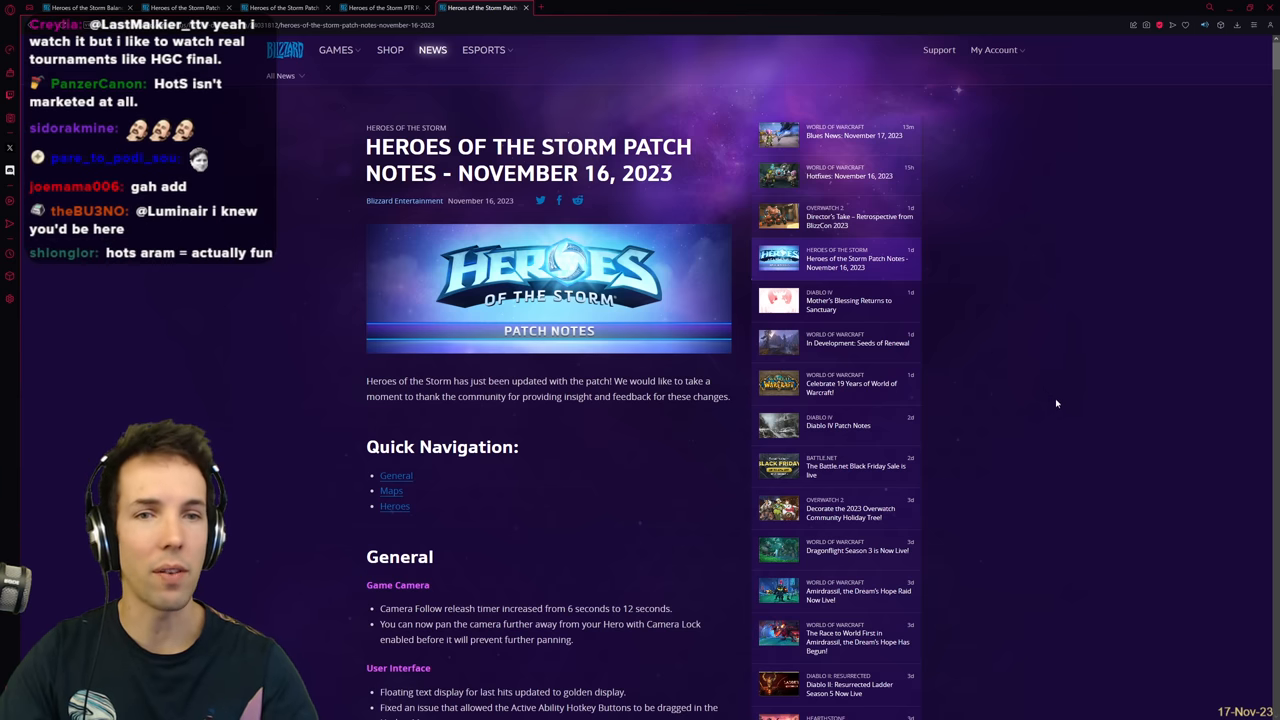
mouse_move(1132, 390)
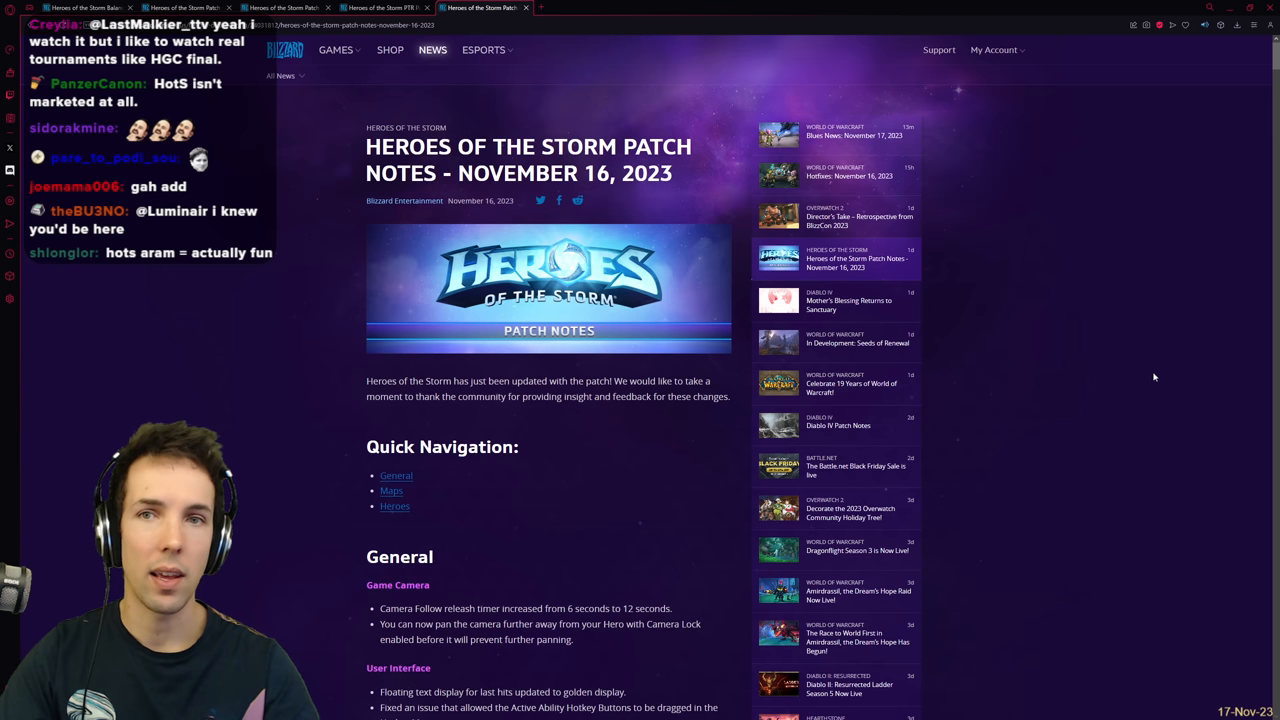
left_click_drag(366, 160, 684, 160)
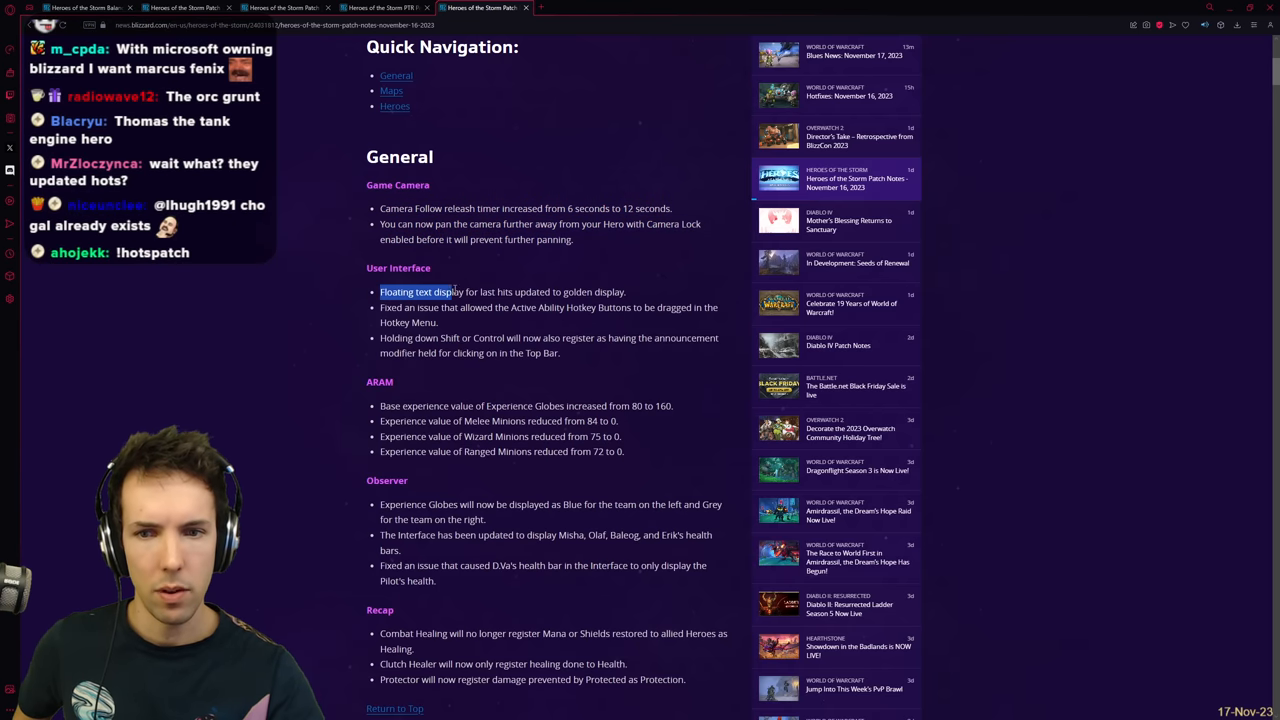
left_click_drag(450, 292, 624, 292)
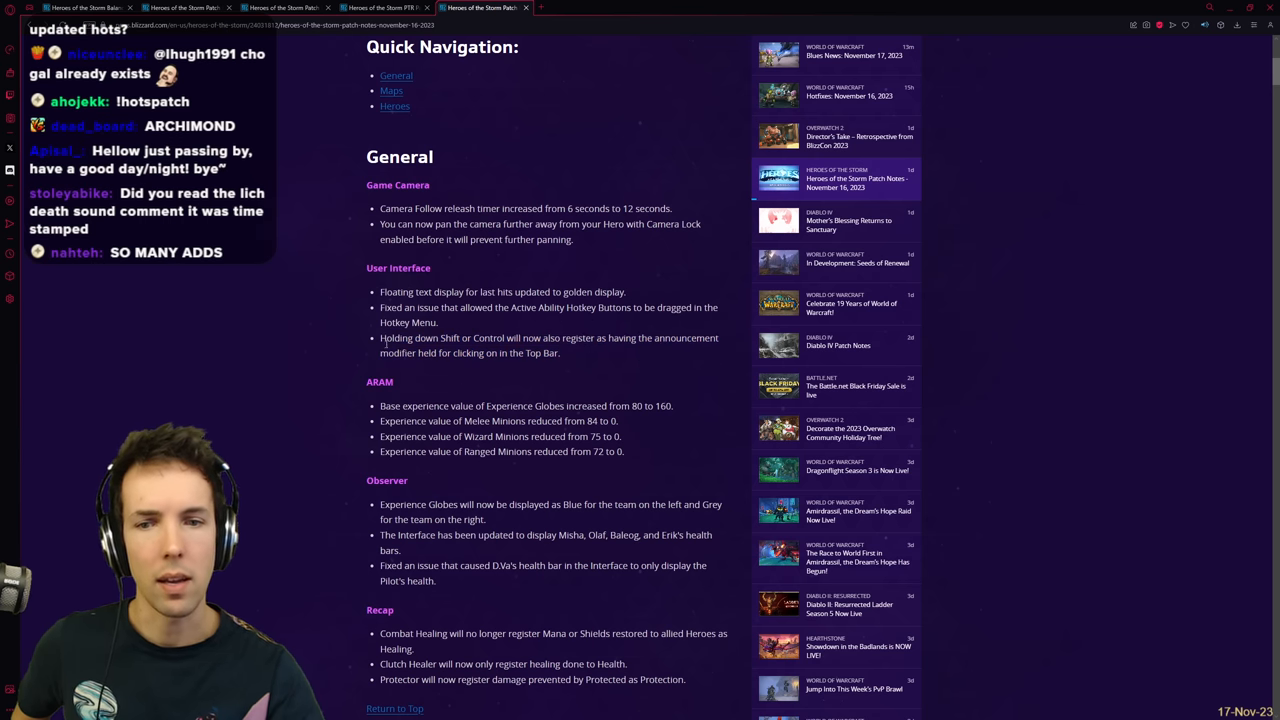
left_click_drag(380, 338, 560, 352)
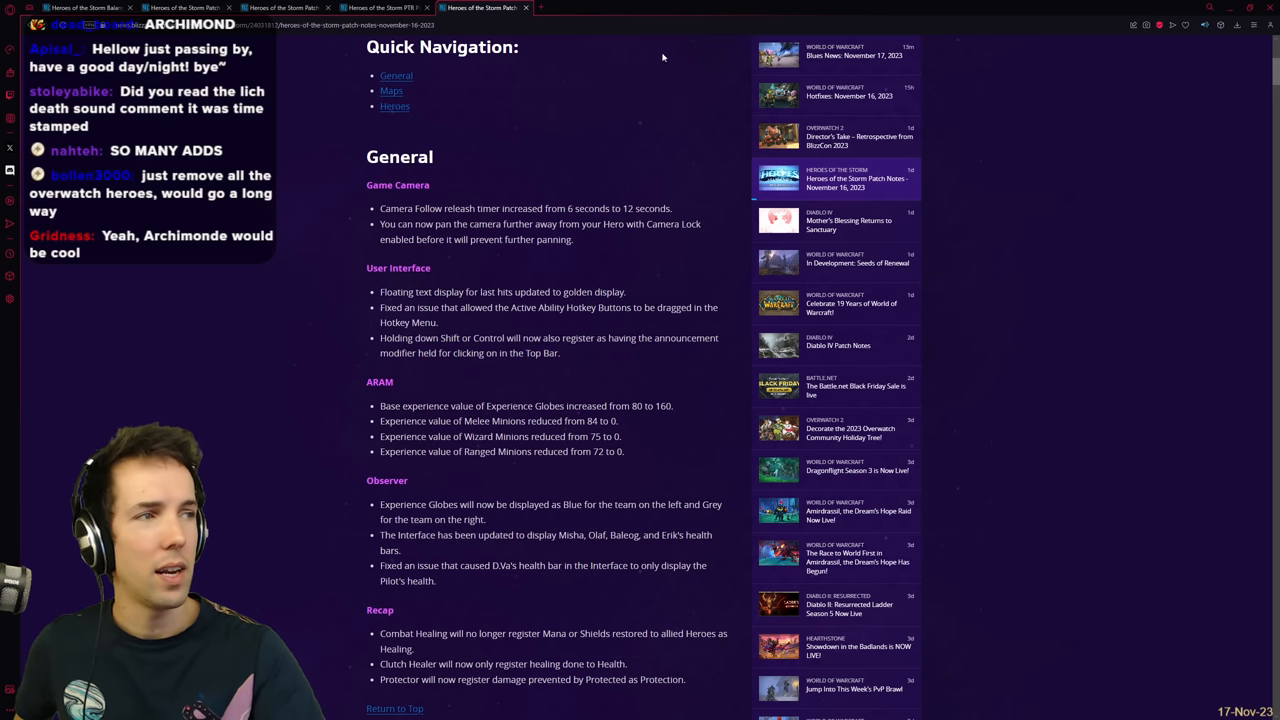
mouse_move(668, 126)
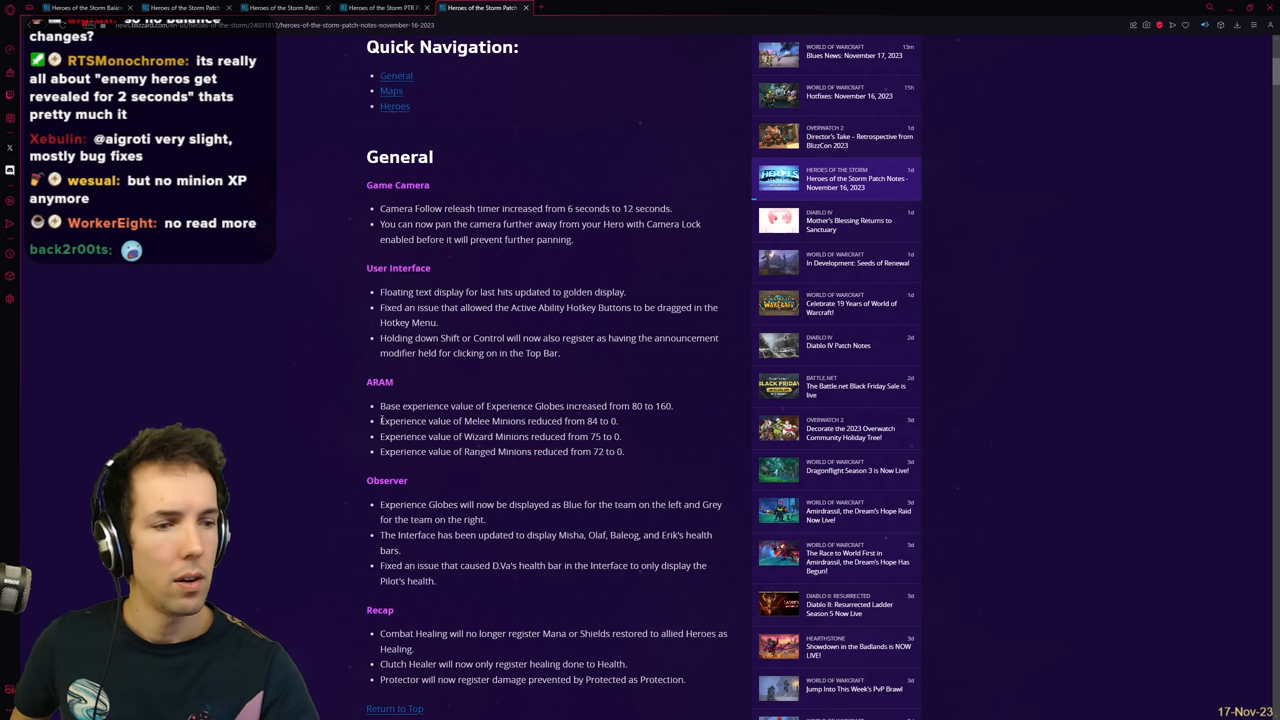
scroll("down", 3)
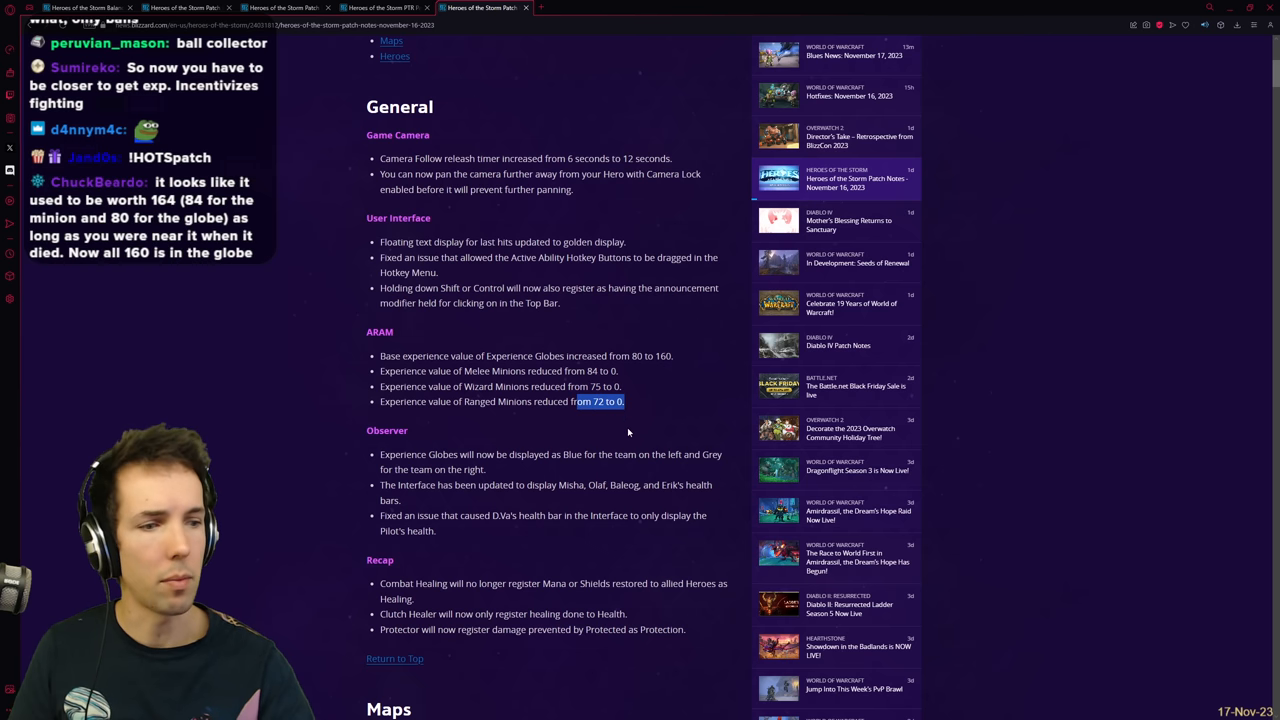
mouse_move(628, 424)
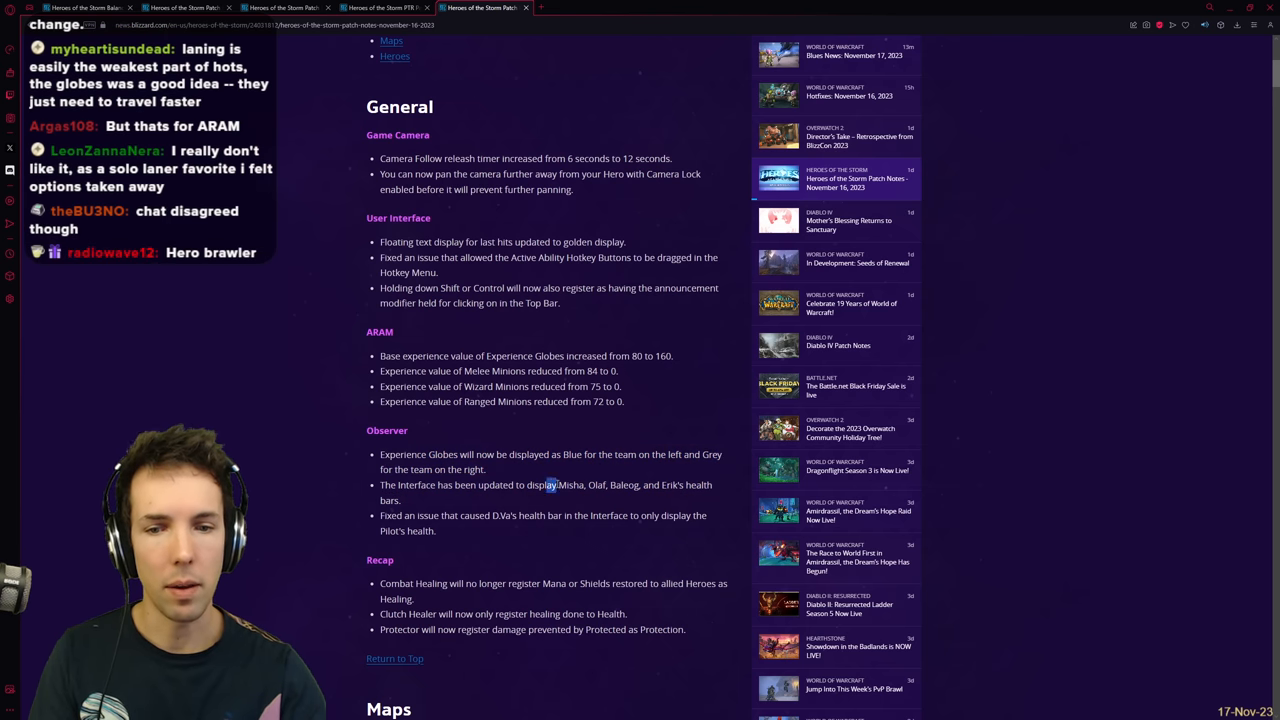
left_click_drag(548, 486, 400, 500)
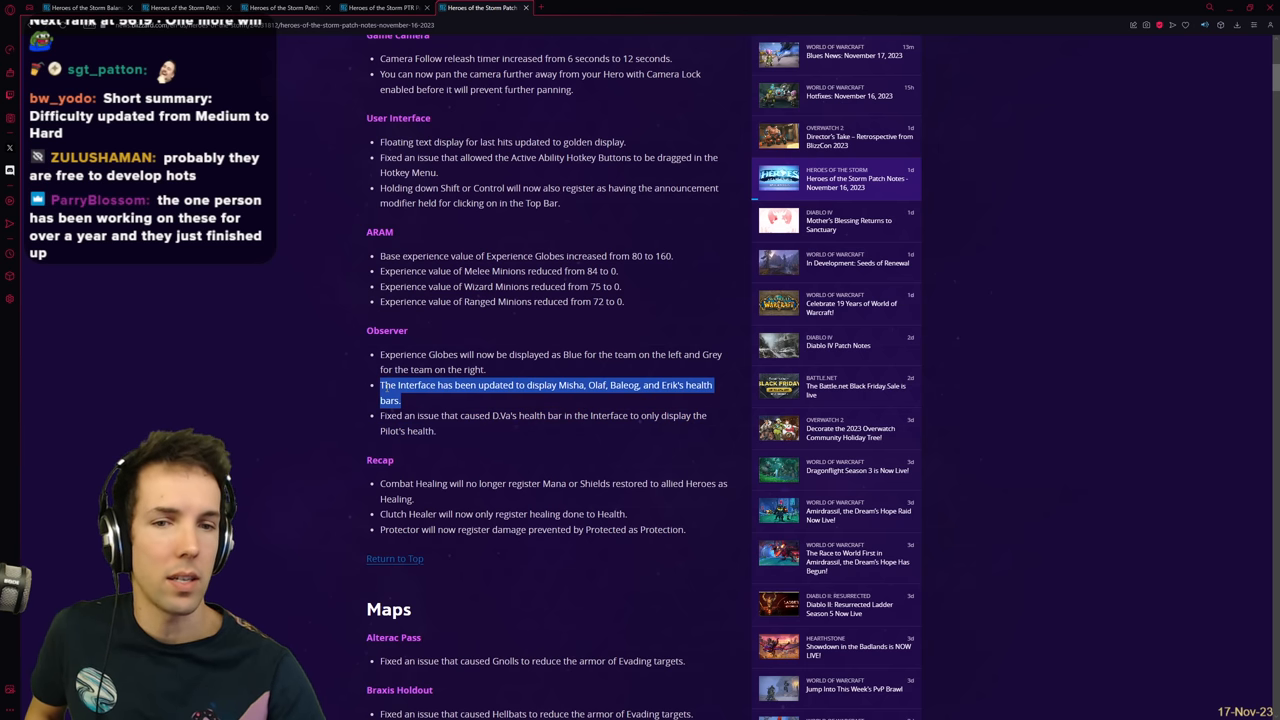
mouse_move(430, 406)
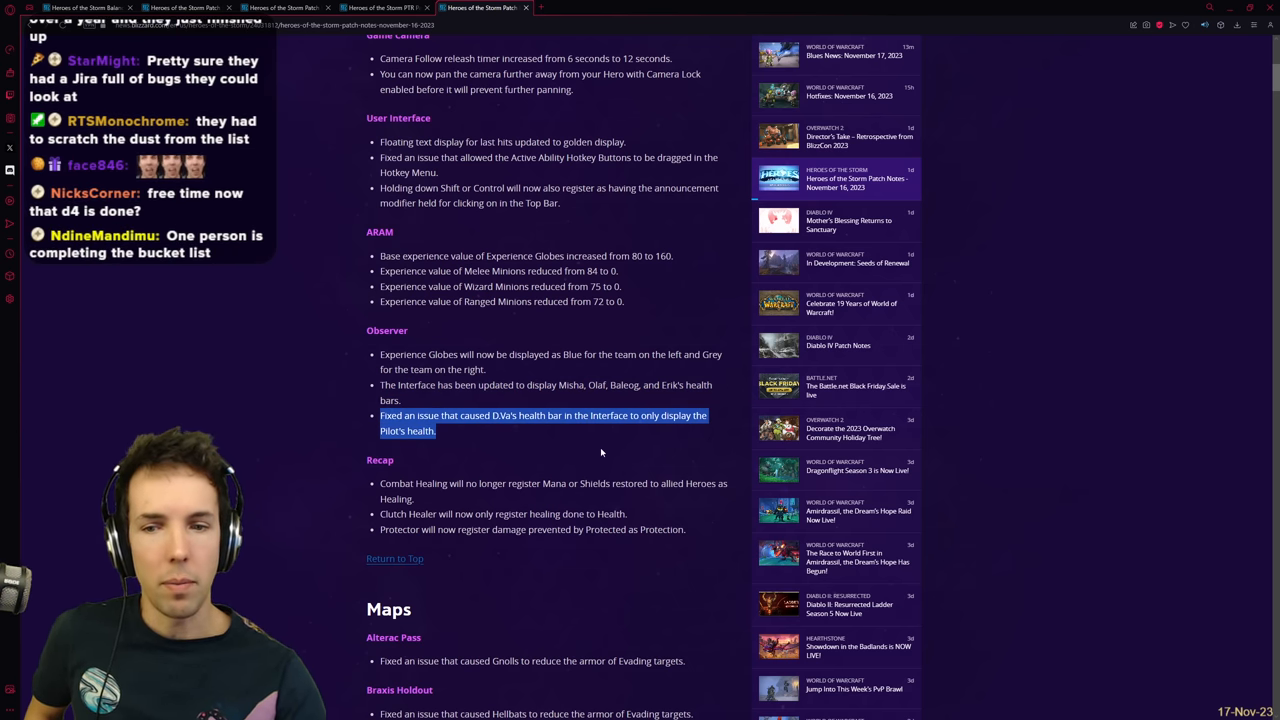
scroll("down", 3)
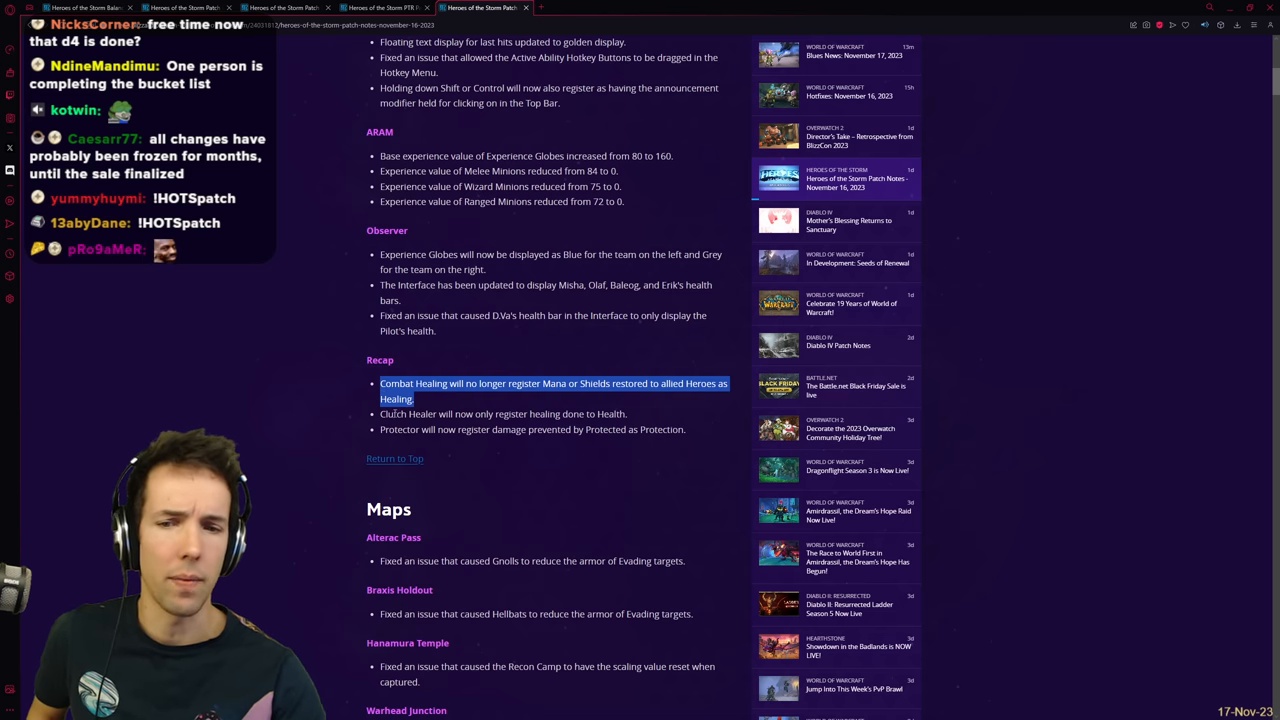
left_click_drag(380, 384, 628, 414)
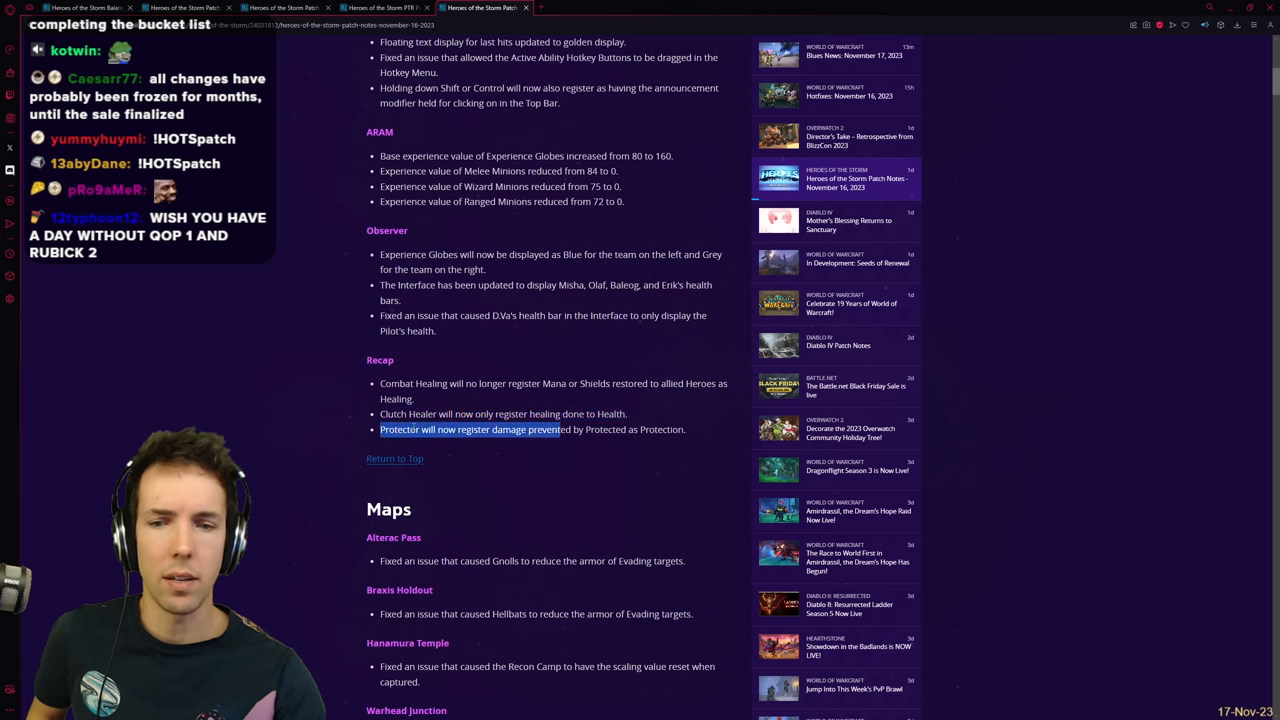
double_click(408, 412)
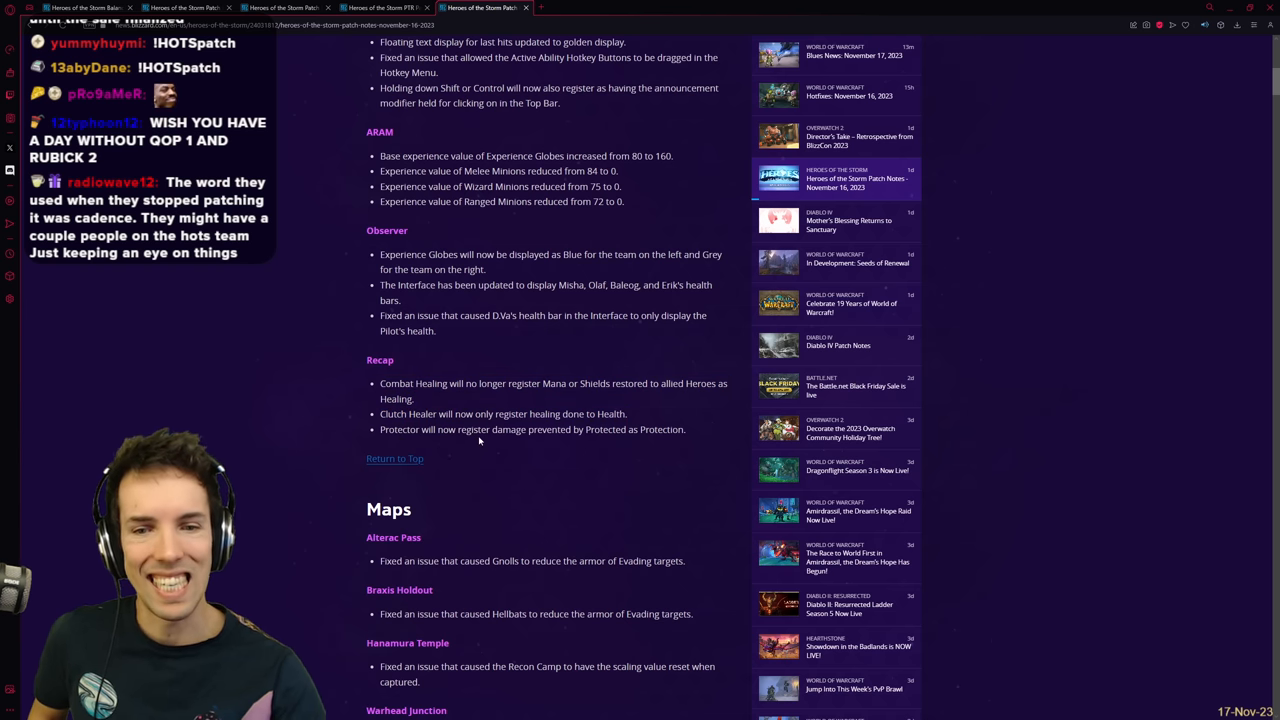
left_click_drag(580, 428, 688, 428)
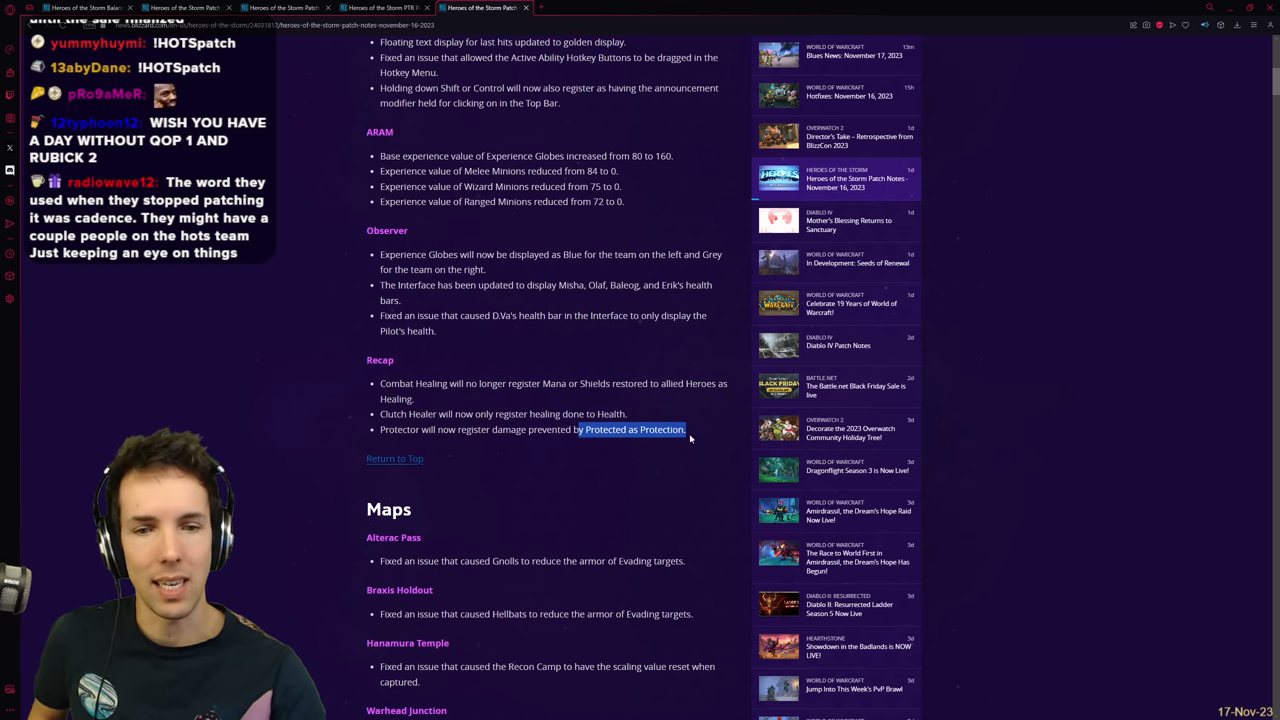
scroll("down", 3)
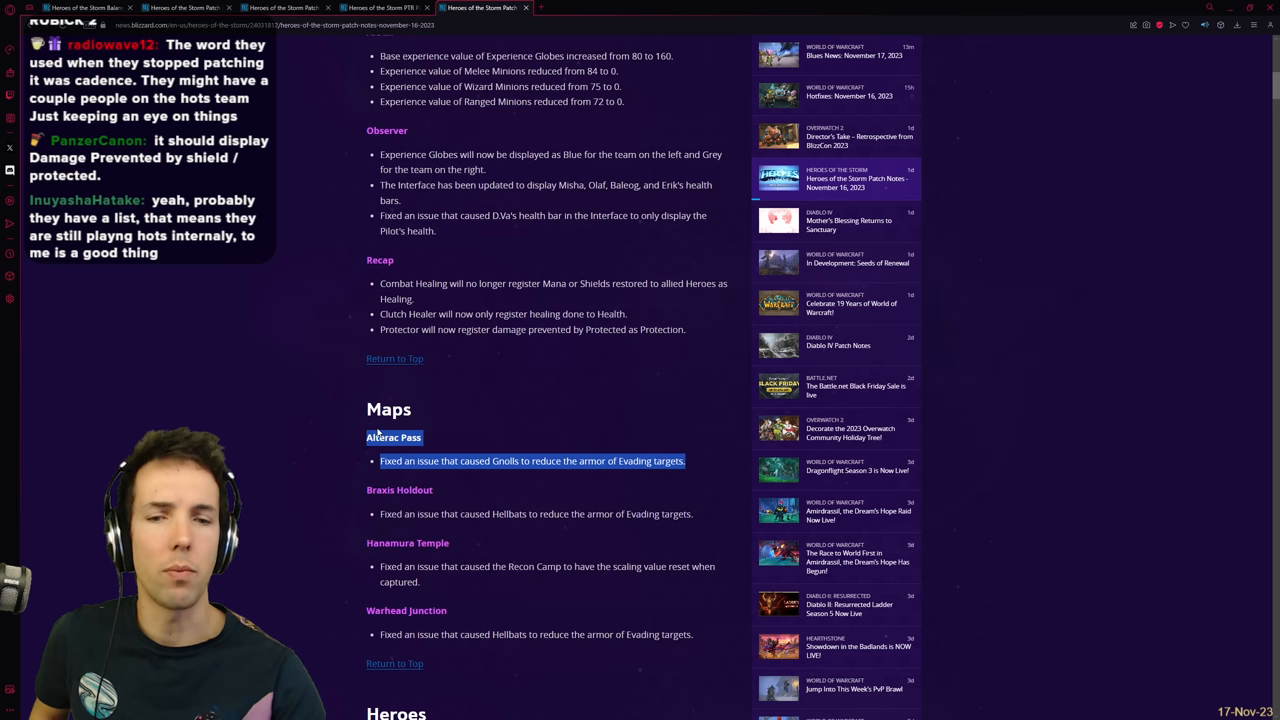
mouse_move(592, 370)
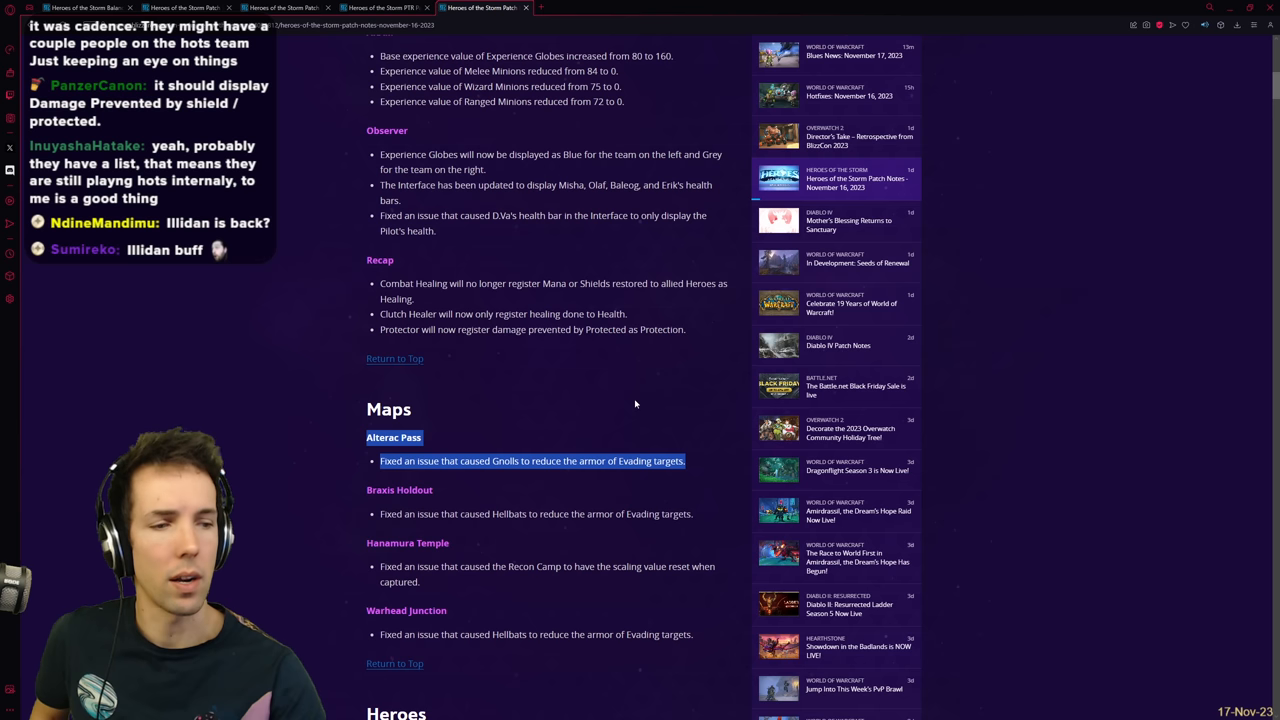
mouse_move(648, 432)
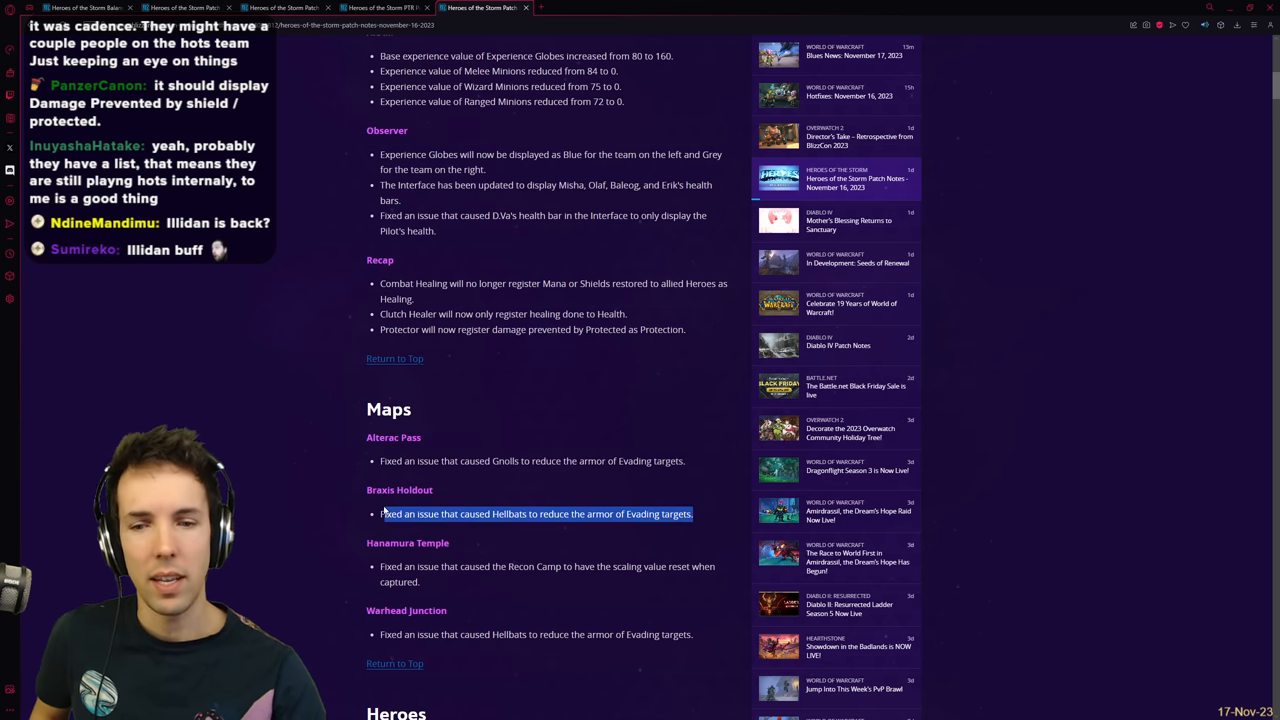
scroll("down", 3)
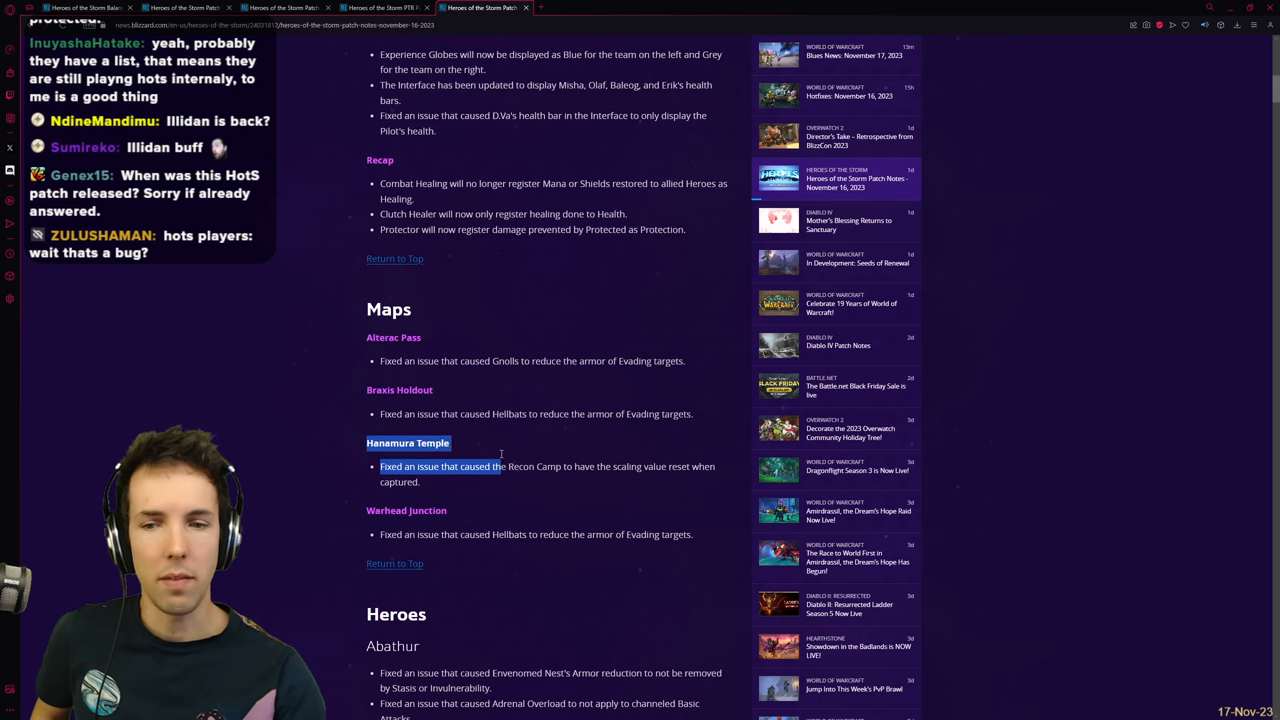
left_click(460, 496)
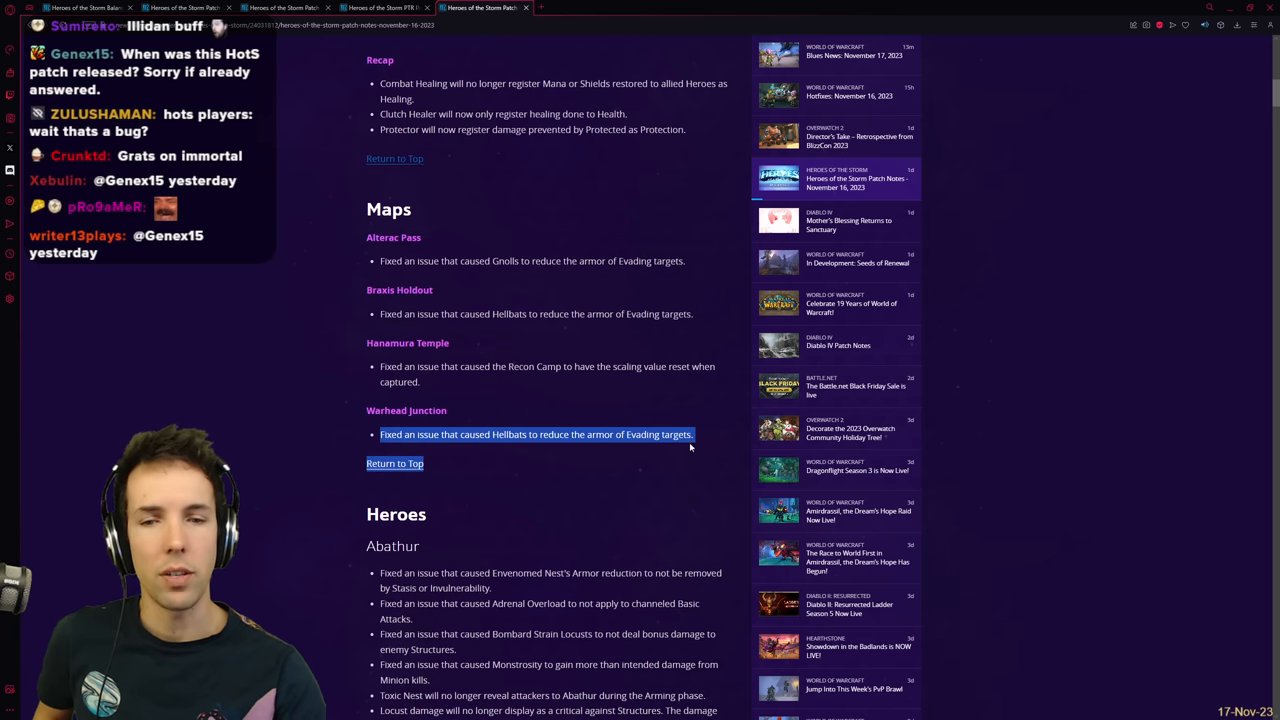
scroll("down", 3)
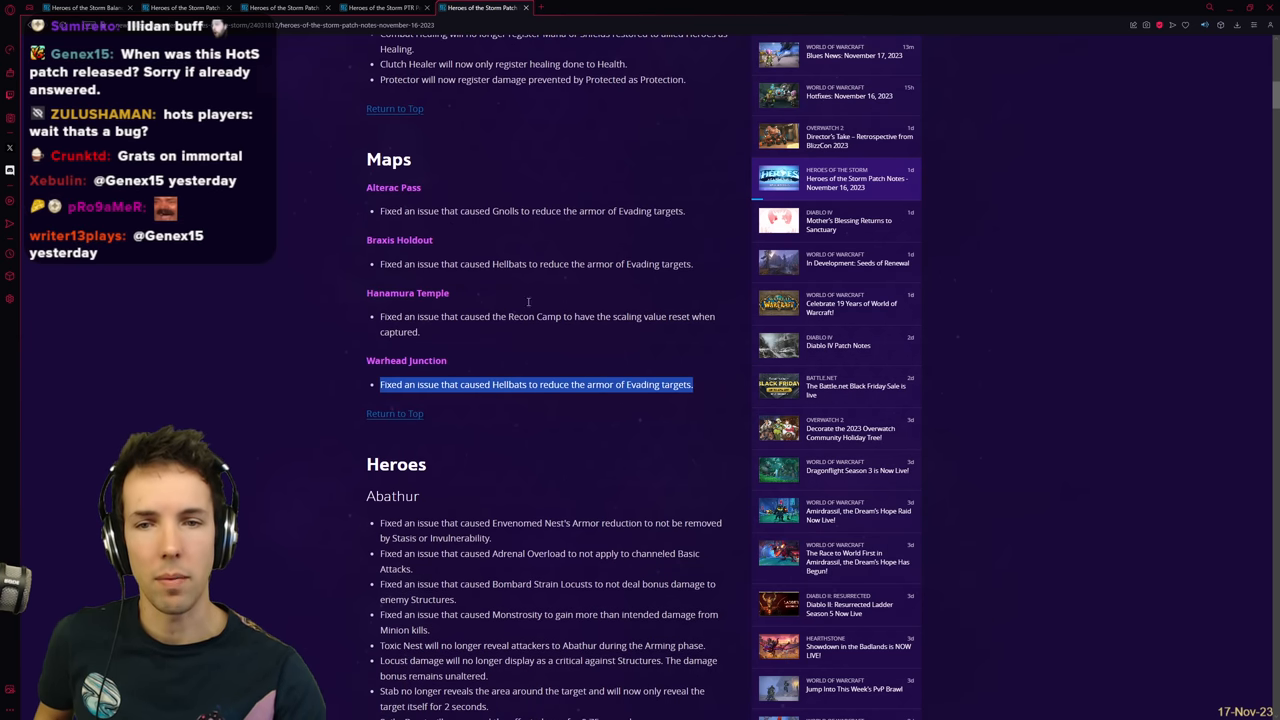
scroll("down", 3)
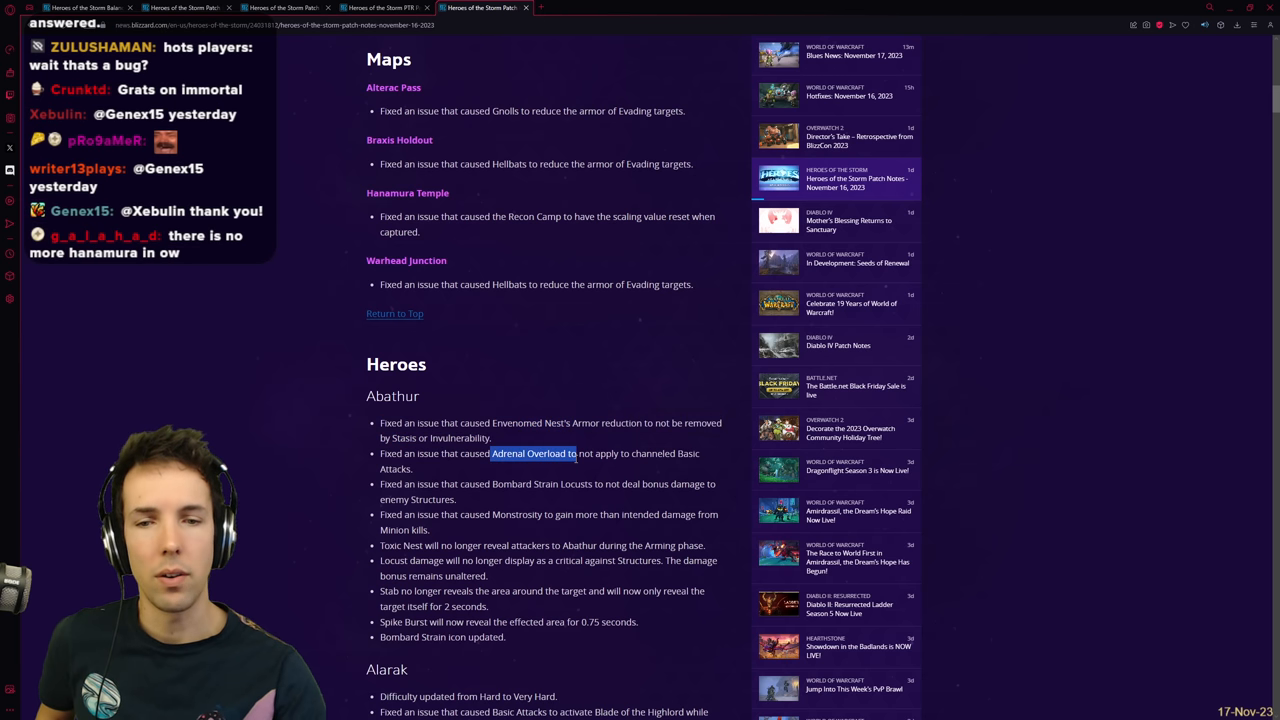
left_click_drag(508, 452, 608, 468)
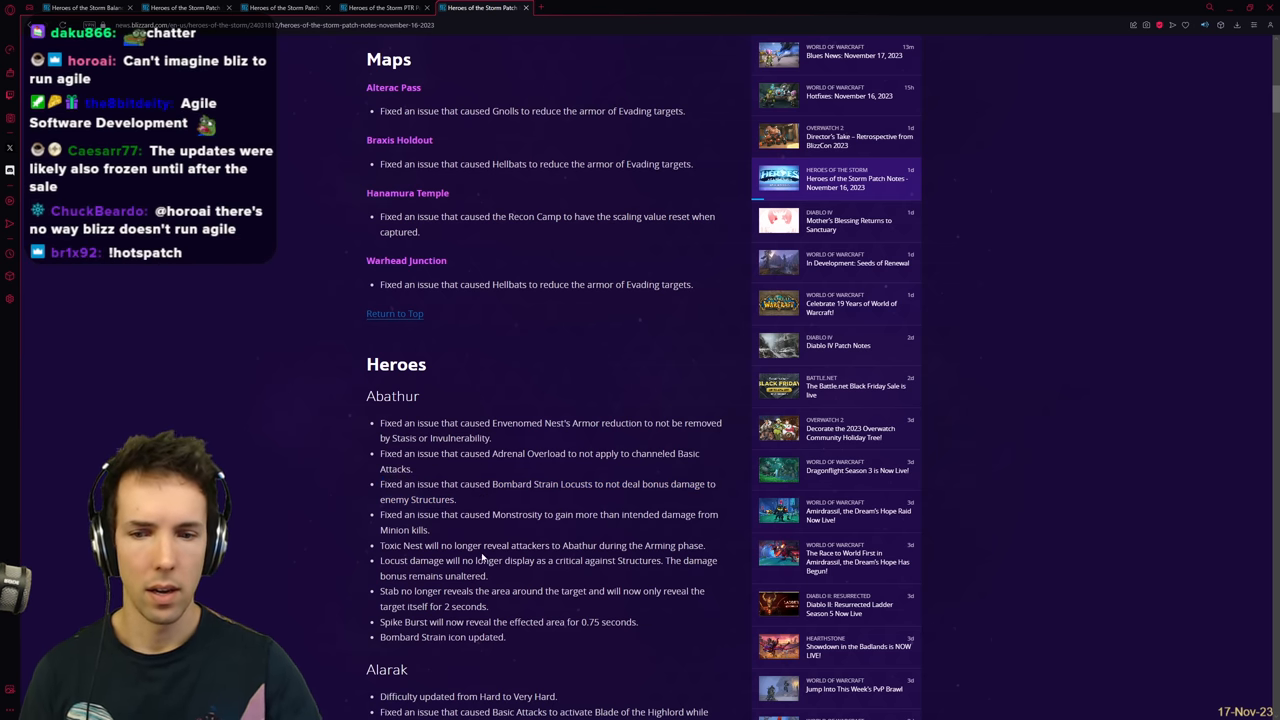
left_click_drag(460, 514, 430, 530)
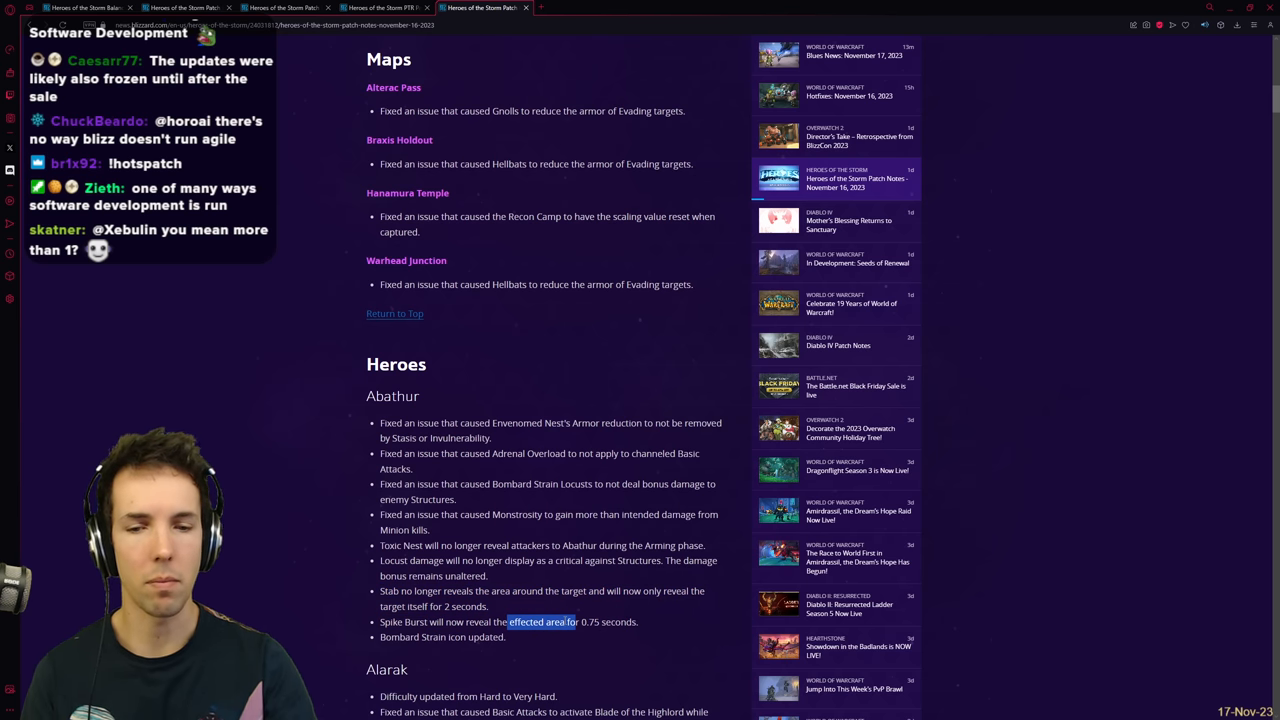
scroll("down", 3)
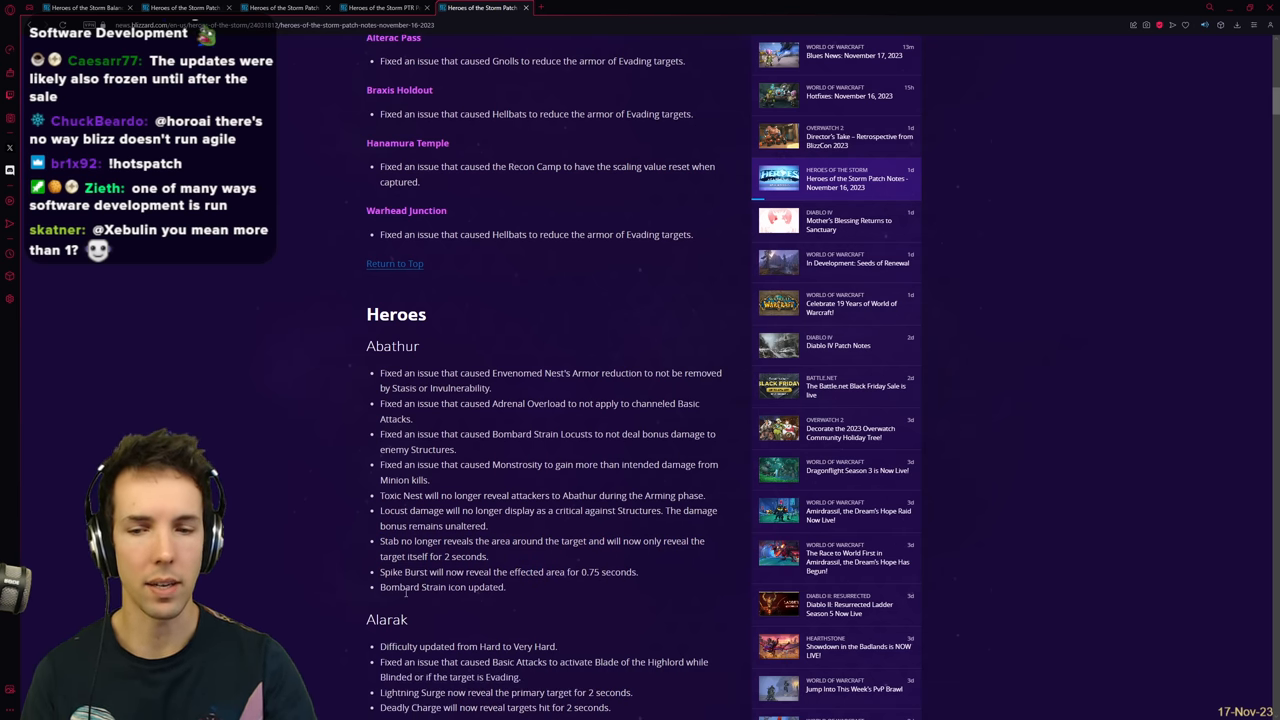
scroll("down", 3)
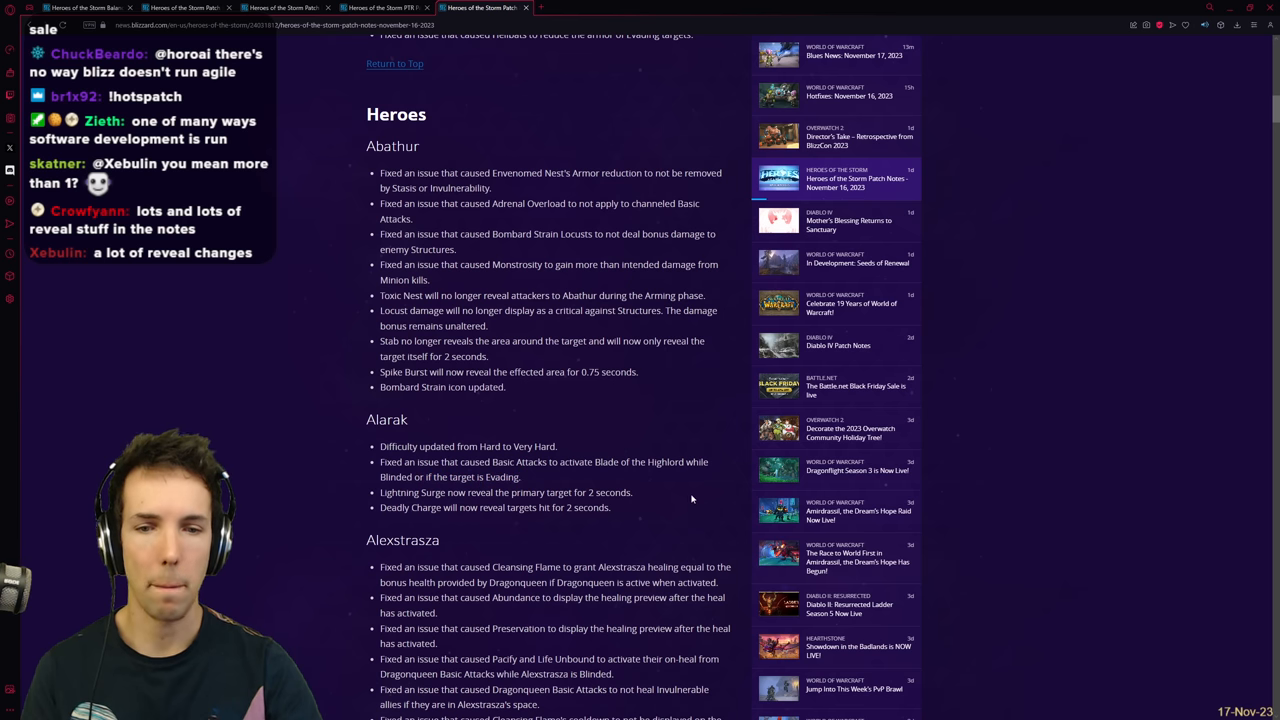
mouse_move(684, 504)
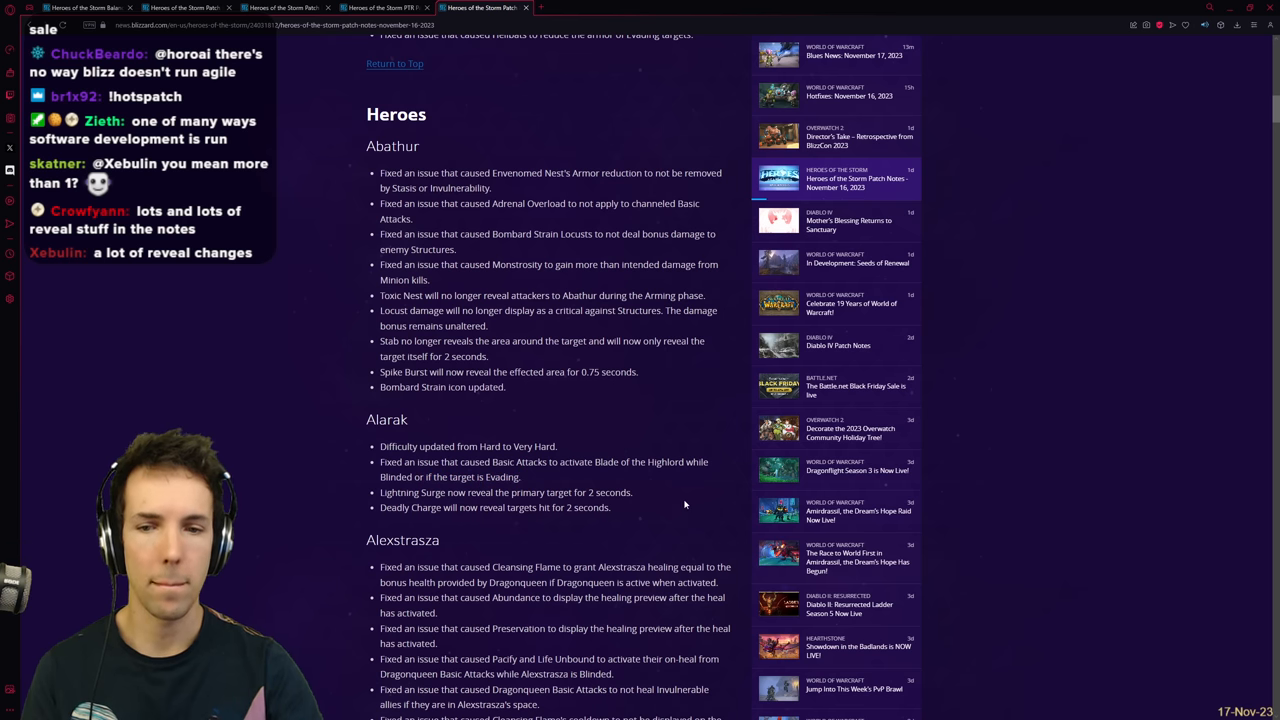
mouse_move(578, 490)
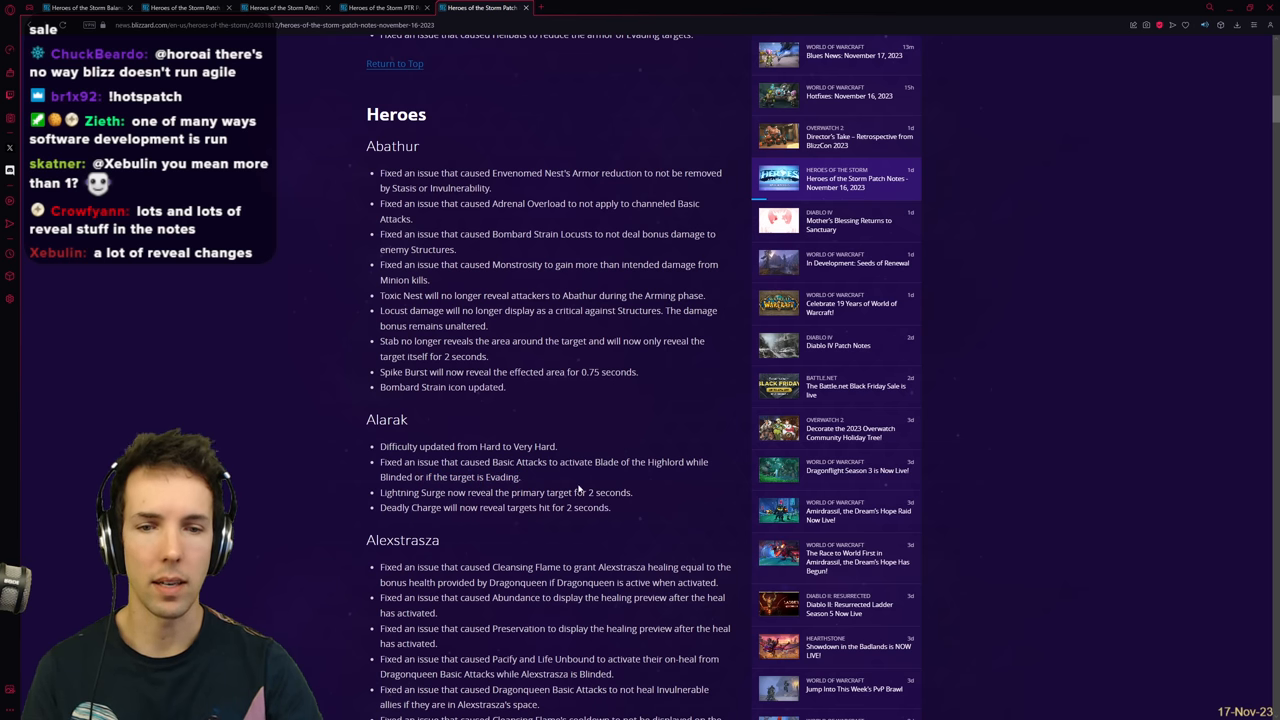
left_click_drag(592, 462, 520, 476)
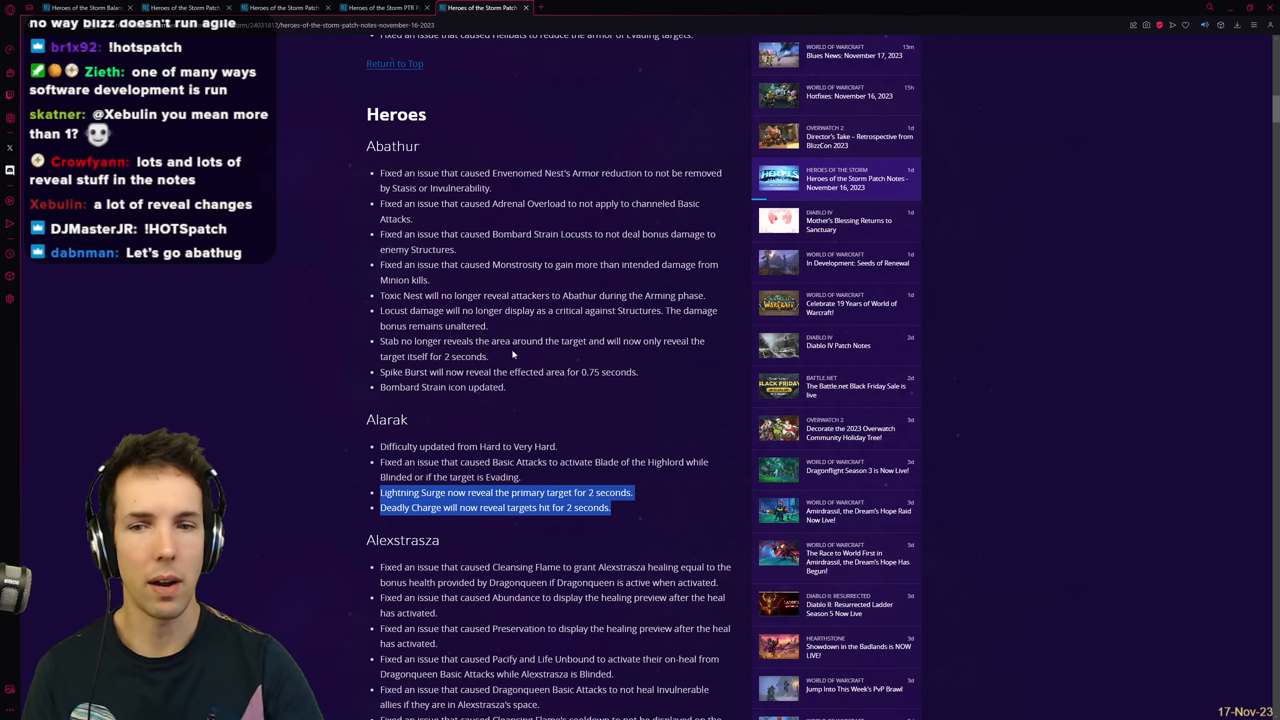
mouse_move(530, 360)
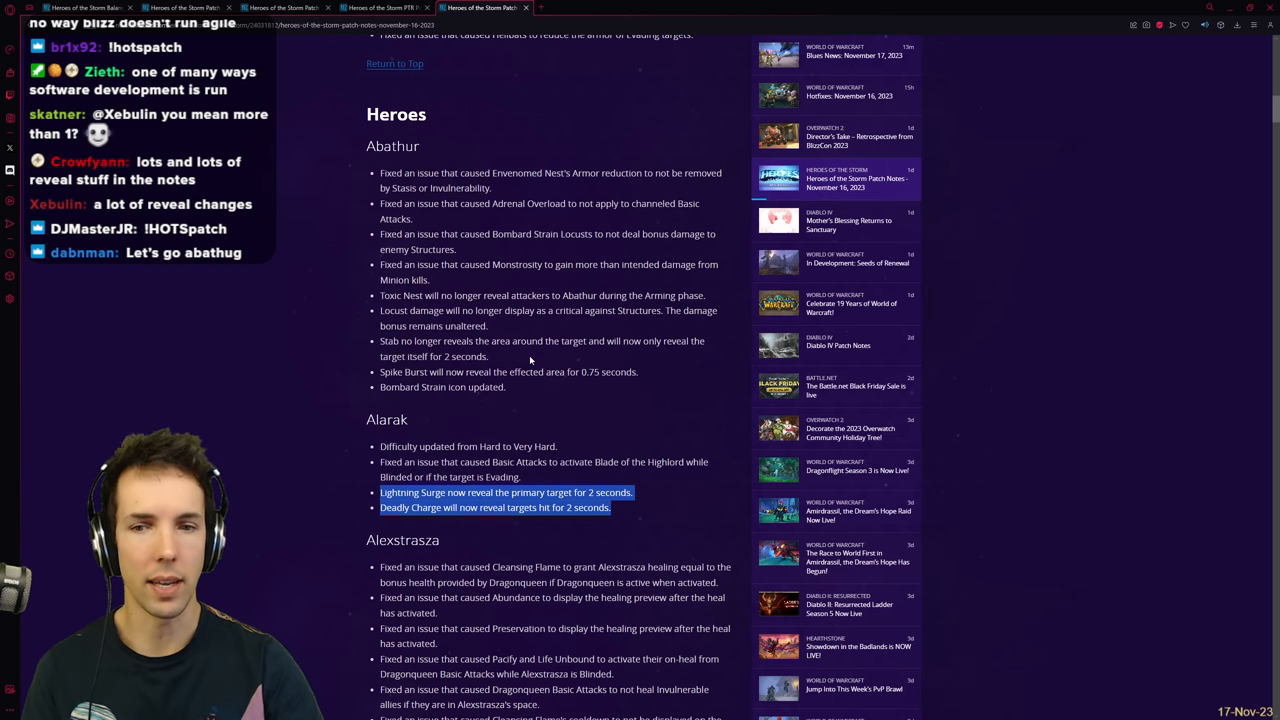
mouse_move(512, 370)
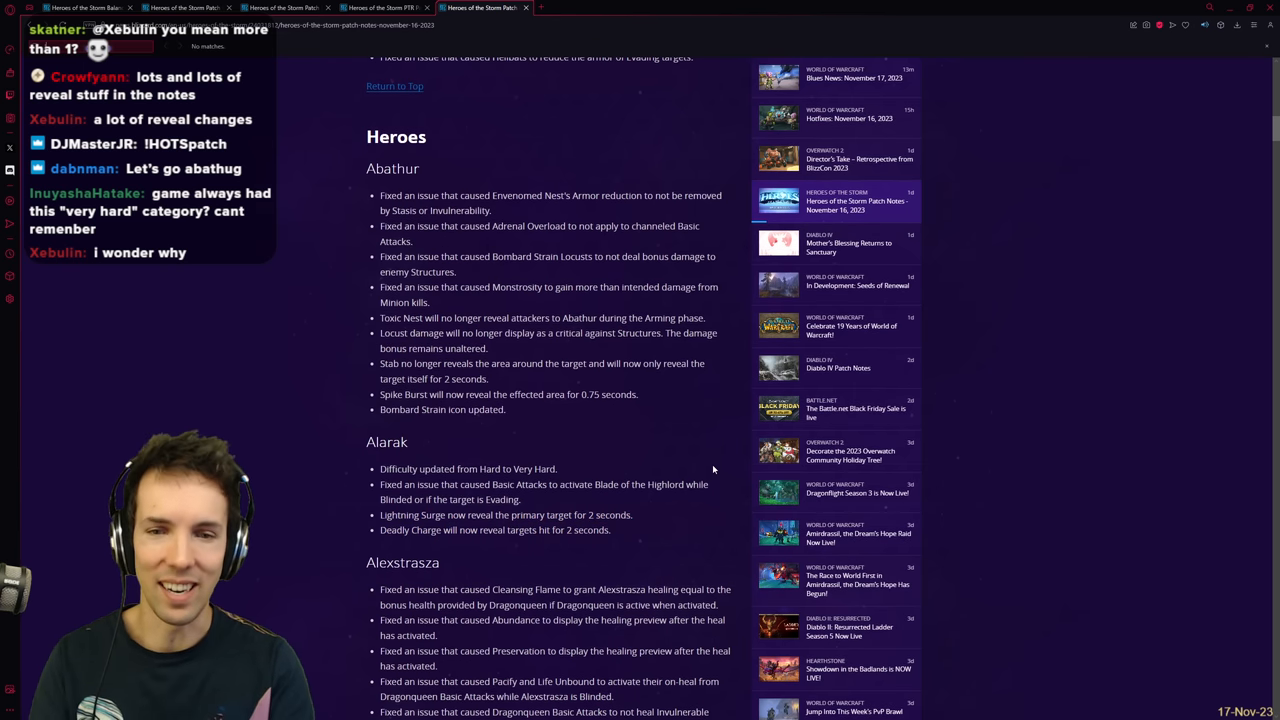
scroll("down", 3)
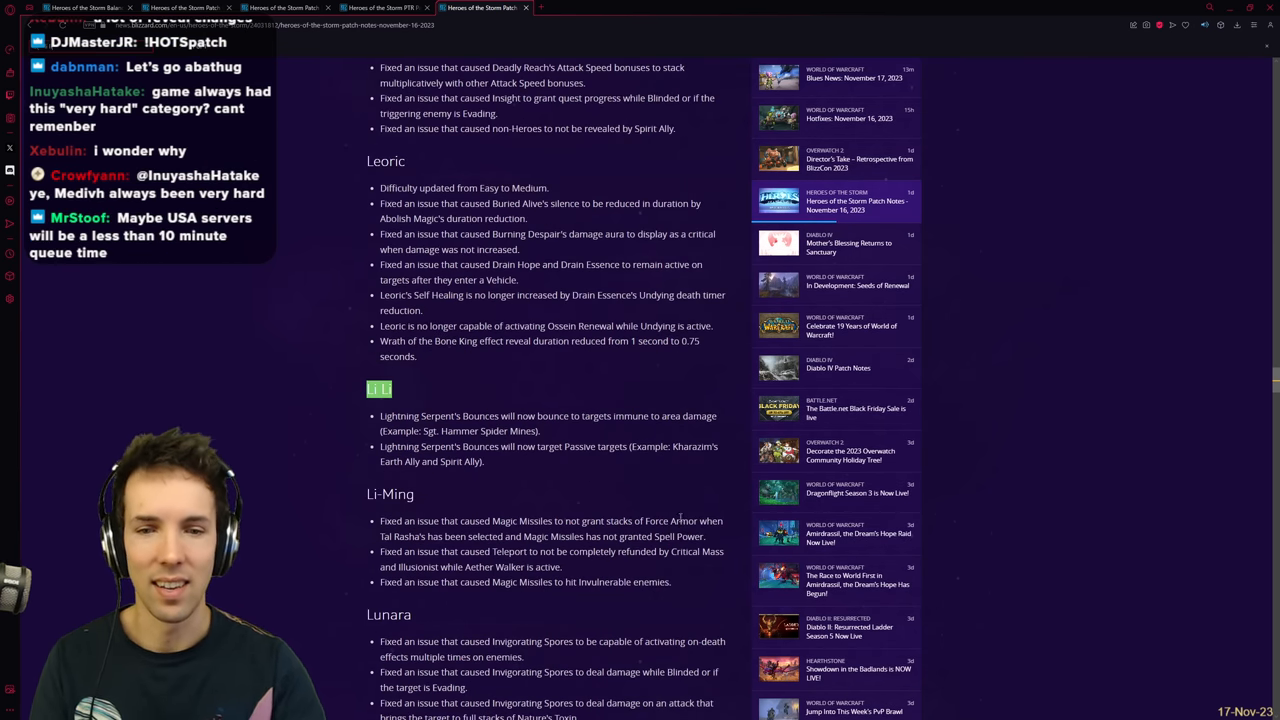
scroll("down", 3)
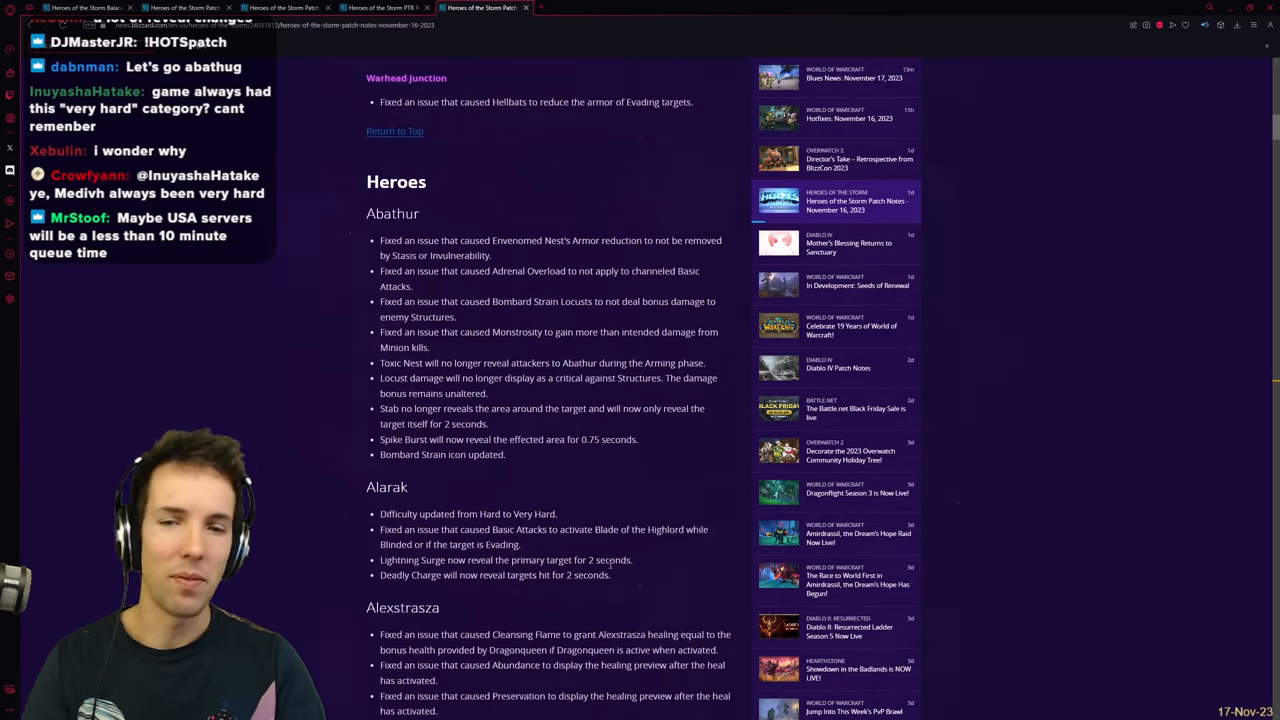
scroll("down", 3)
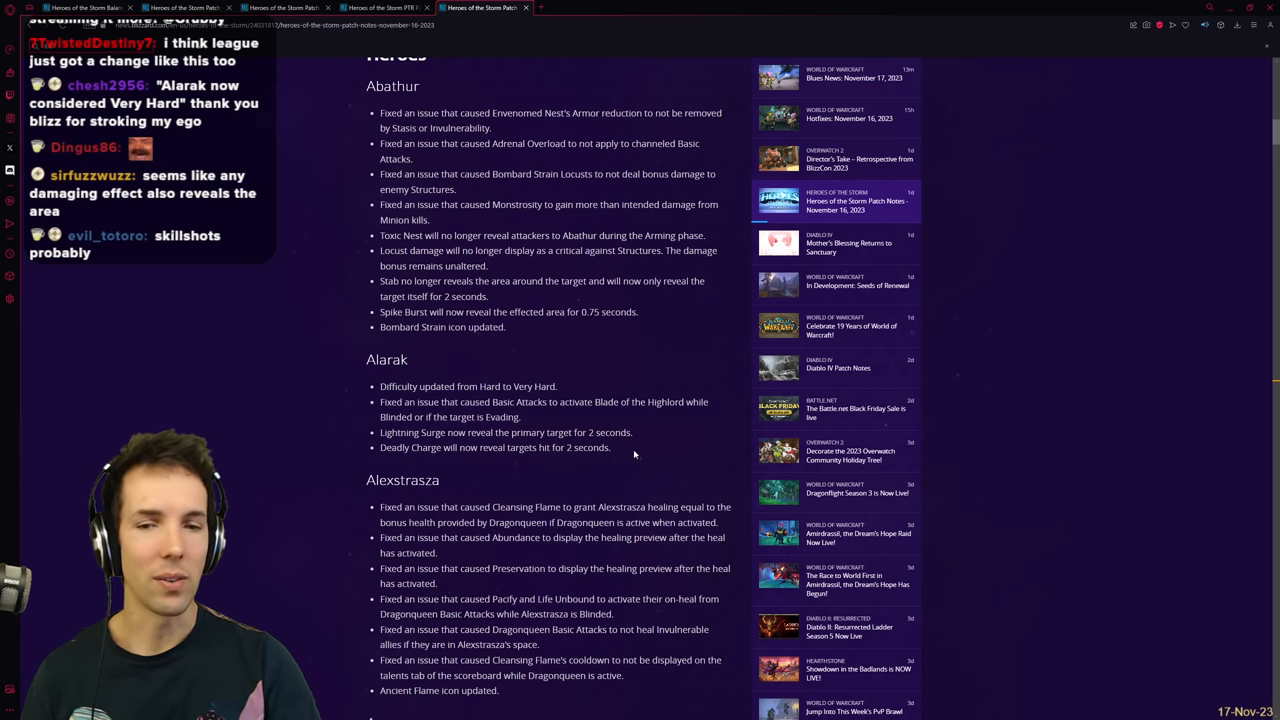
left_click_drag(380, 432, 612, 448)
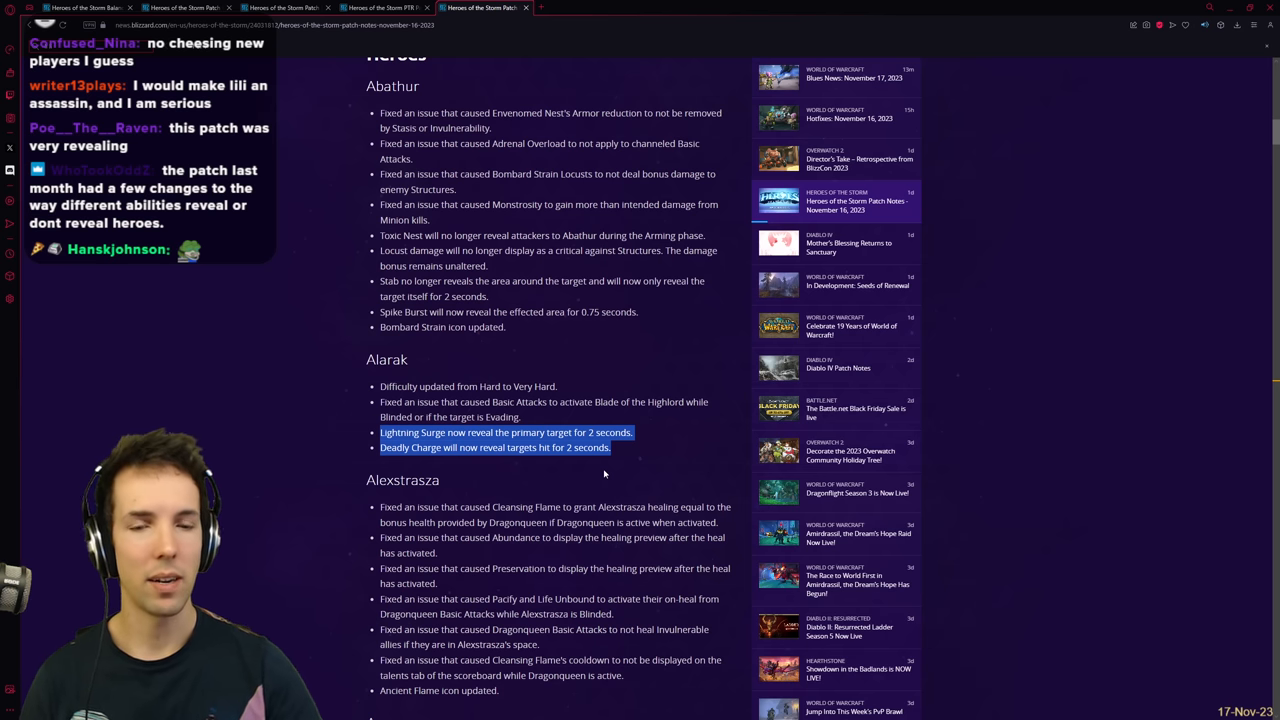
Step: Mark Alexstrasza's Dragonqueen Basic Attacks fix about not healing Invulnerable allies
scroll("down", 3)
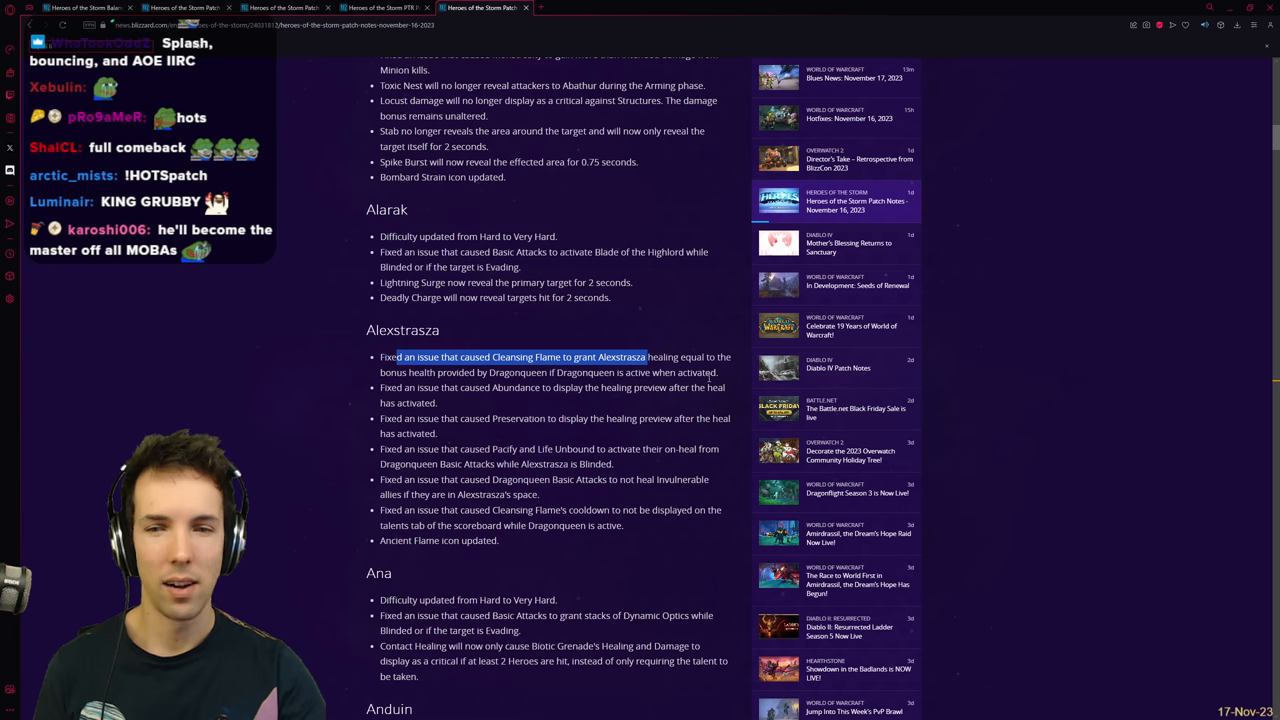
mouse_move(708, 382)
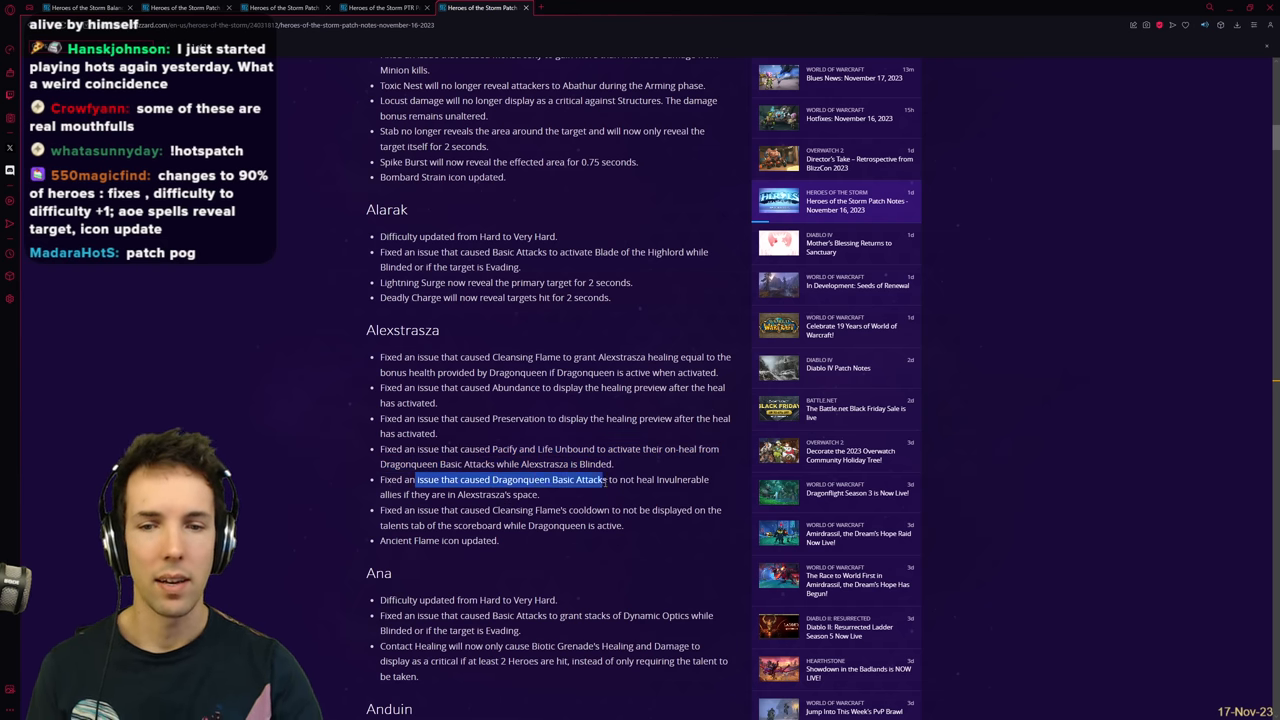
left_click_drag(608, 480, 540, 494)
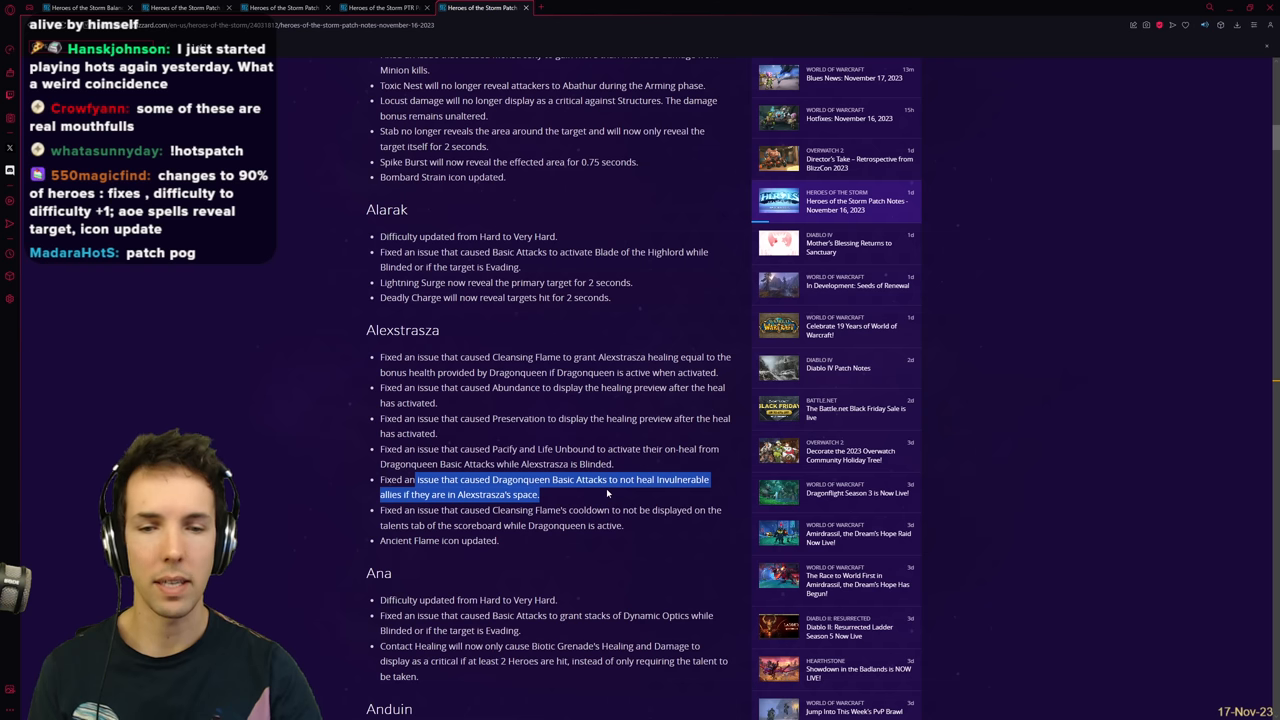
left_click_drag(552, 480, 616, 480)
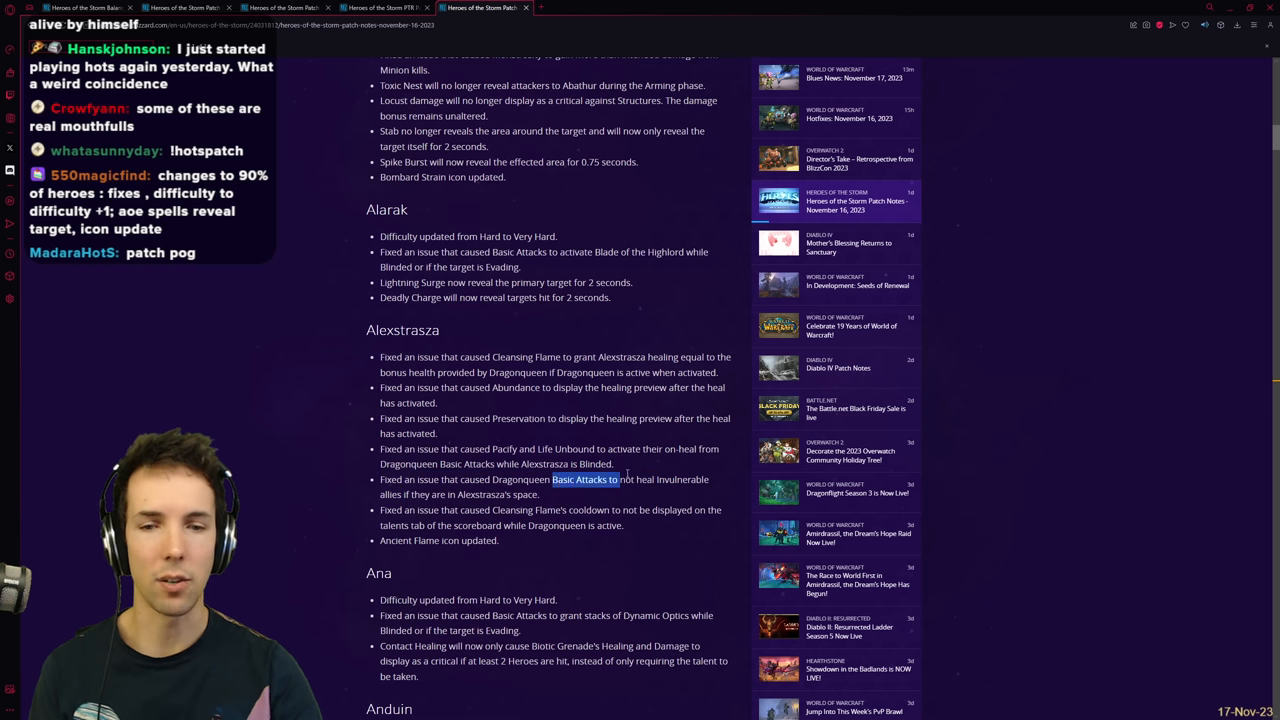
left_click_drag(616, 488, 708, 488)
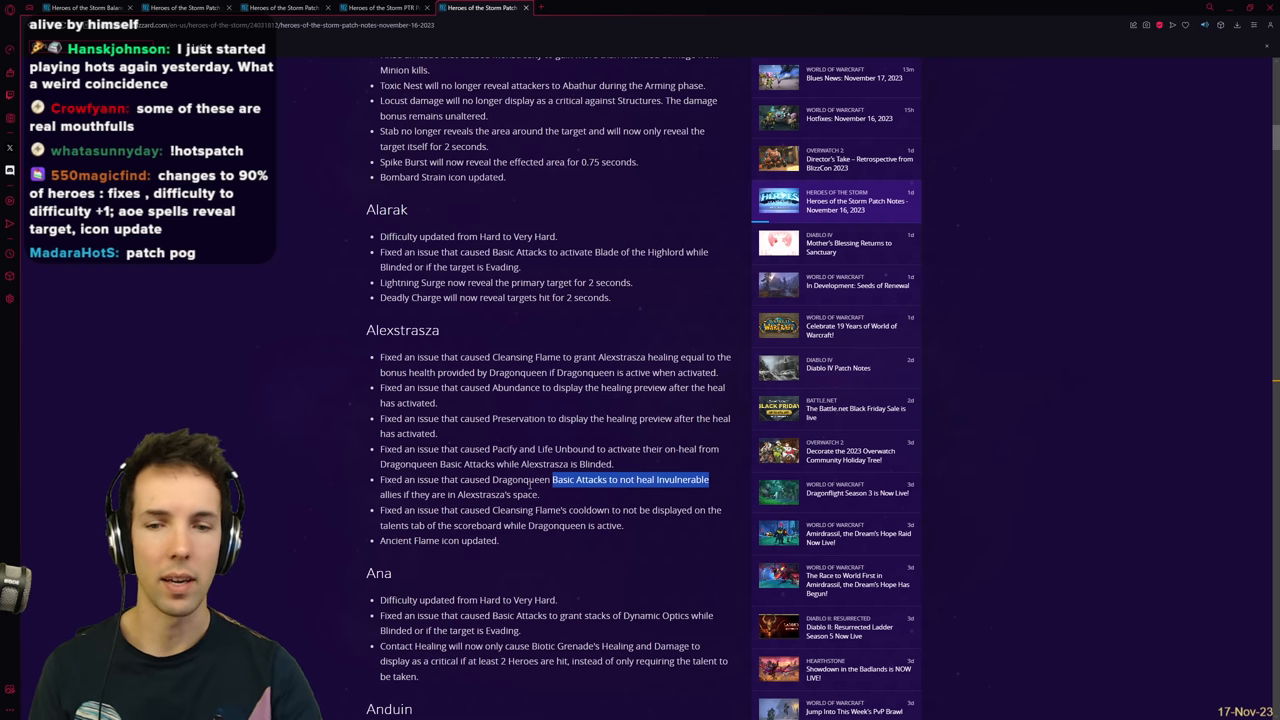
left_click_drag(552, 480, 572, 524)
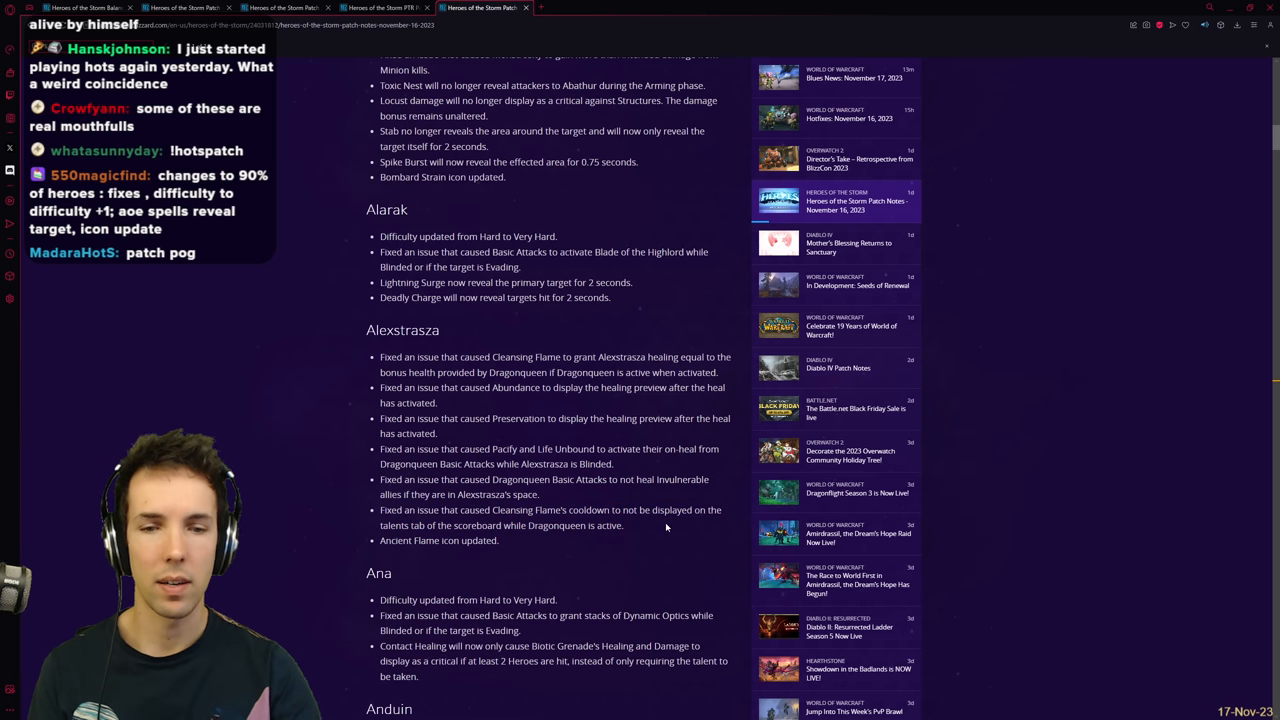
Step: Scroll past Alexstrasza to read Ana's Dynamic Optics fix, Anduin's and Anub'arak's notes
scroll("down", 3)
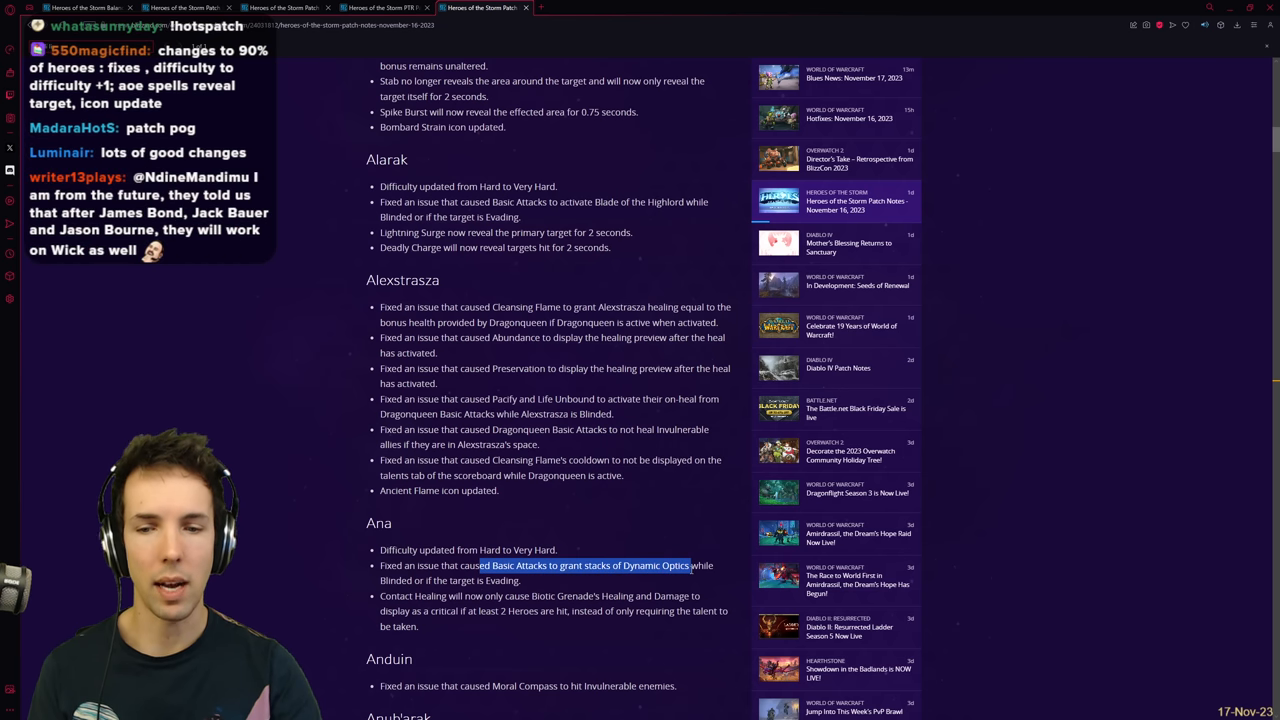
scroll("down", 3)
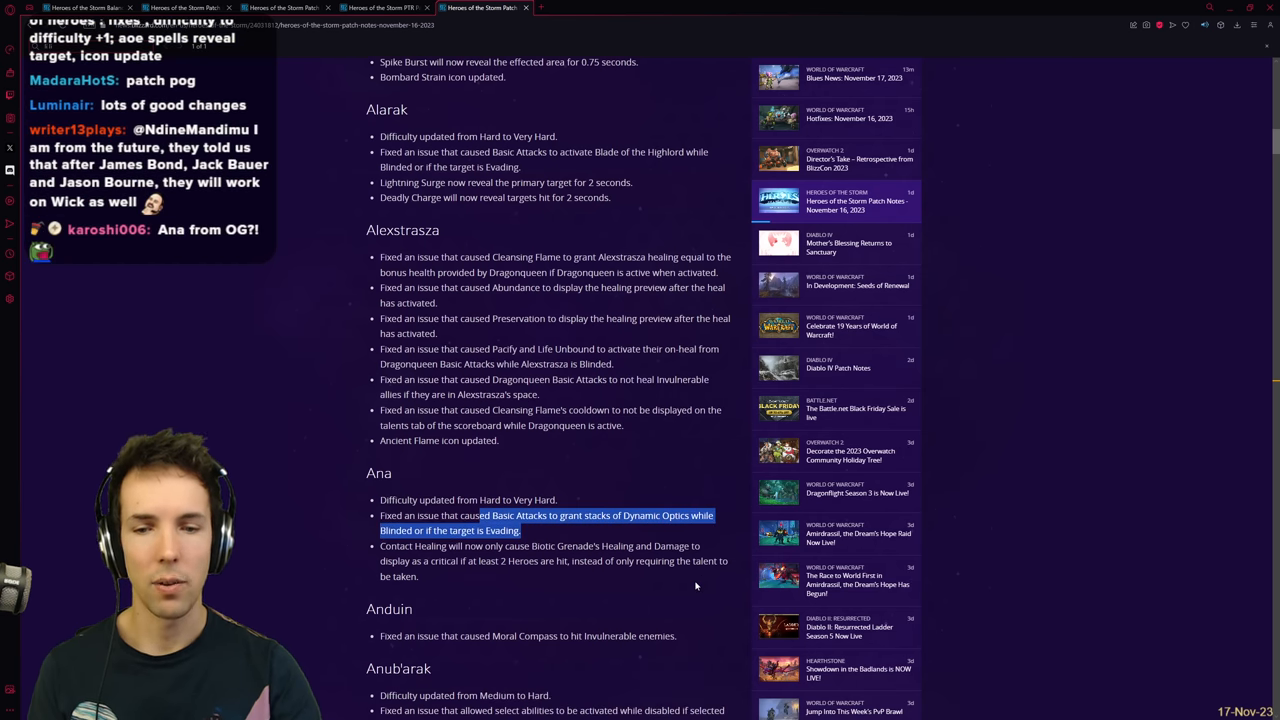
scroll("down", 3)
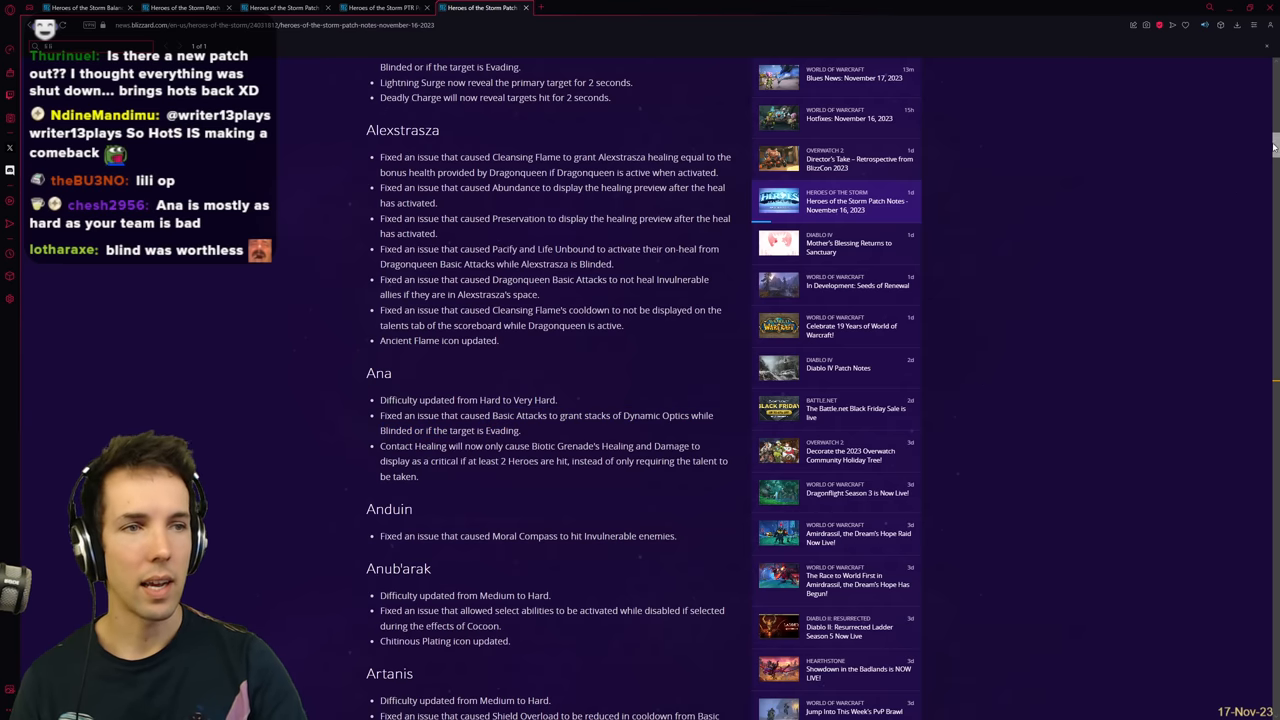
Step: Skim down to Zul'jin, then drag the scrollbar back to the November 16 notes' title
scroll("down", 3)
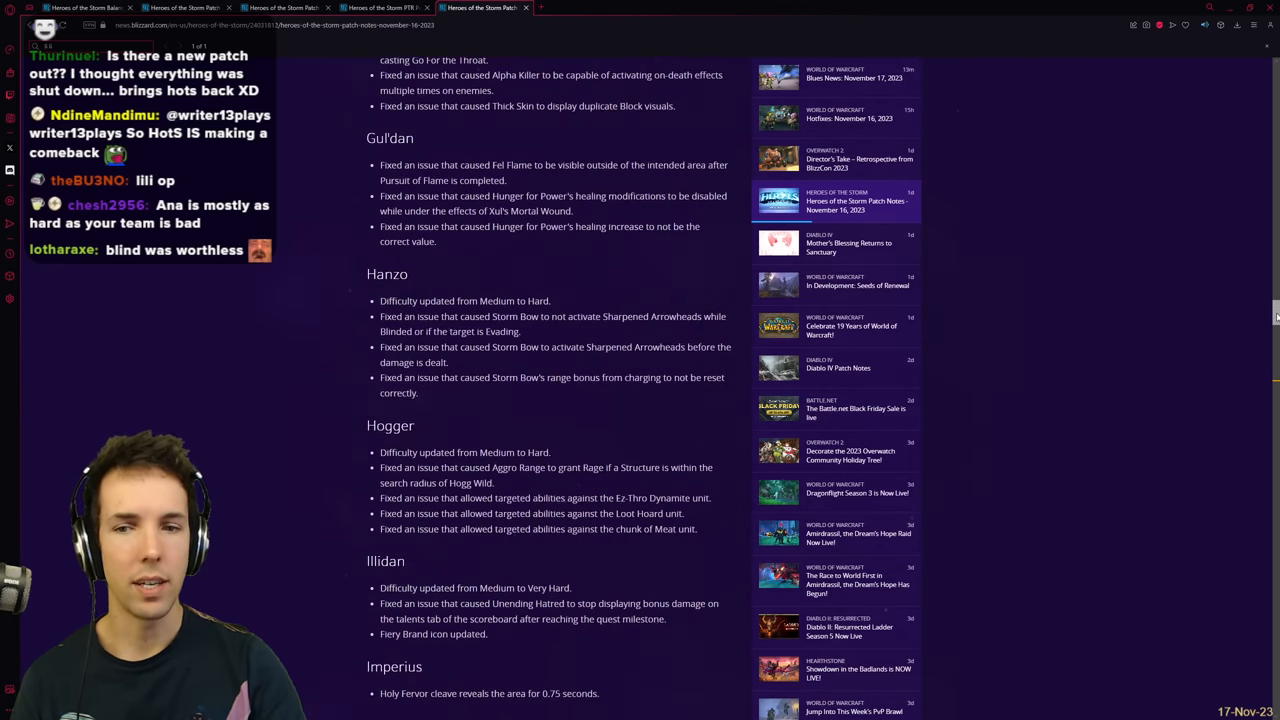
scroll("down", 3)
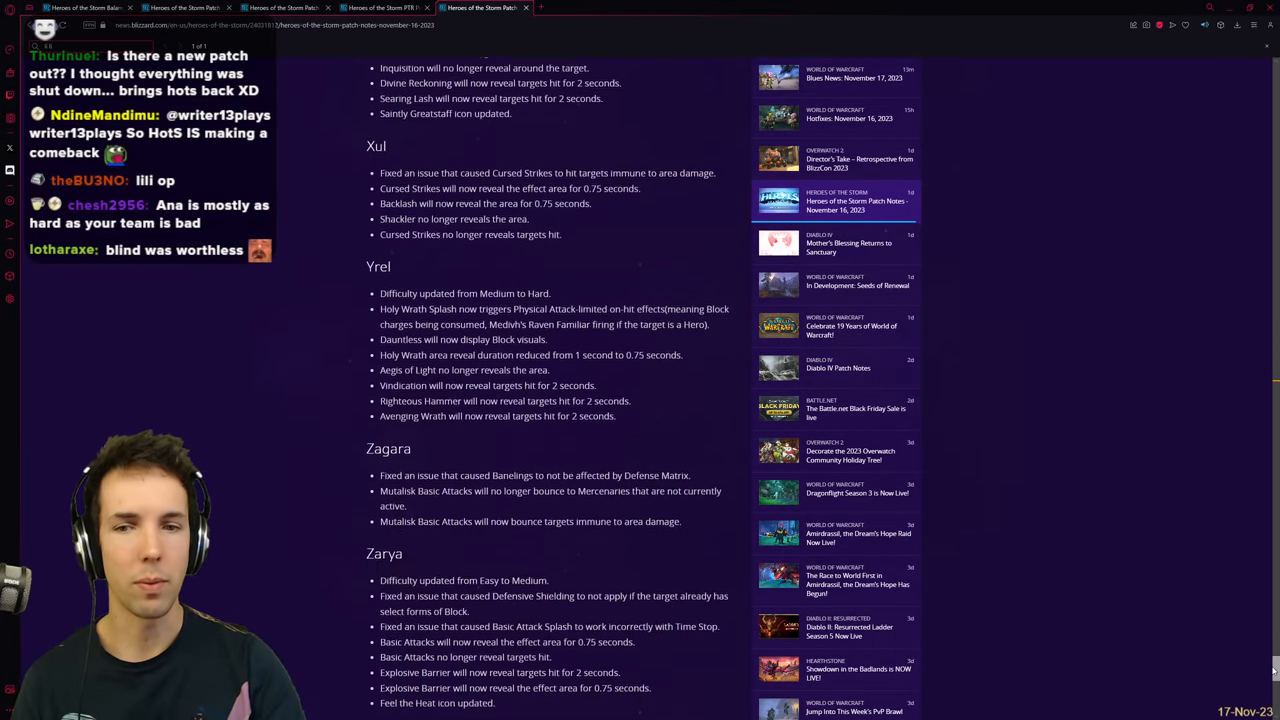
scroll("down", 3)
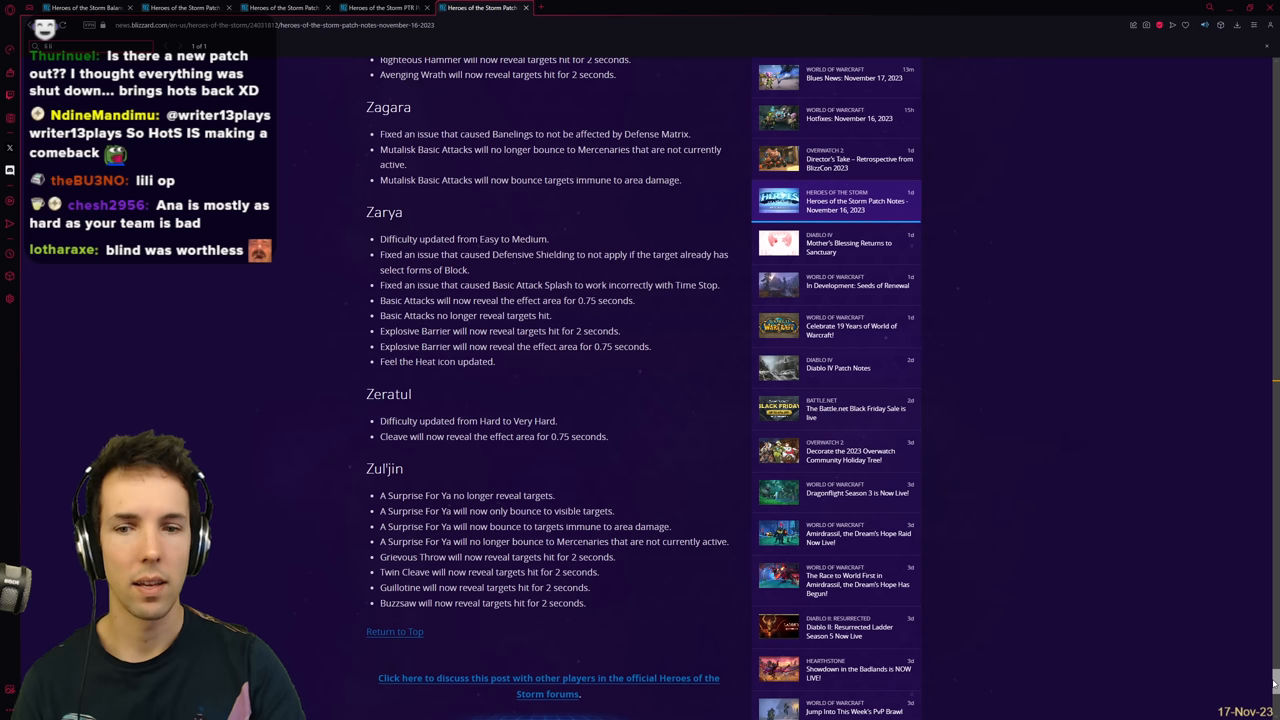
left_click_drag(380, 496, 576, 512)
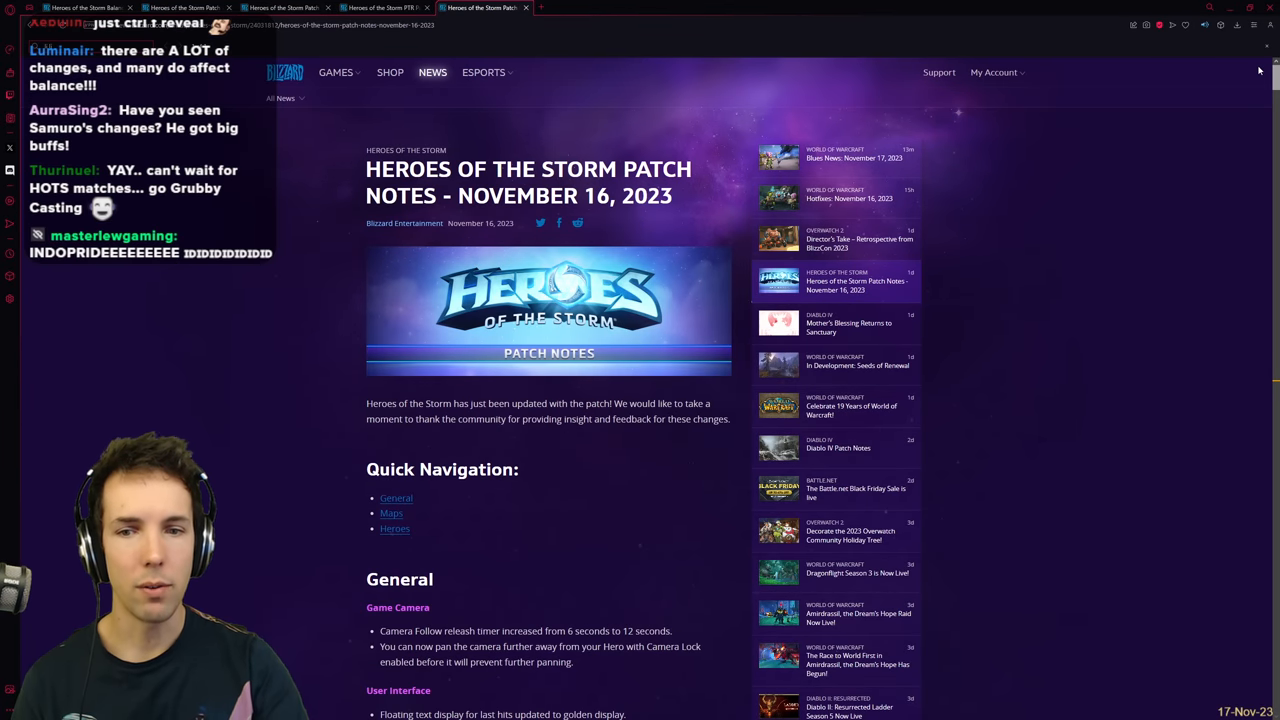
Step: Scroll past Deckard, Dehaka and Diablo to Kerrigan and Kharazim, reaching the September 20 notes
scroll("down", 3)
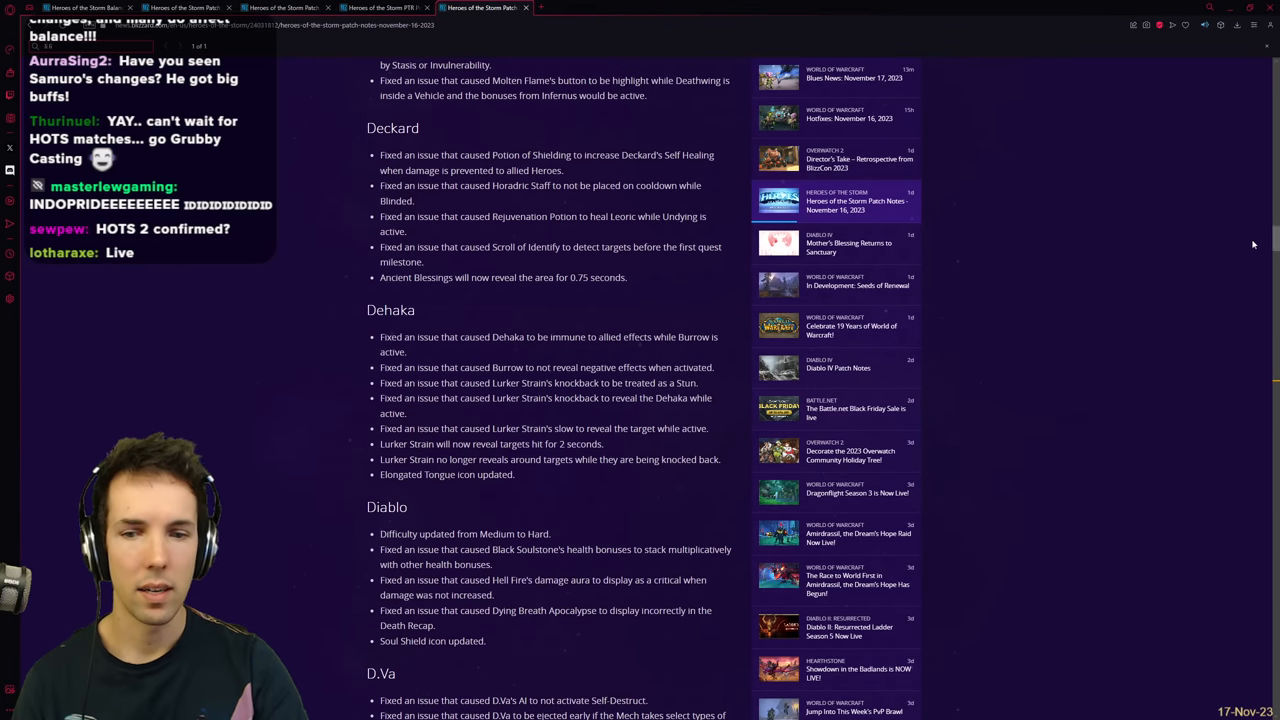
triple_click(464, 532)
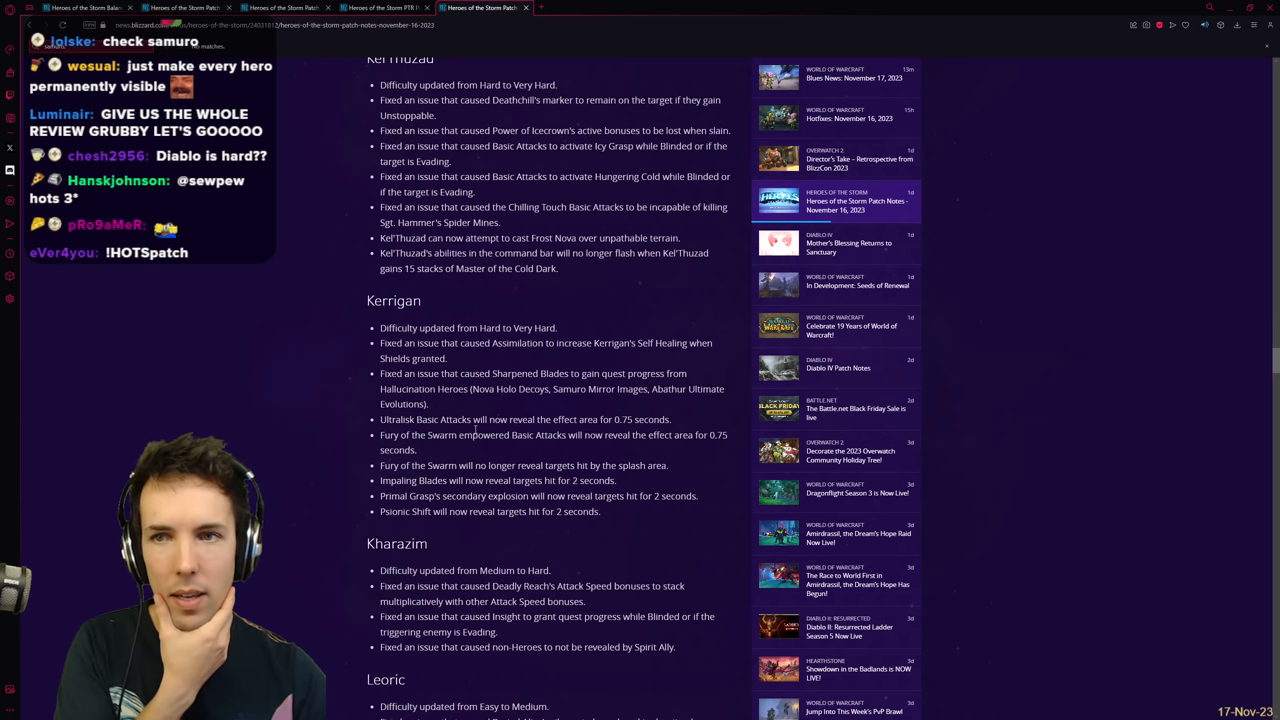
scroll("down", 3)
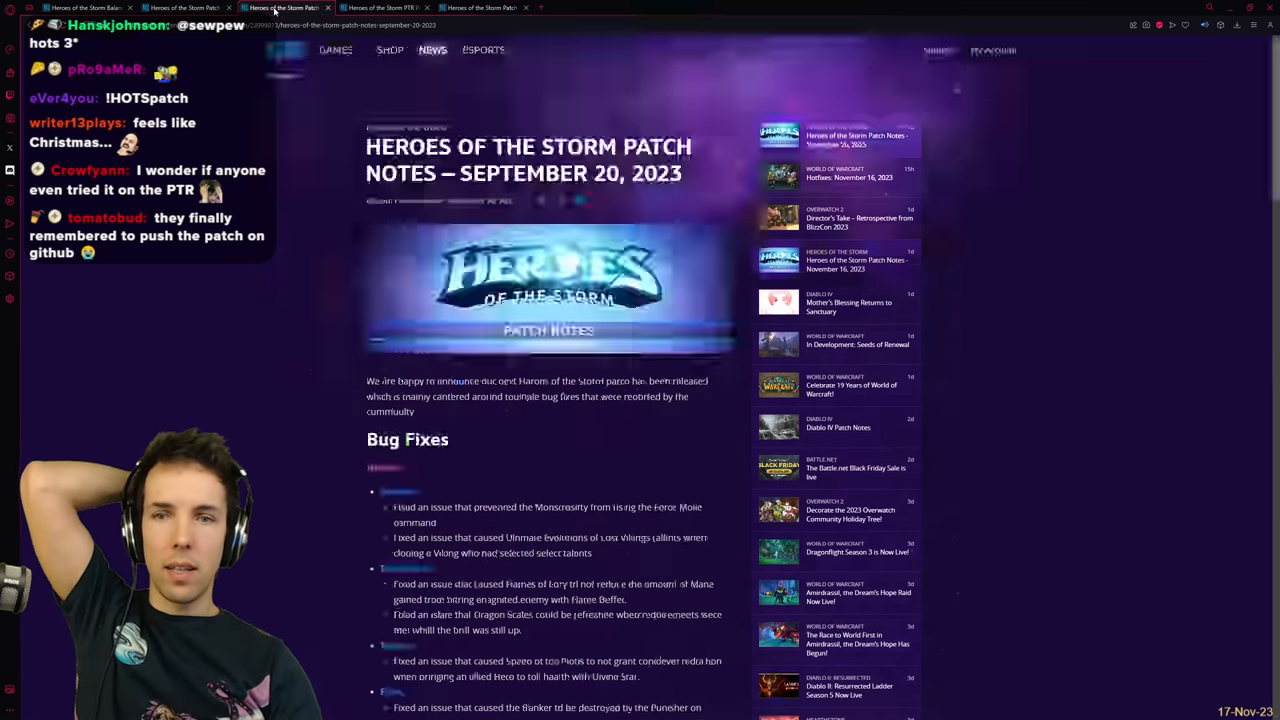
Step: Skim the September 20 Samuro fixes, then switch to the October 23, 2023 PTR patch notes
scroll("down", 3)
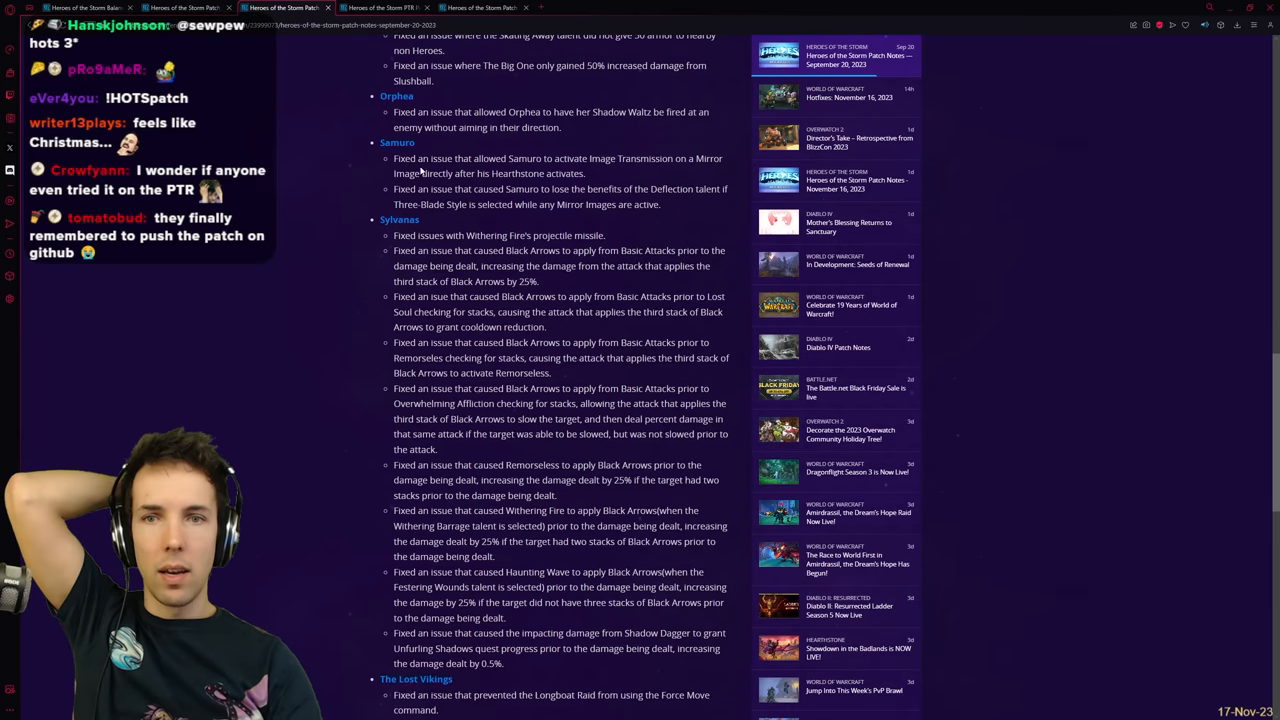
left_click_drag(394, 158, 584, 172)
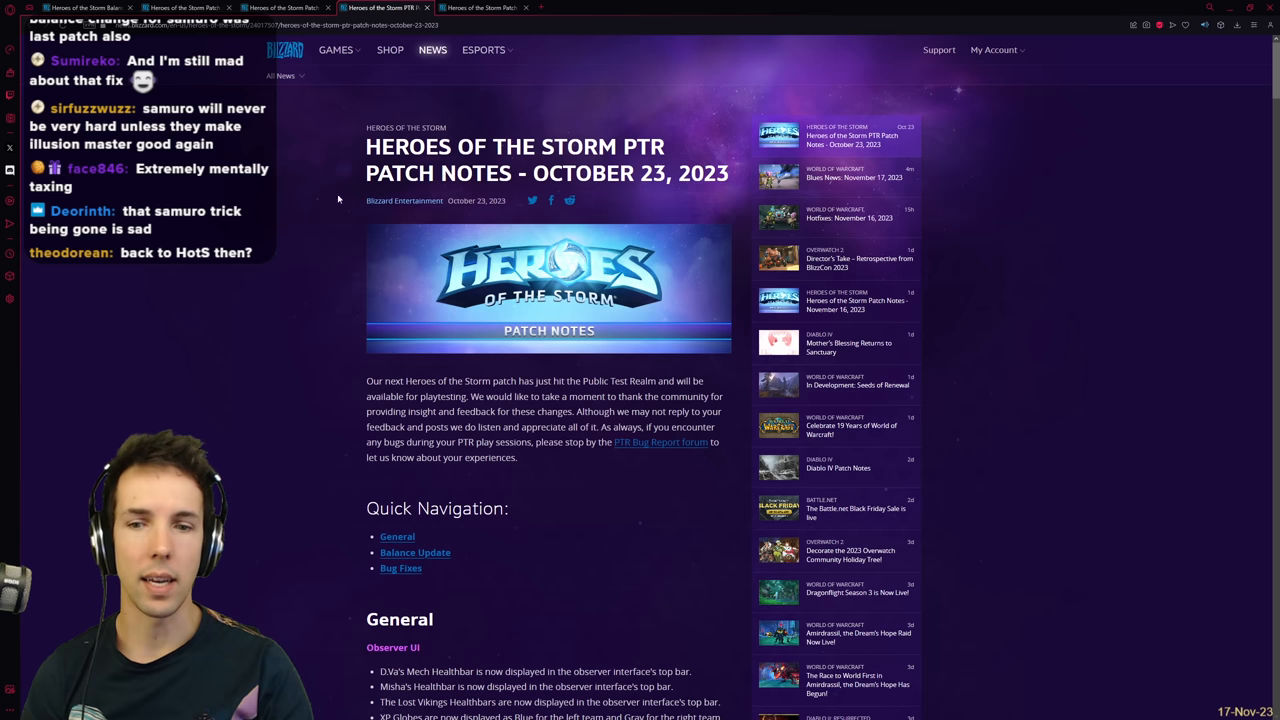
Step: Highlight Samuro's Windwalk healing increase line in the PTR Balance Update
scroll("down", 3)
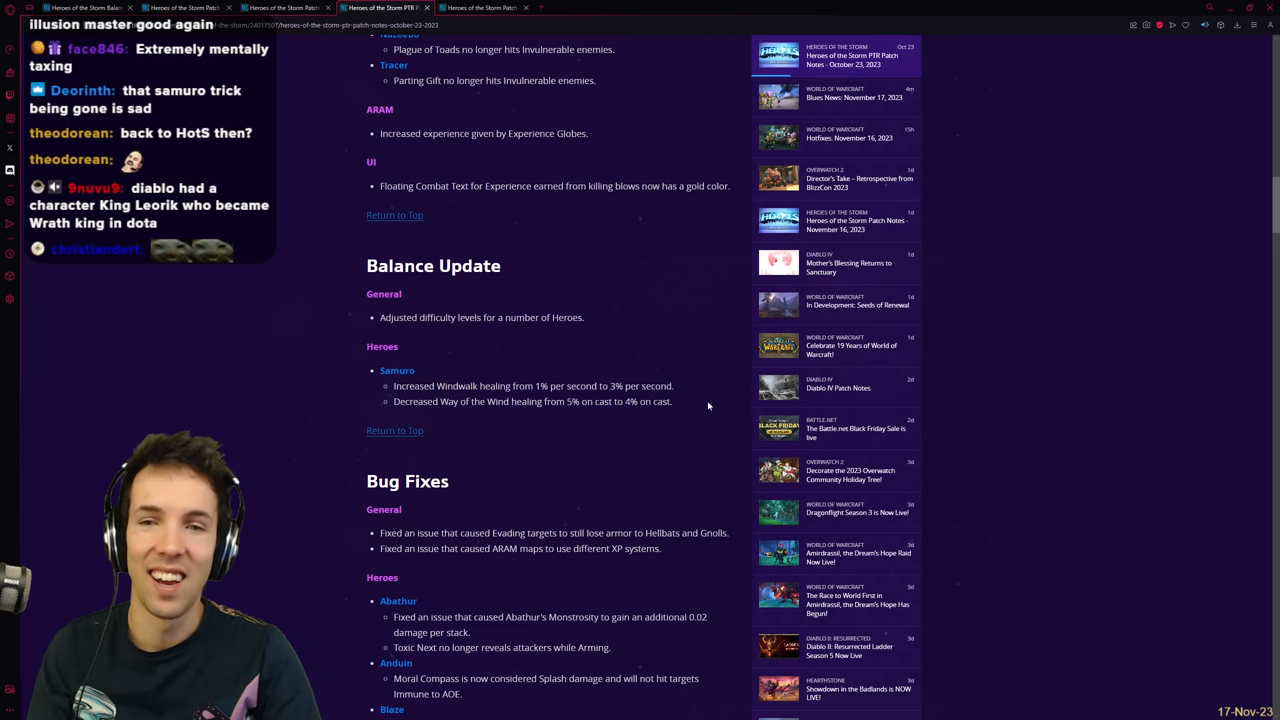
double_click(420, 386)
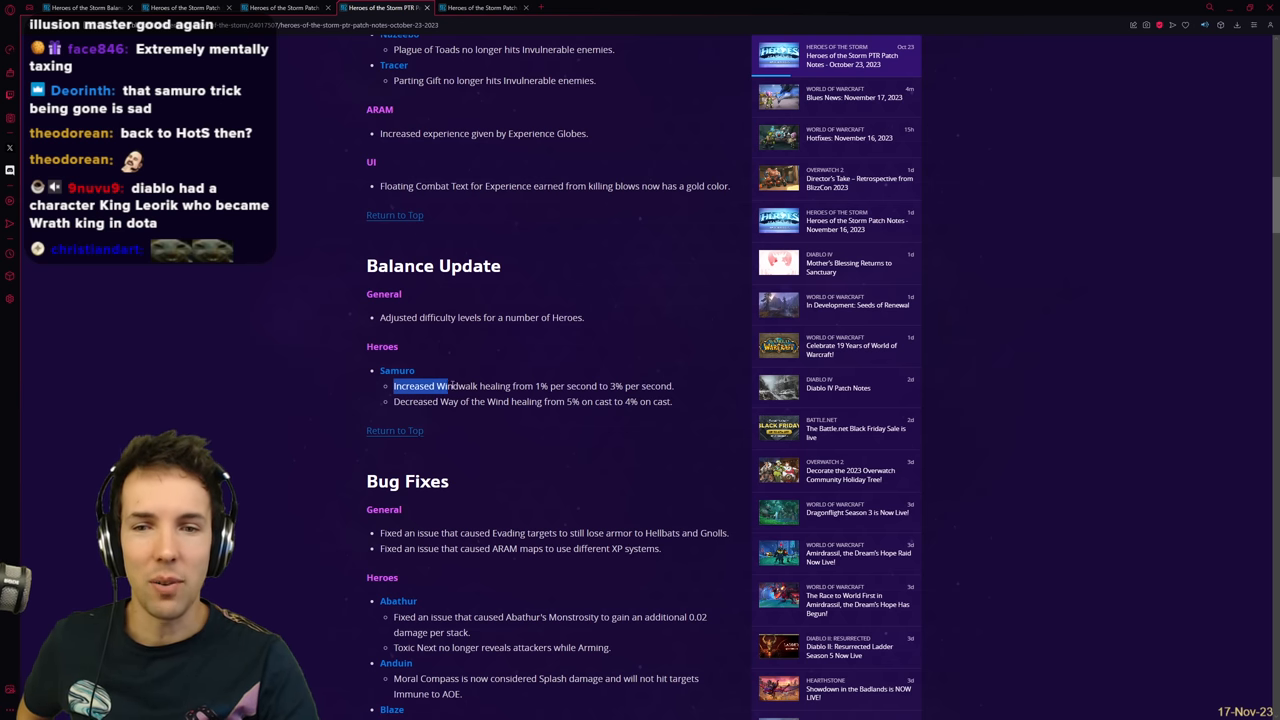
left_click_drag(394, 386, 676, 386)
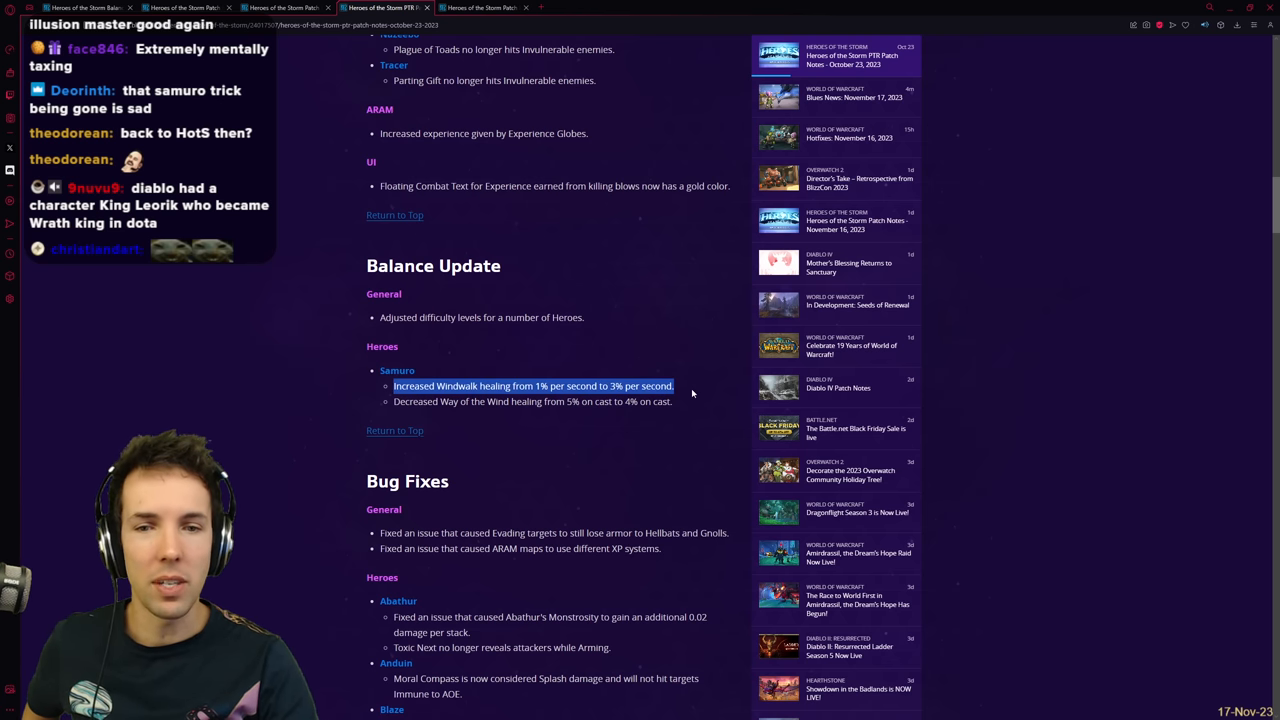
mouse_move(592, 412)
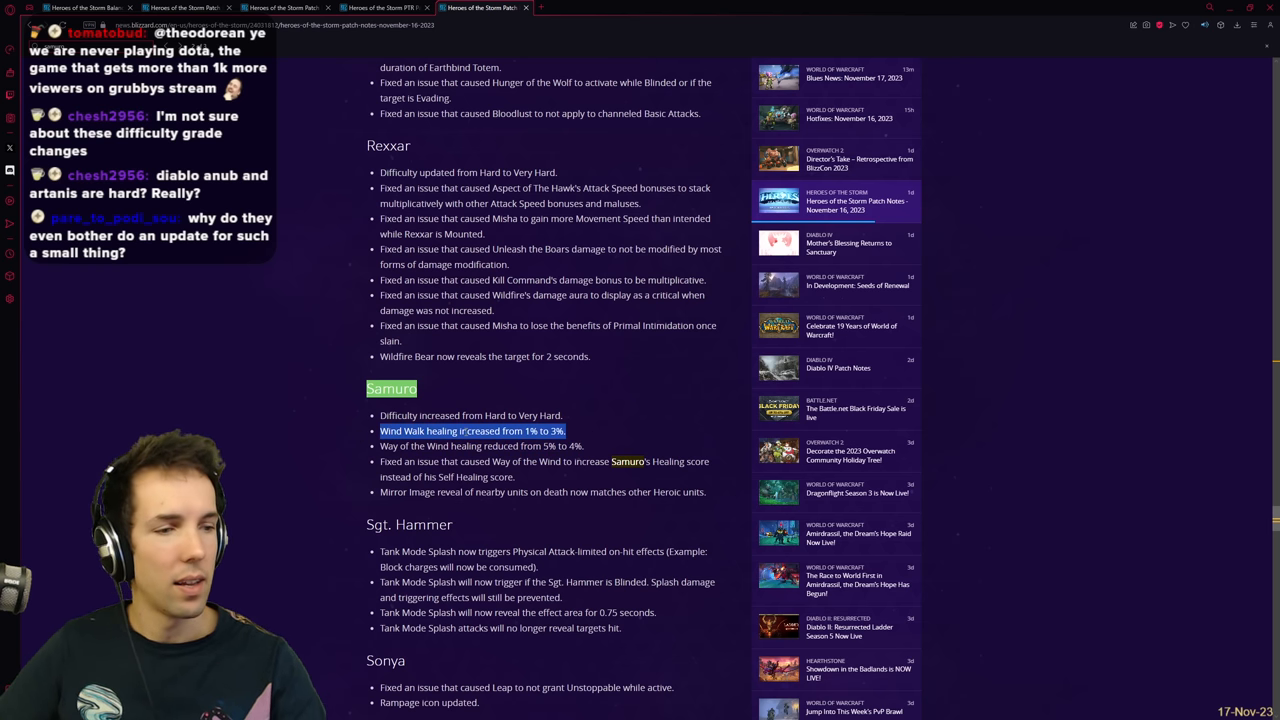
mouse_move(612, 418)
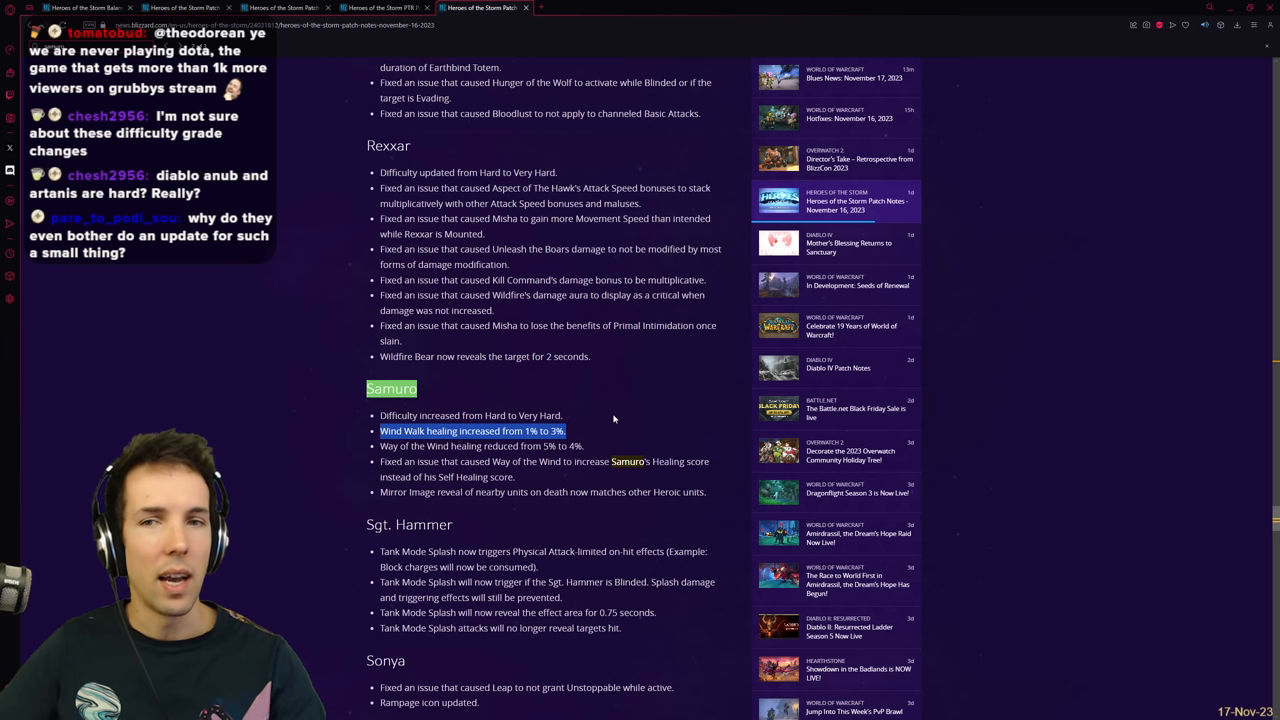
mouse_move(620, 416)
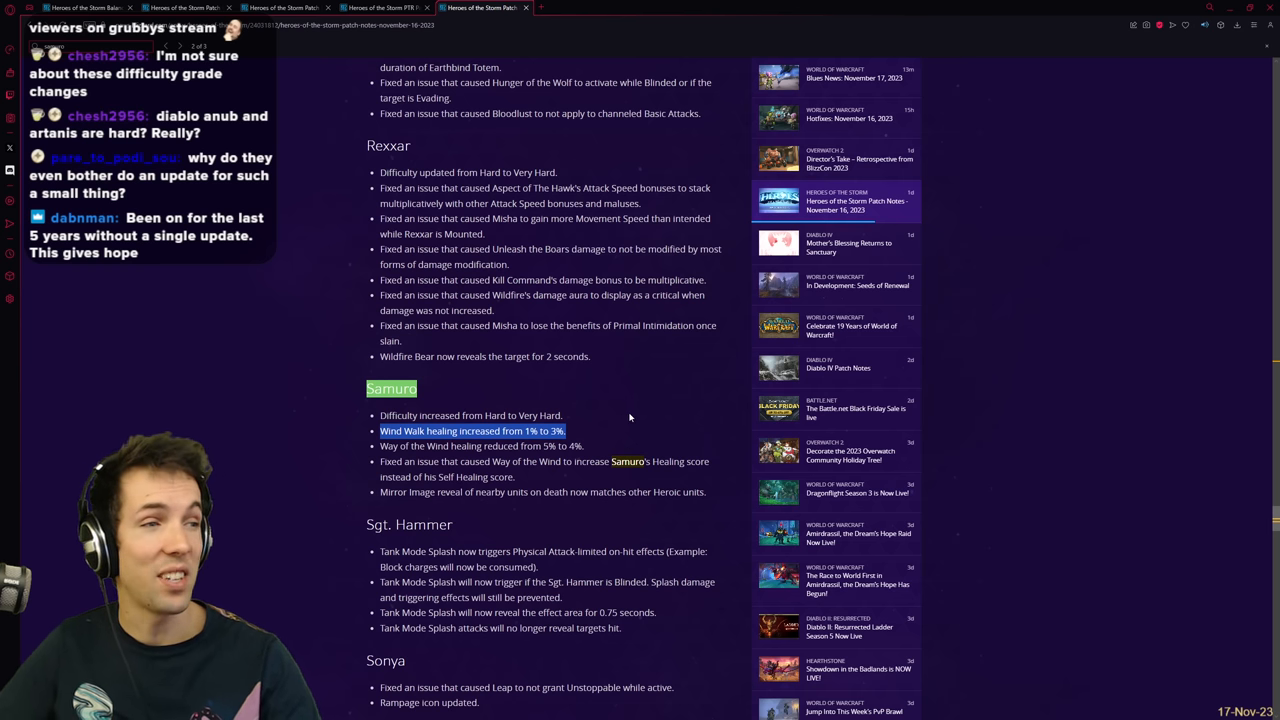
mouse_move(628, 428)
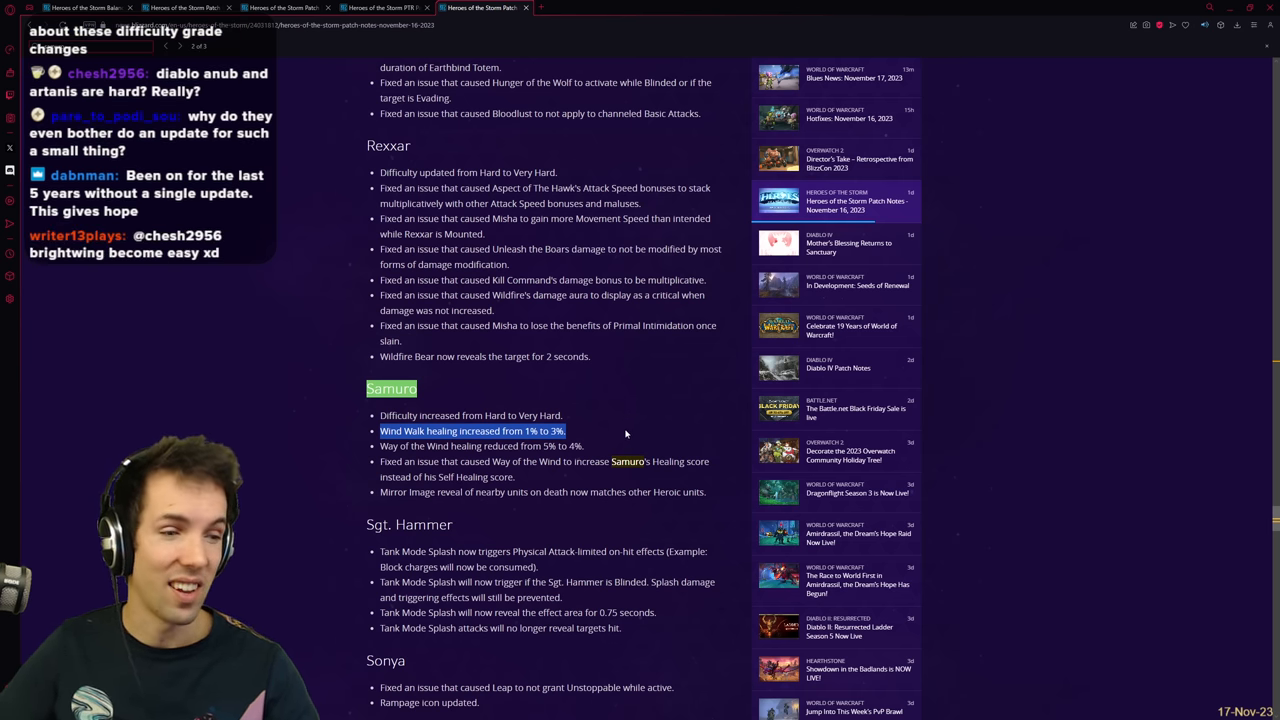
mouse_move(622, 438)
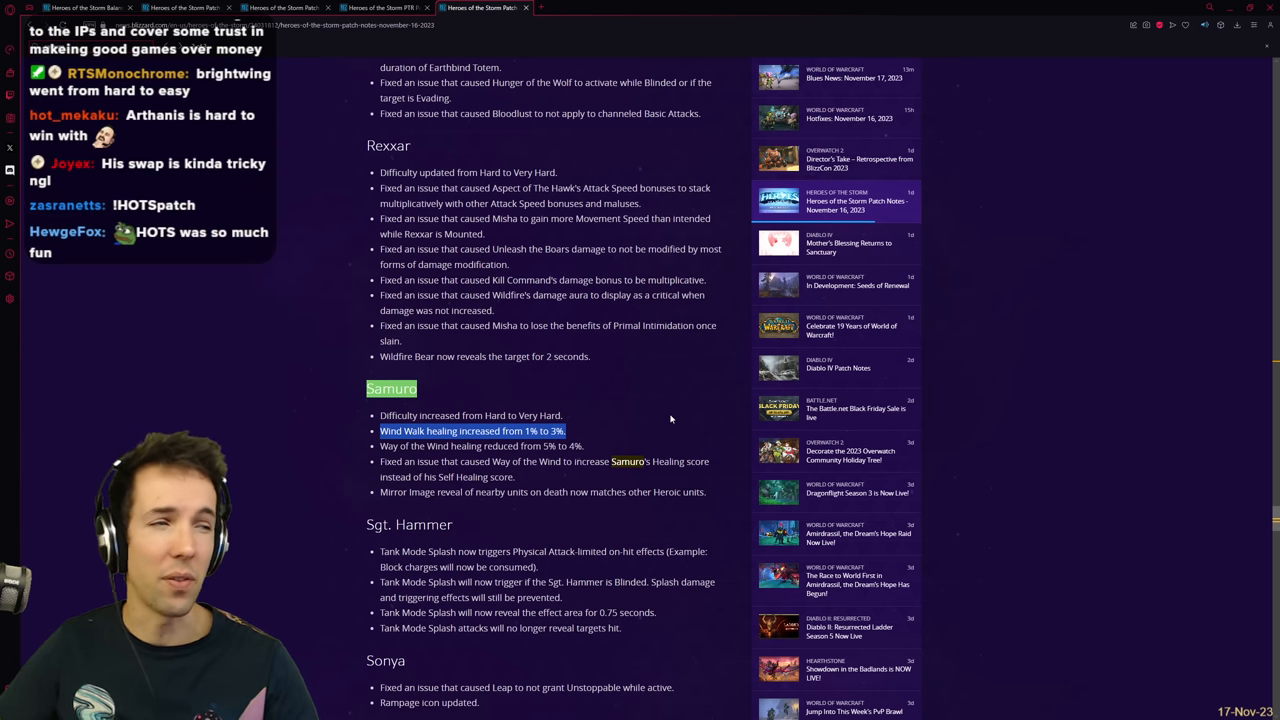
mouse_move(668, 626)
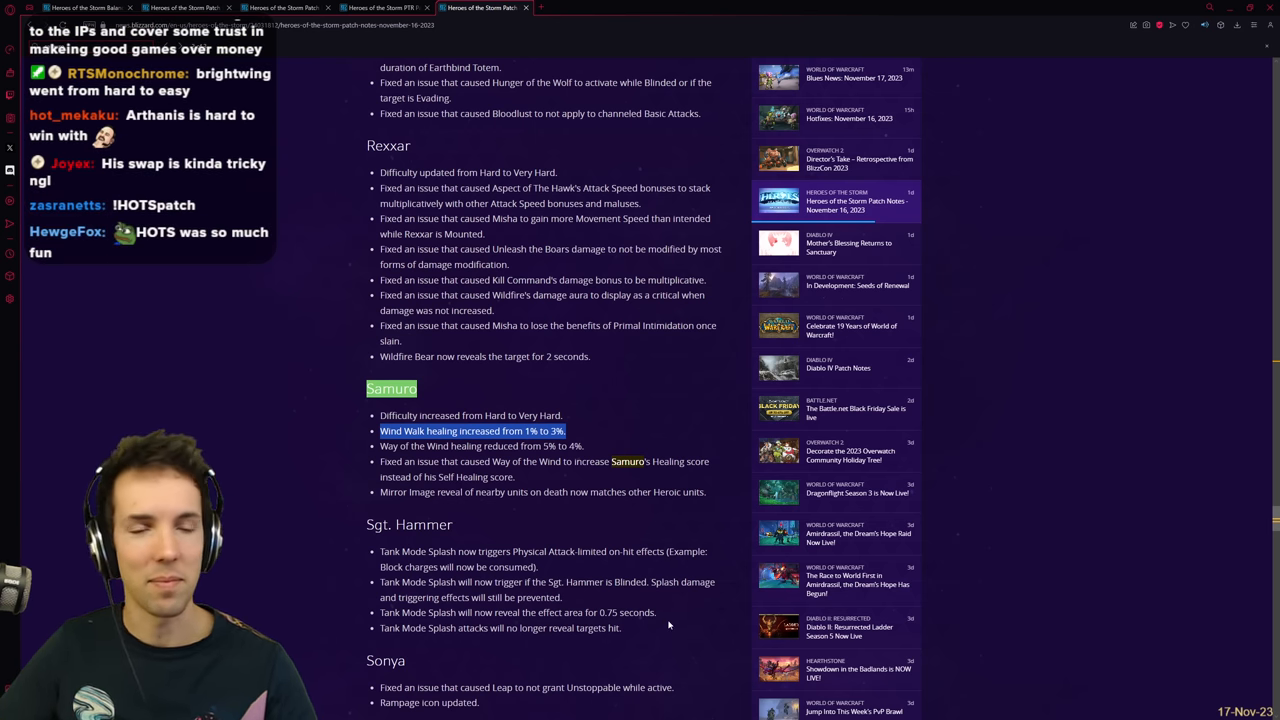
scroll("down", 3)
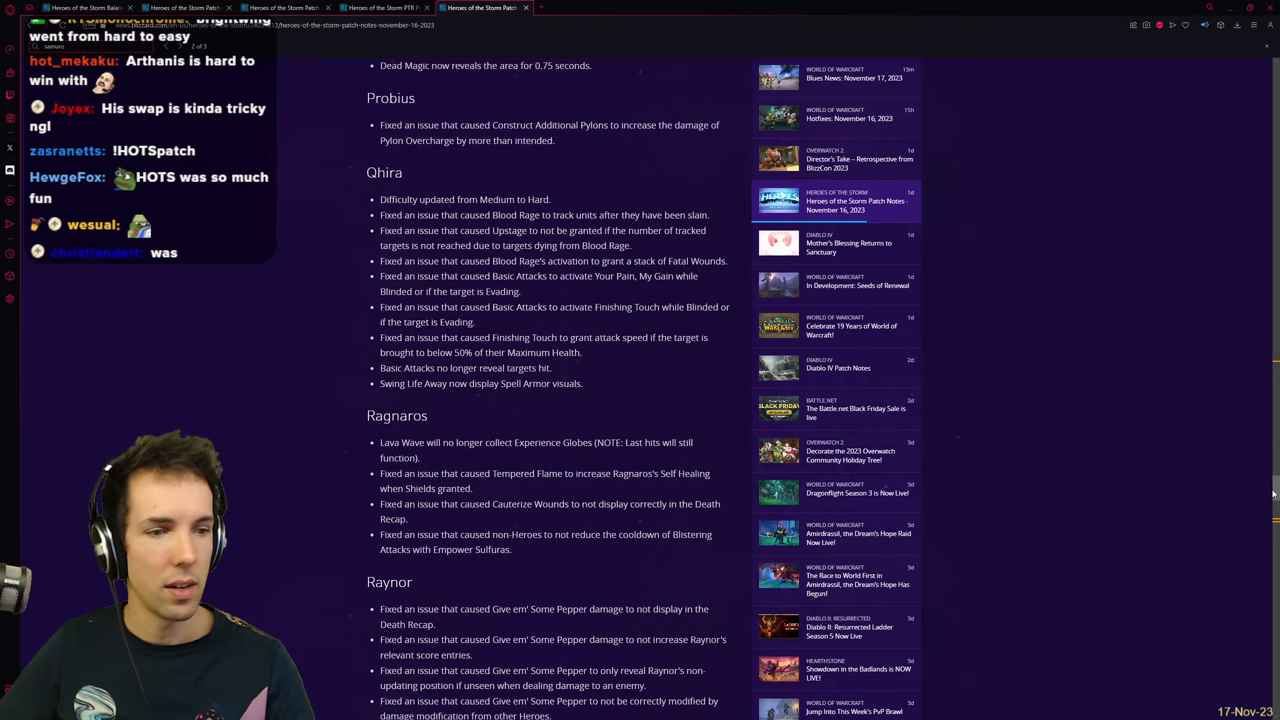
Step: Move through Auriel's, Azmodan's, Blaze's and Brightwing's notes, highlighting the "2 seconds" matches
scroll("down", 3)
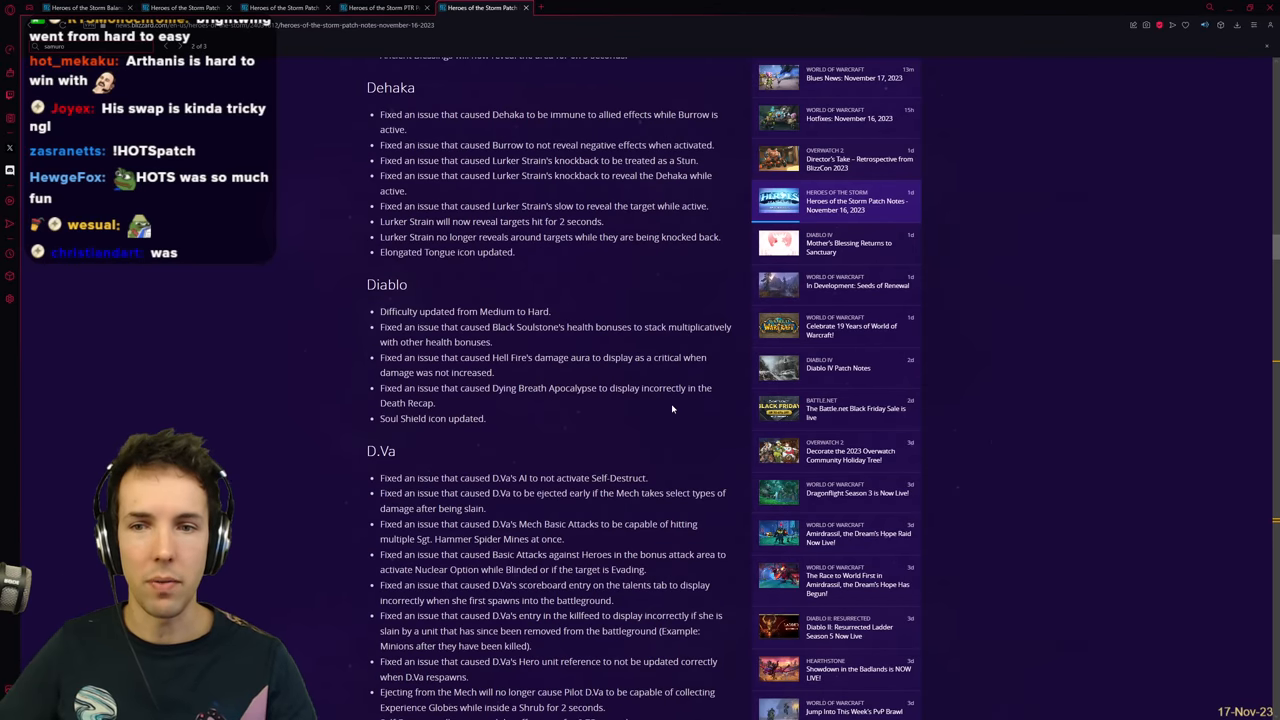
scroll("down", 3)
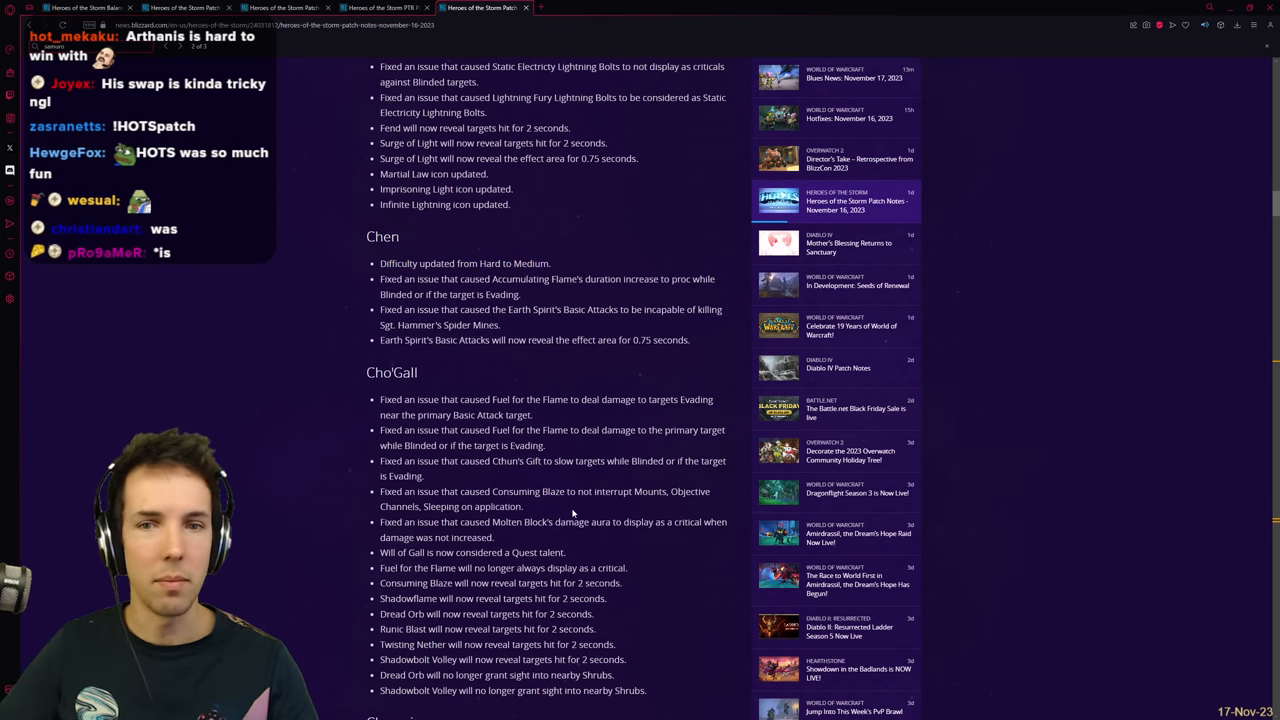
left_click_drag(368, 236, 550, 264)
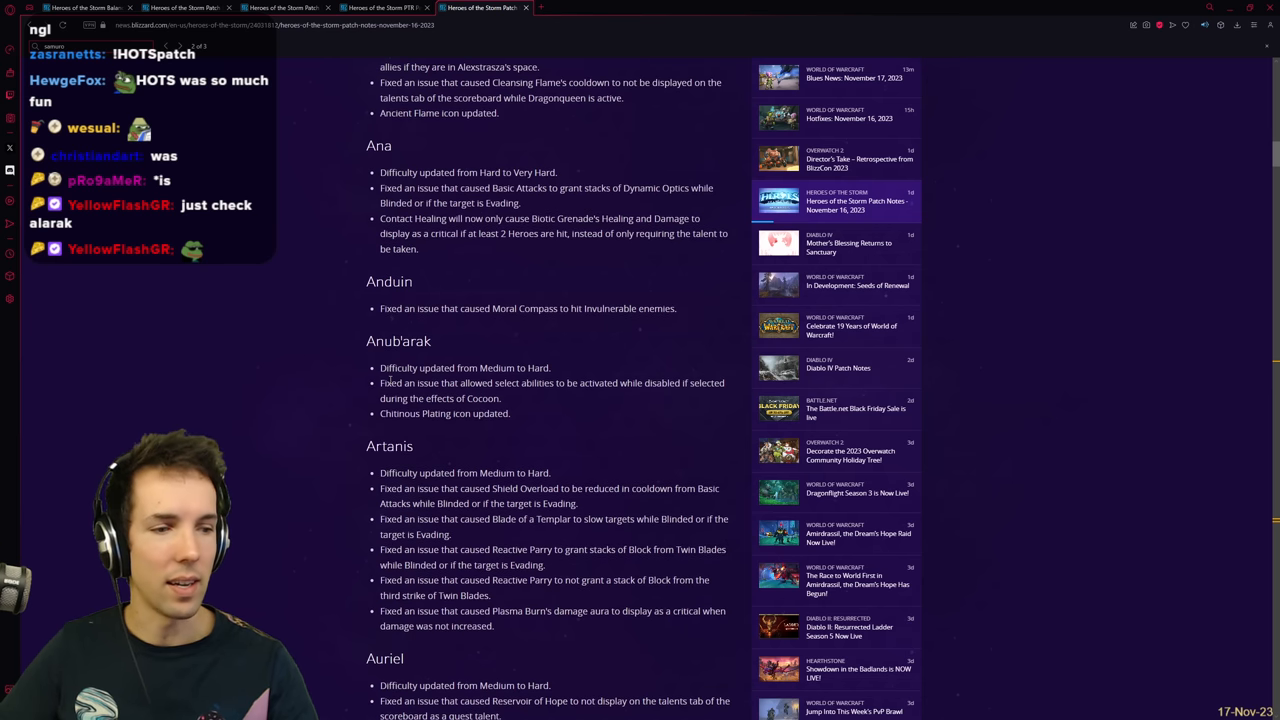
scroll("down", 3)
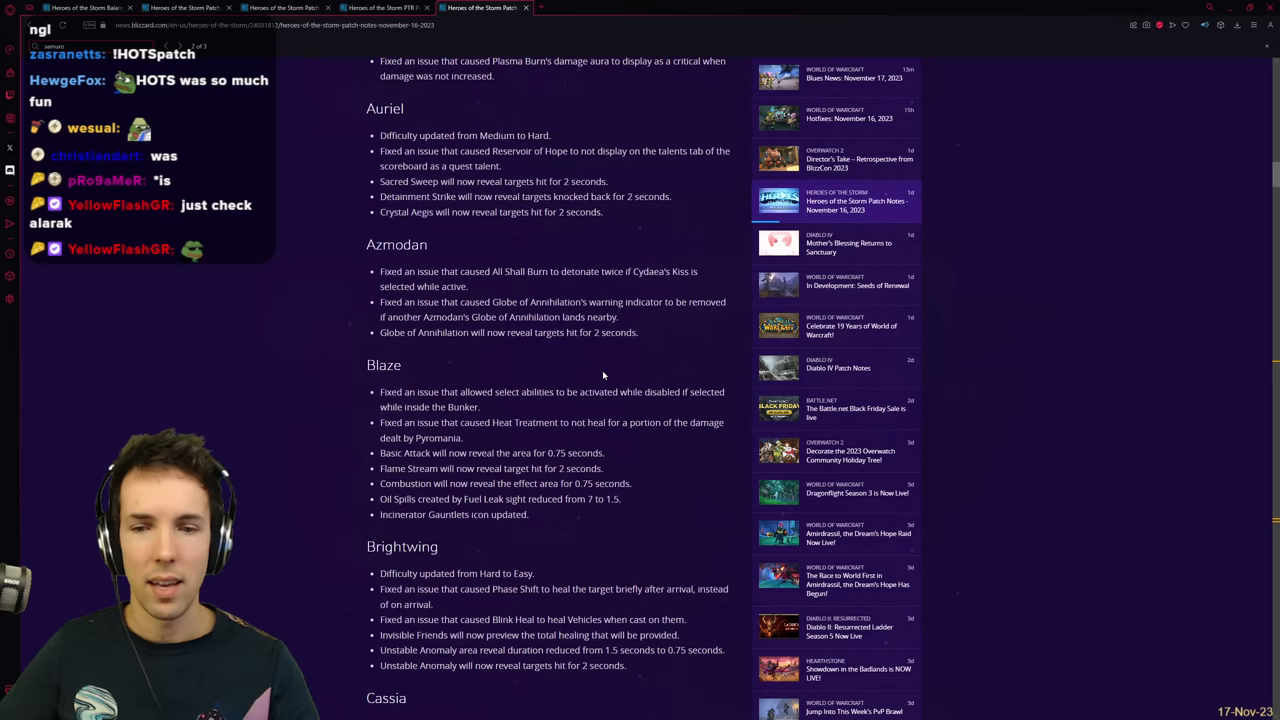
double_click(540, 278)
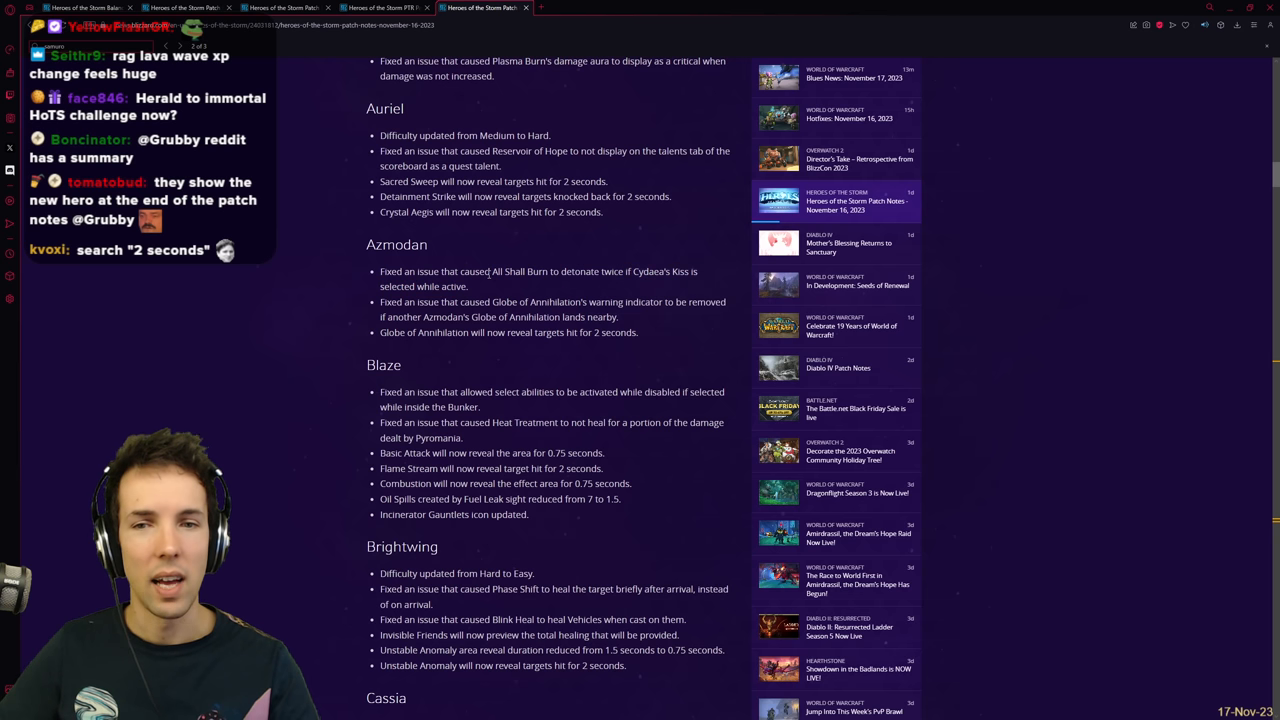
left_click_drag(366, 238, 468, 288)
type("2 seconds")
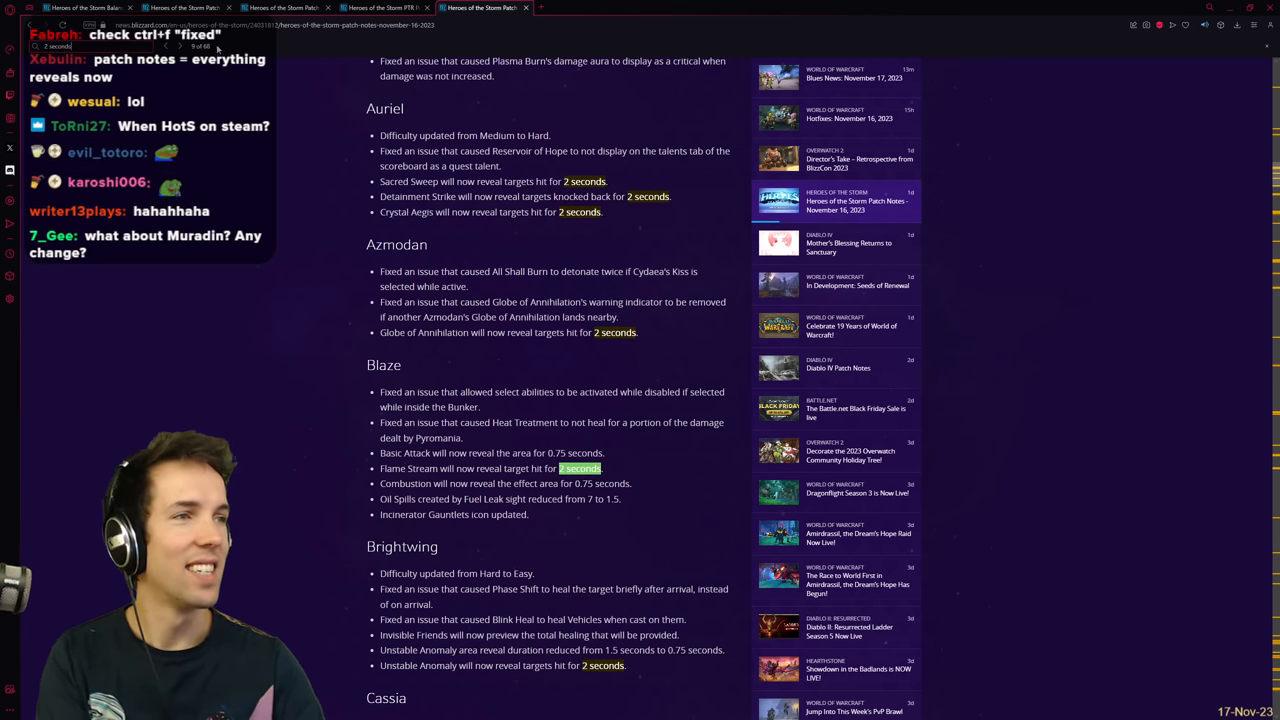
Step: Read the hero notes from Sylvanas through The Butcher, Tyrael and Uther
scroll("down", 3)
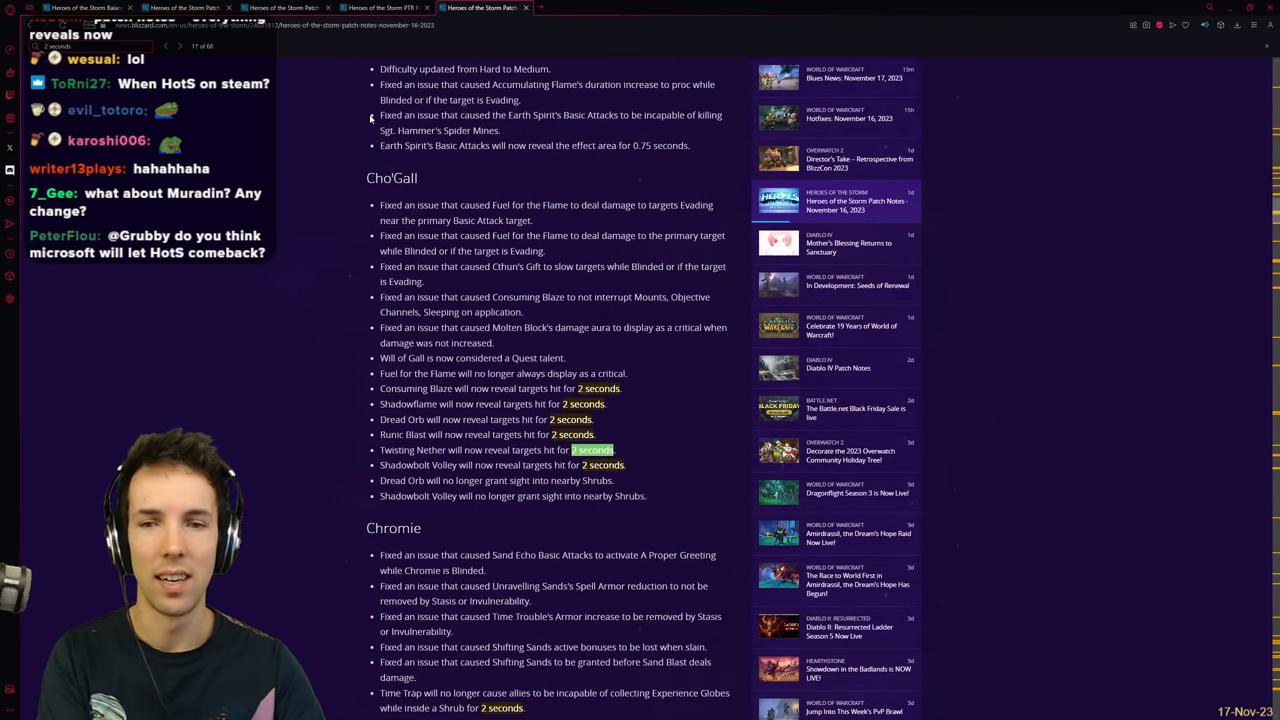
scroll("down", 3)
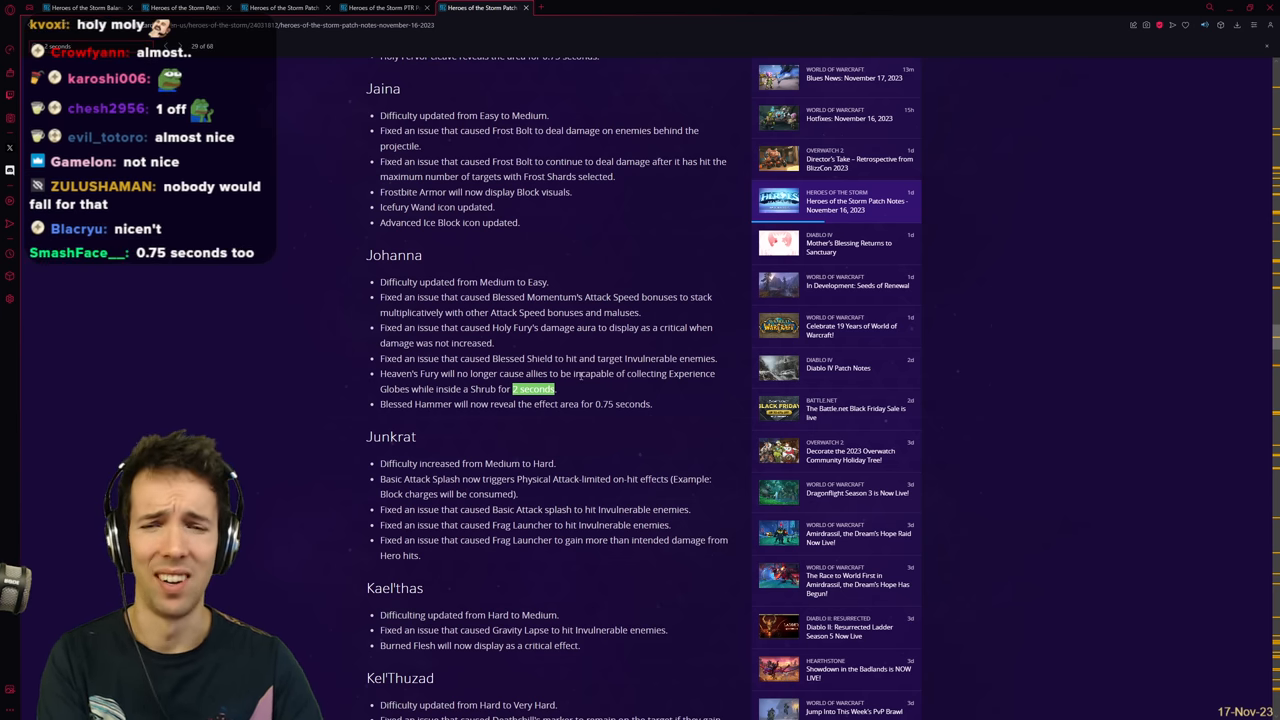
scroll("down", 3)
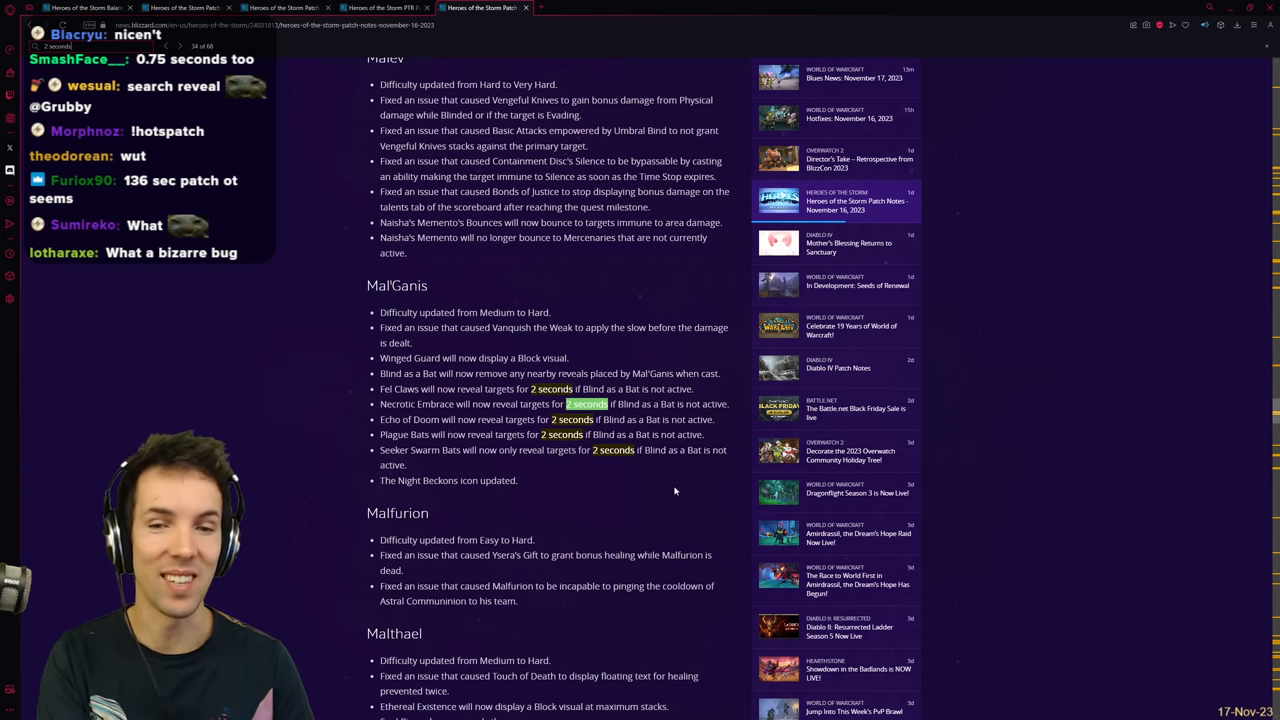
scroll("down", 3)
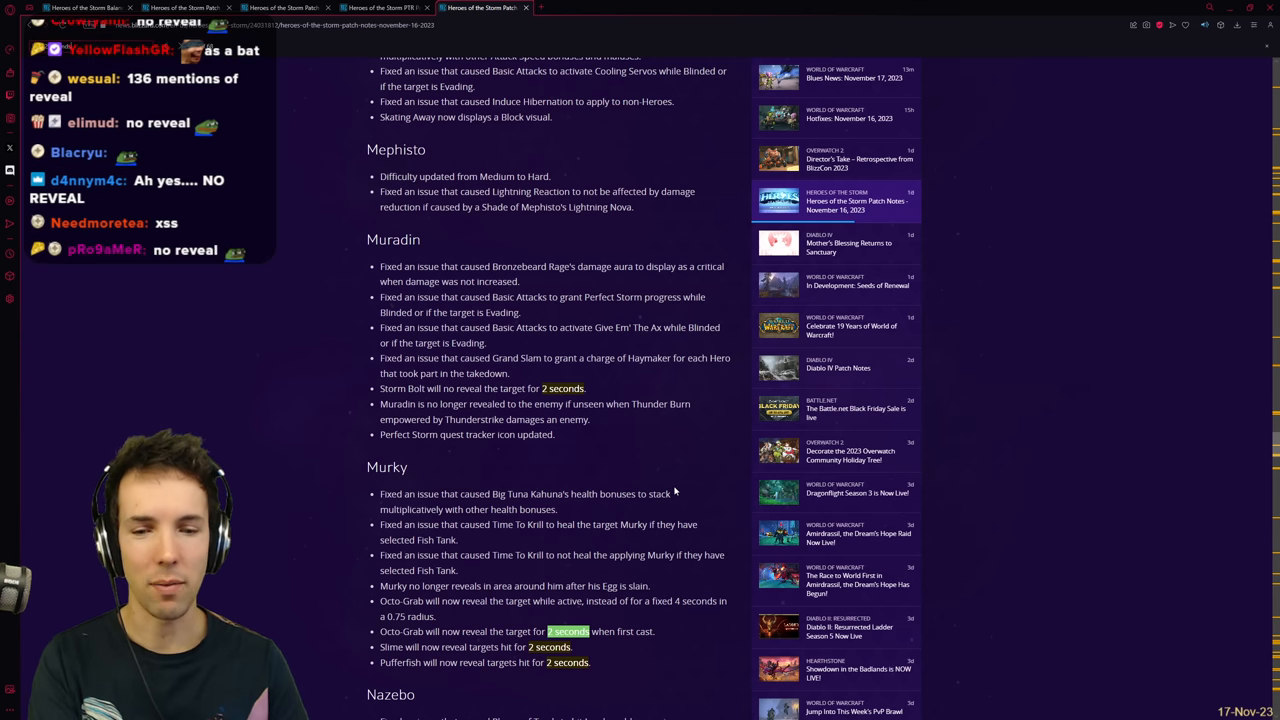
scroll("down", 3)
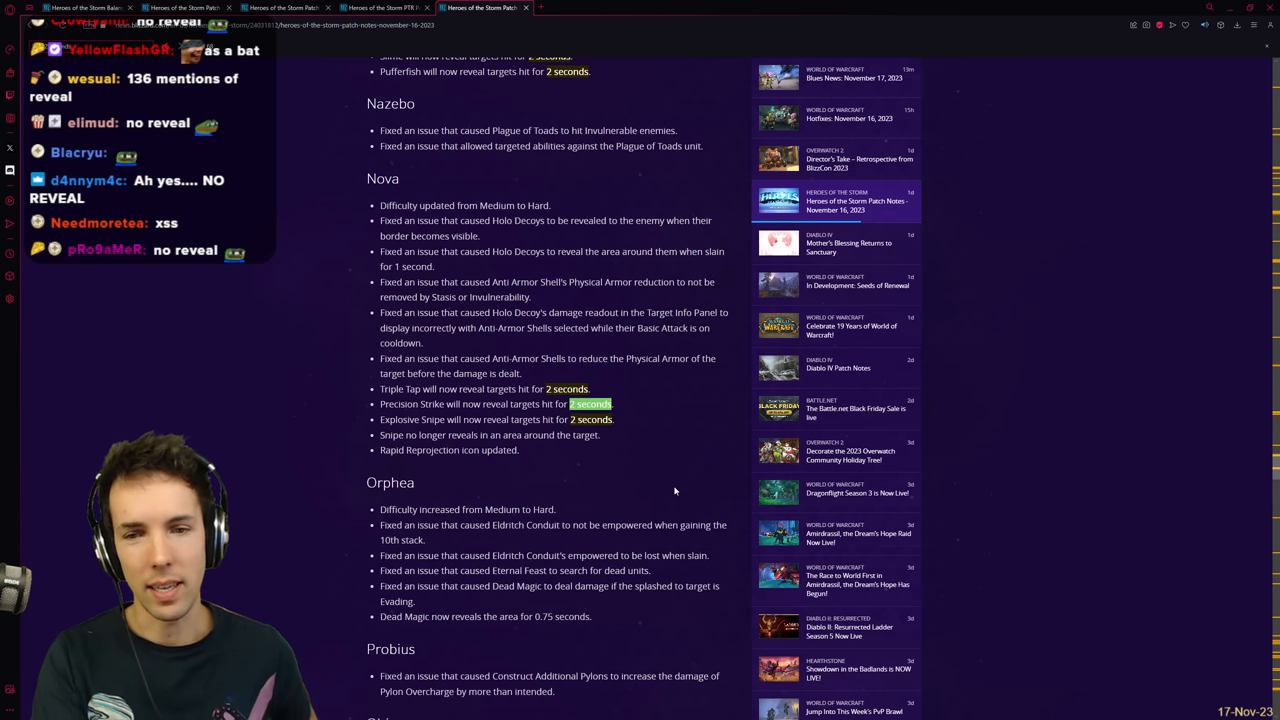
scroll("down", 3)
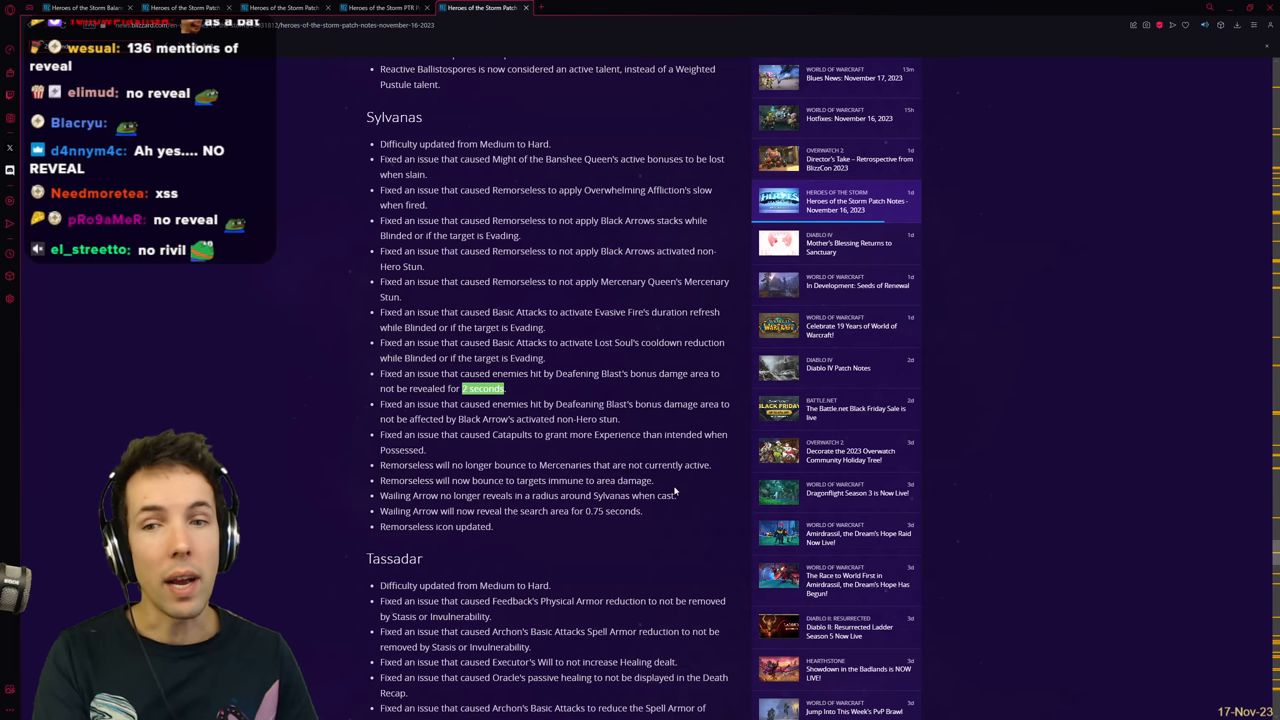
Step: Continue through Varian to Zagara, then return to the November 16 notes' title
scroll("down", 3)
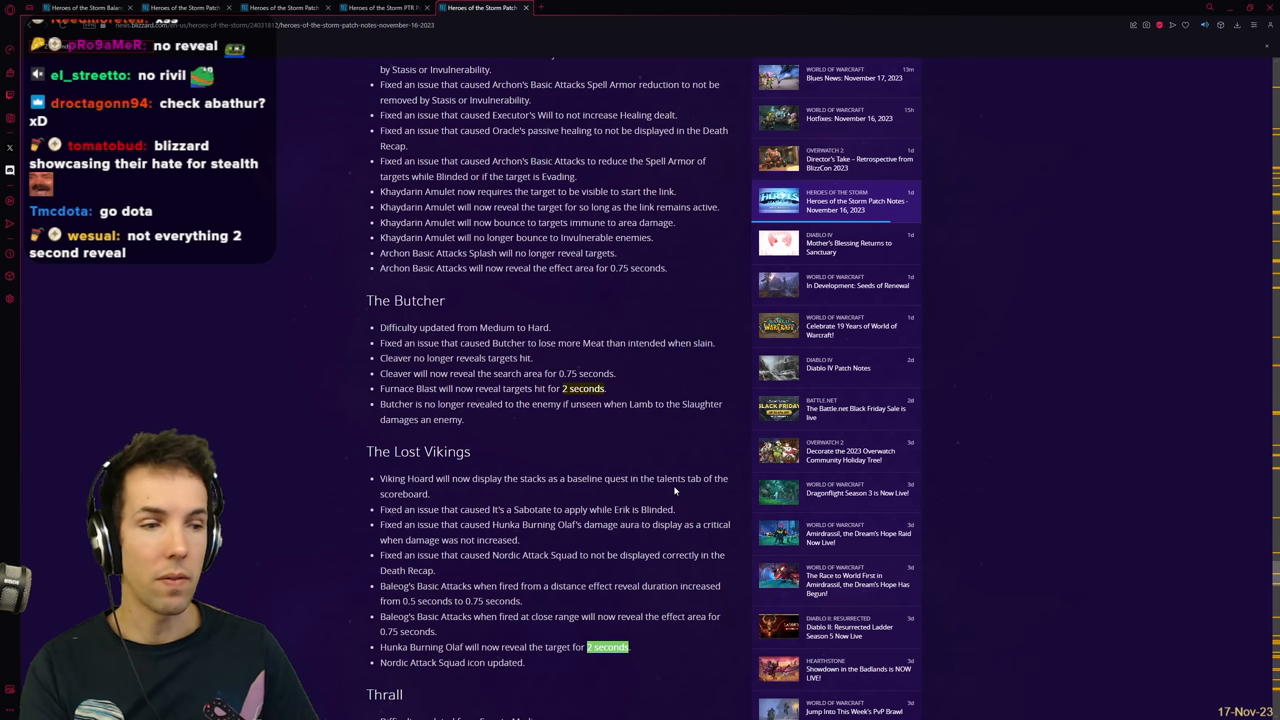
scroll("down", 3)
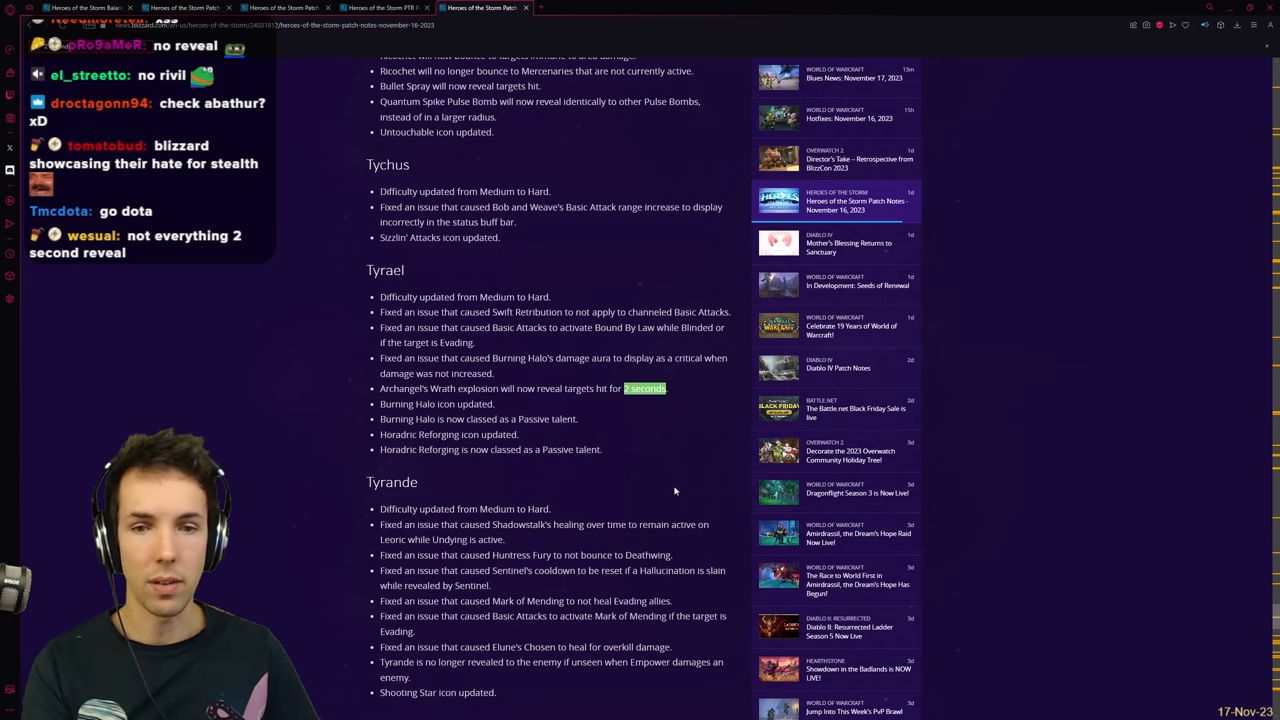
scroll("down", 3)
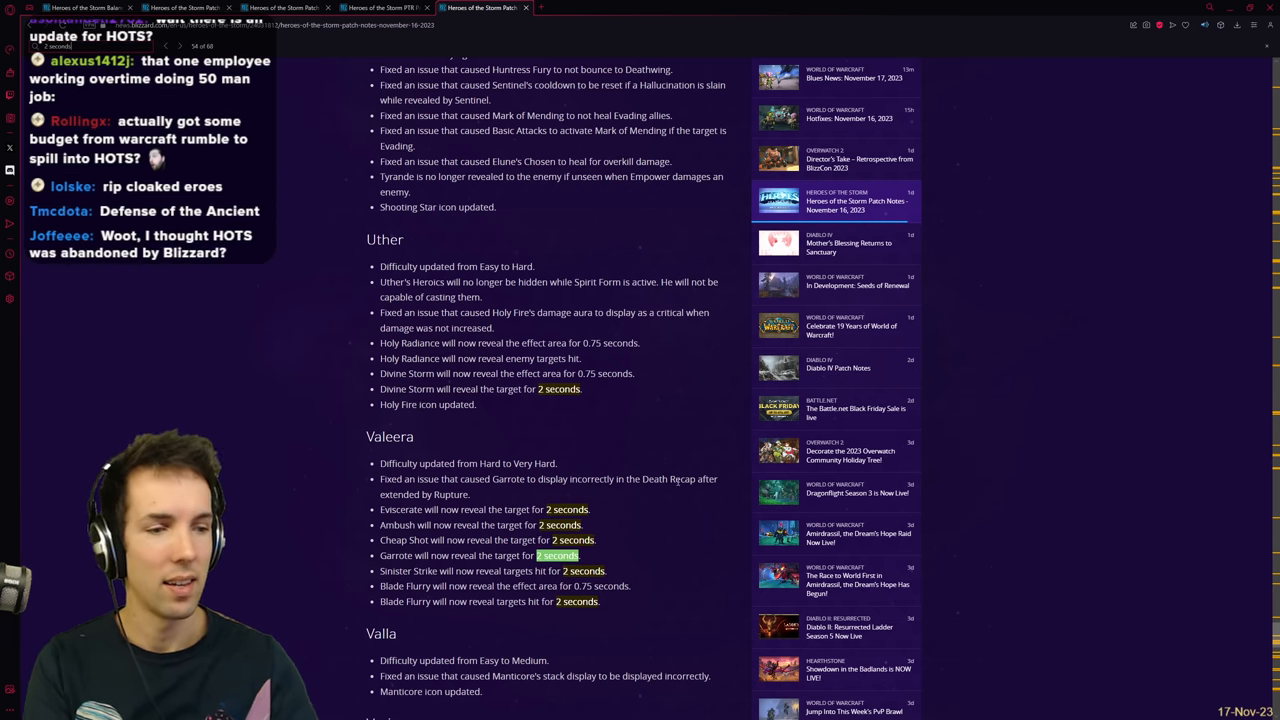
scroll("down", 3)
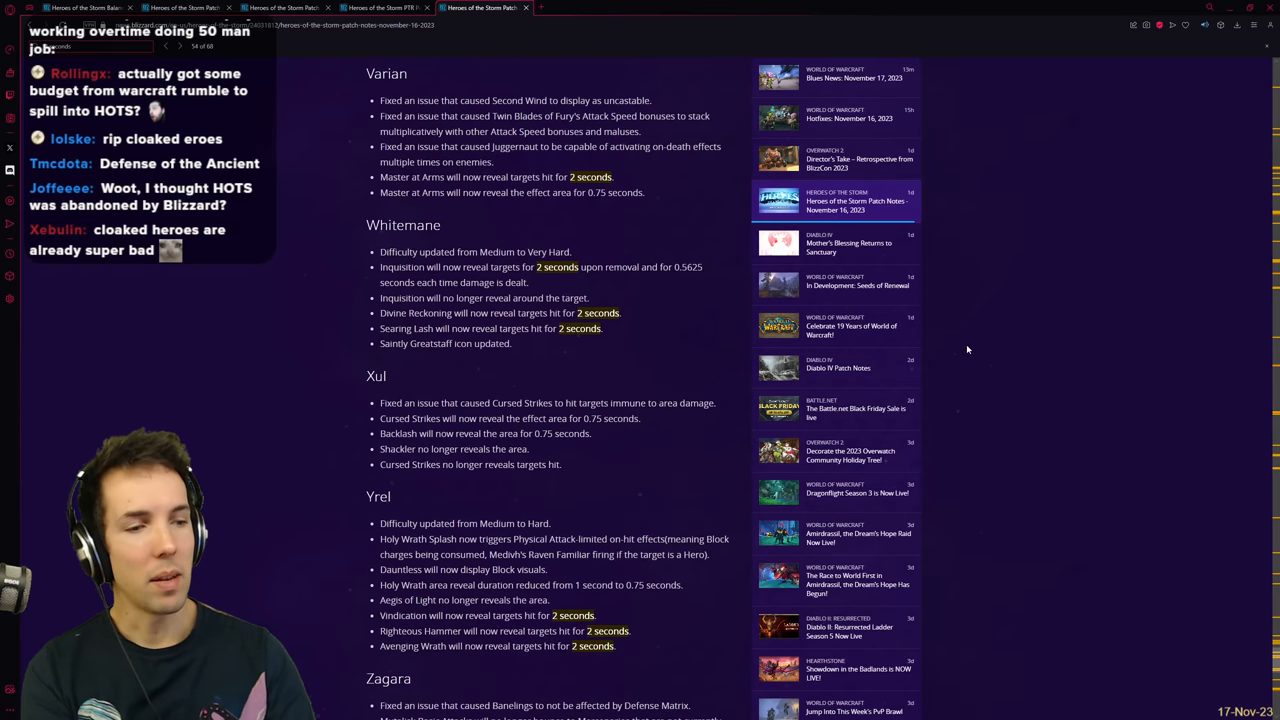
scroll("down", 3)
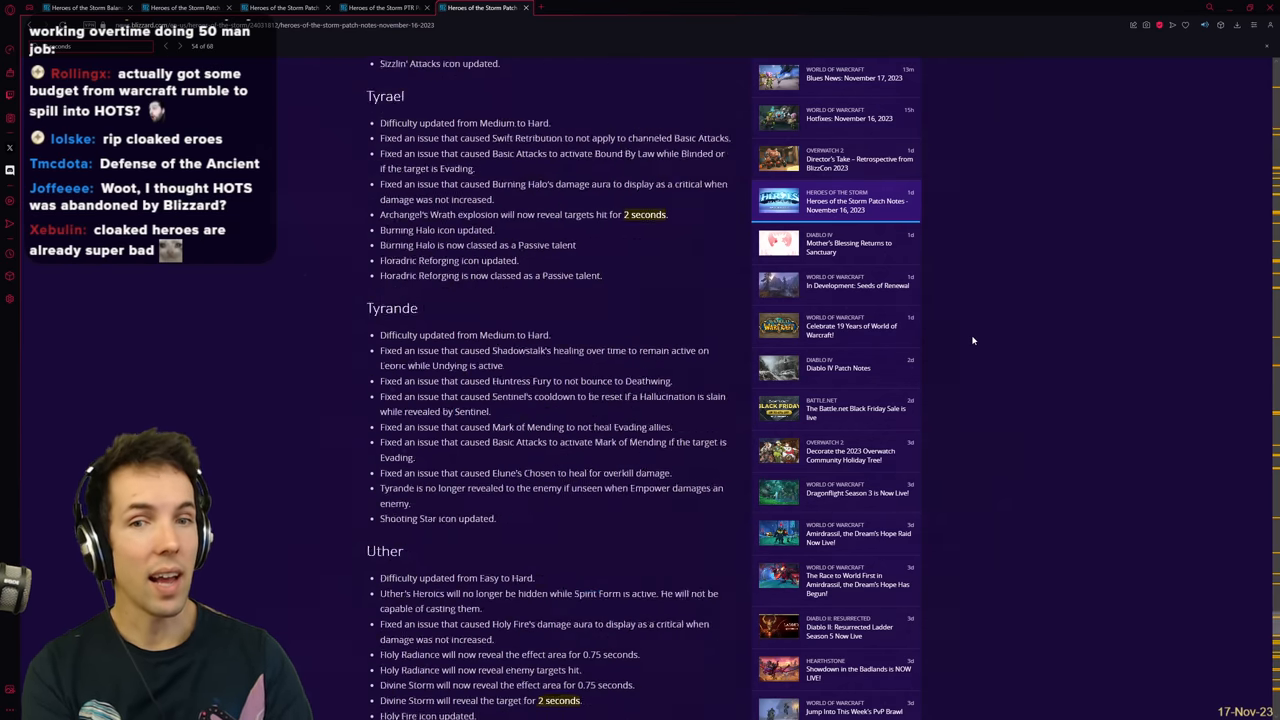
scroll("up", 3)
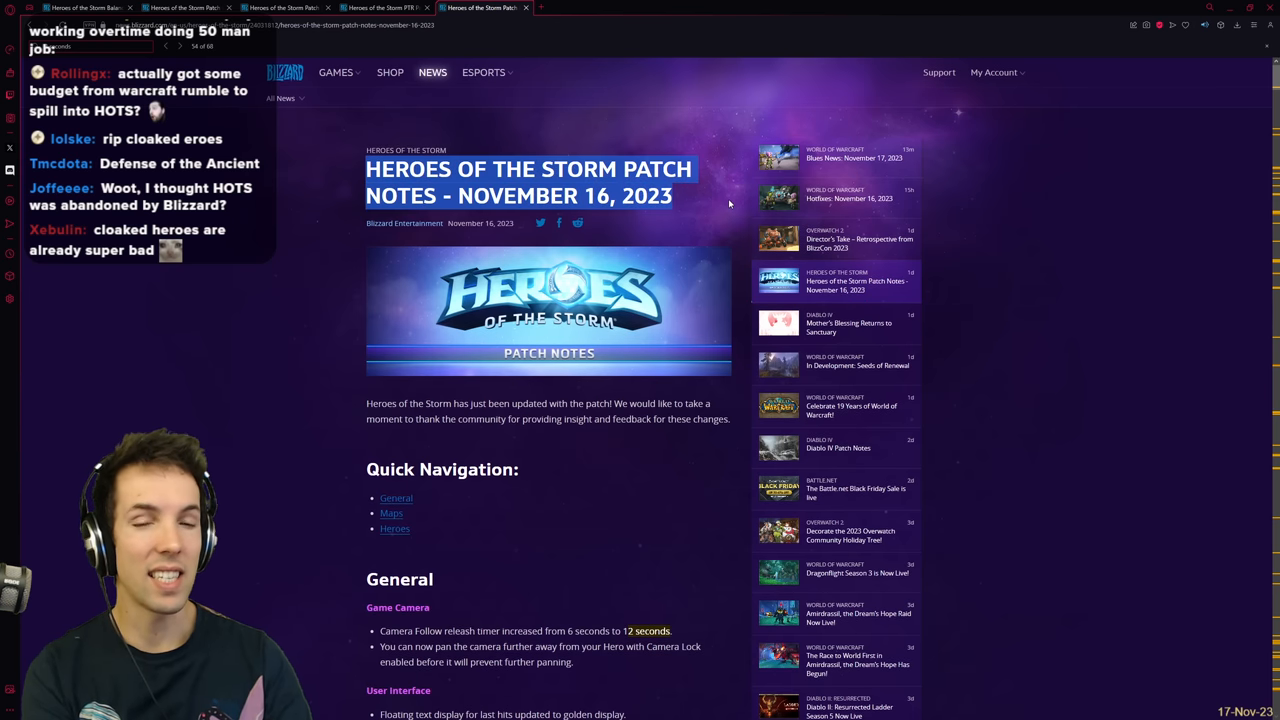
Step: Scroll past the Quick Navigation down to Azmodan, Blaze and Brightwing's Blink Heal fix
scroll("down", 3)
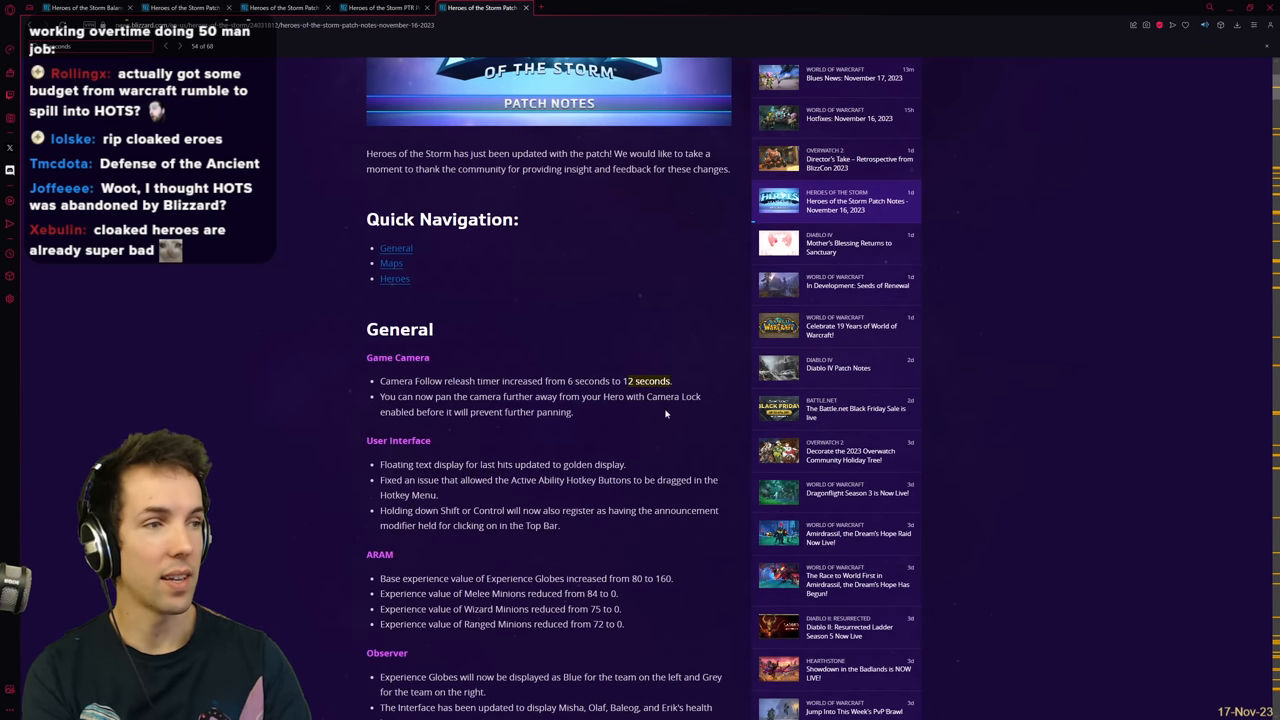
scroll("up", 3)
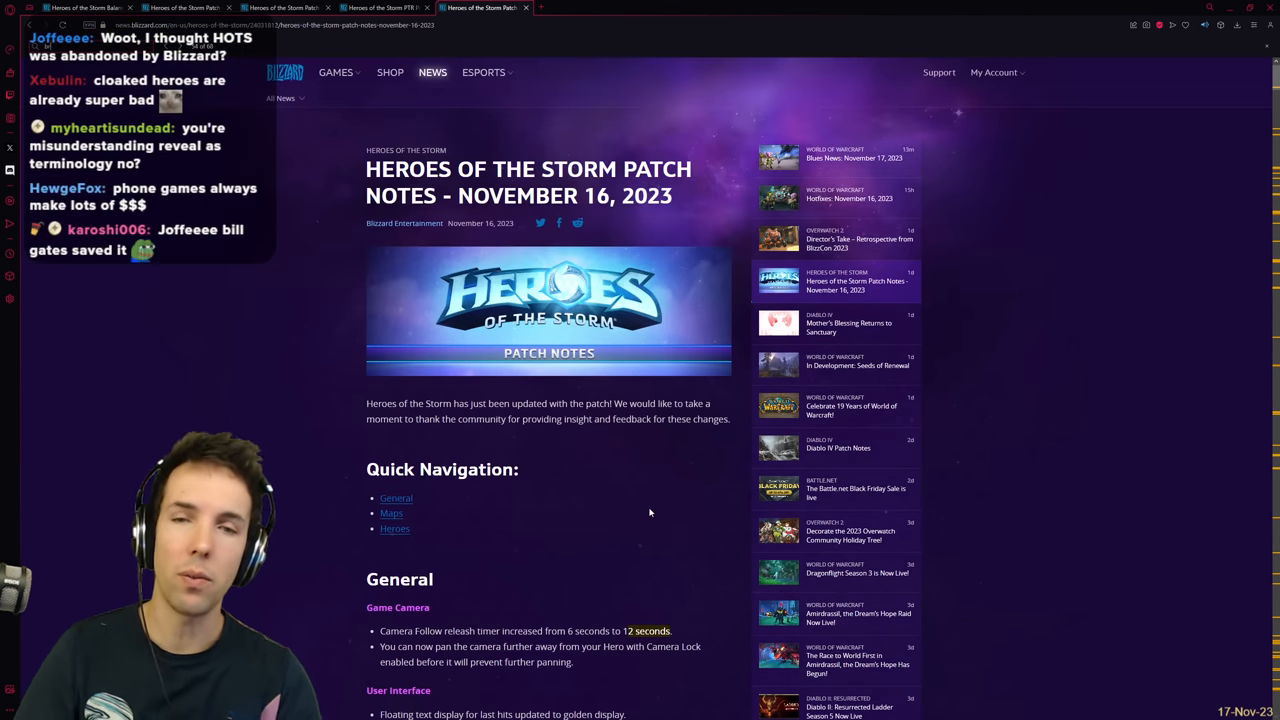
scroll("down", 3)
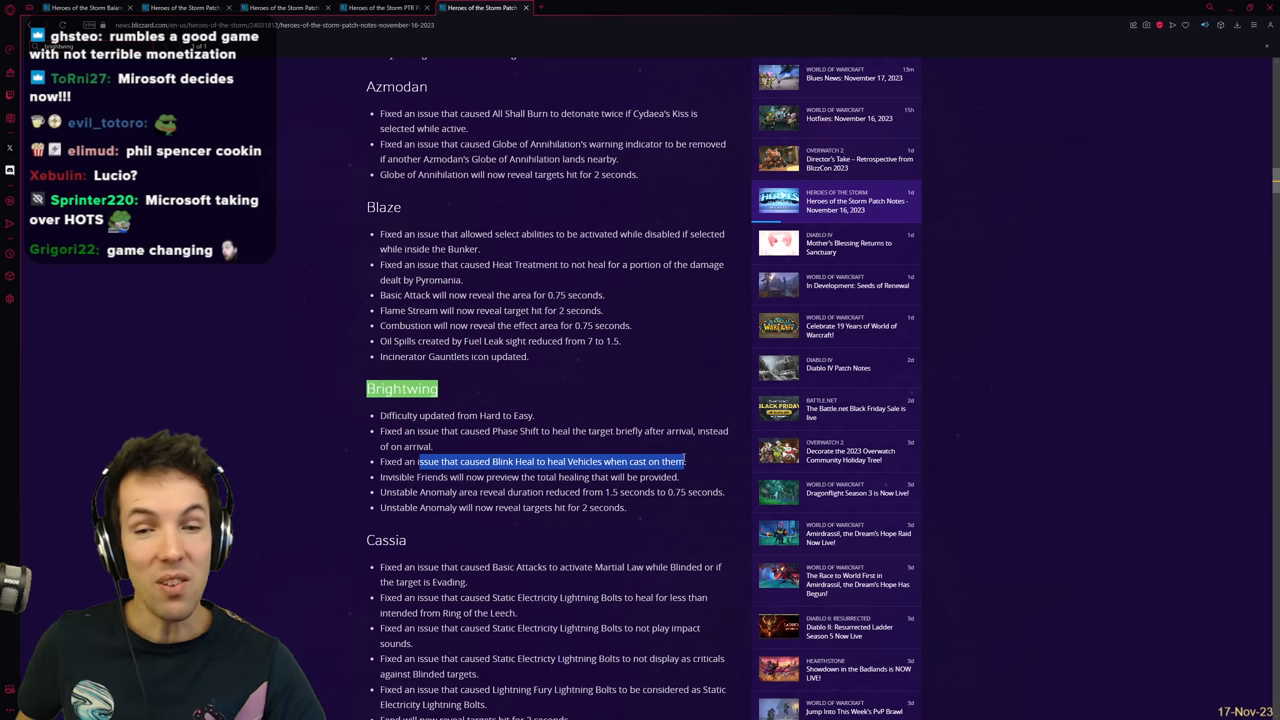
left_click(694, 468)
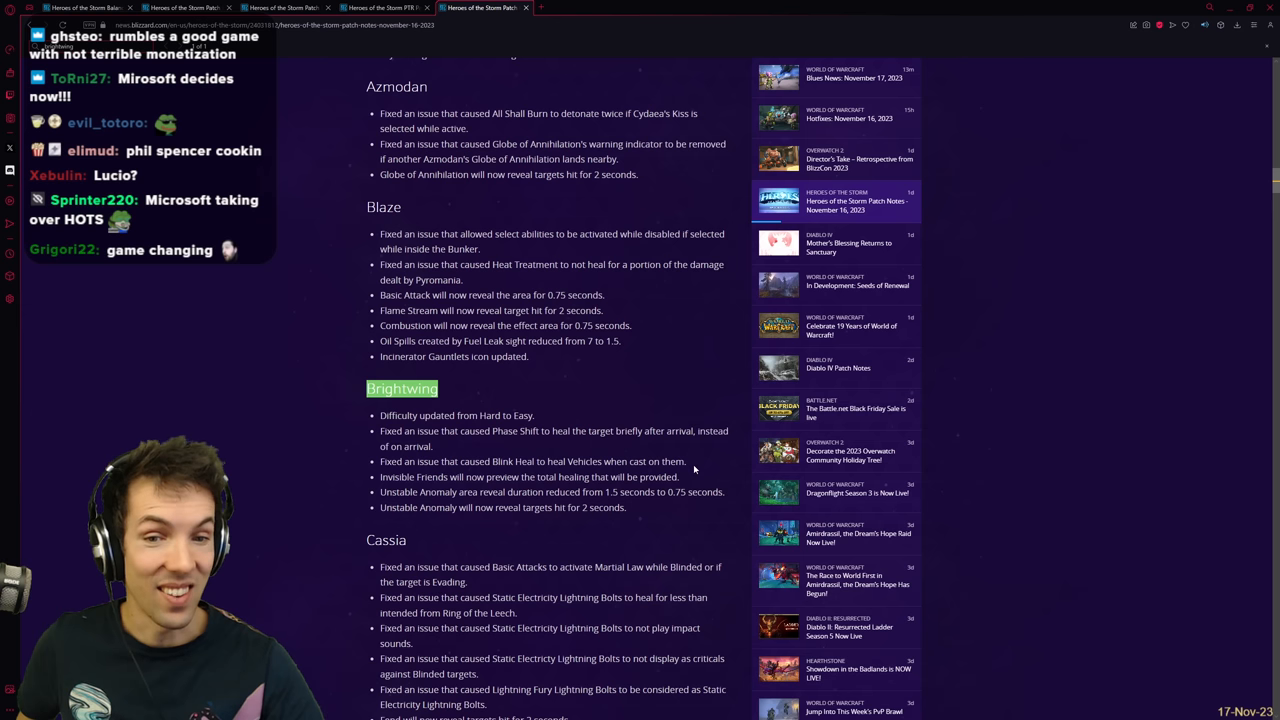
triple_click(532, 460)
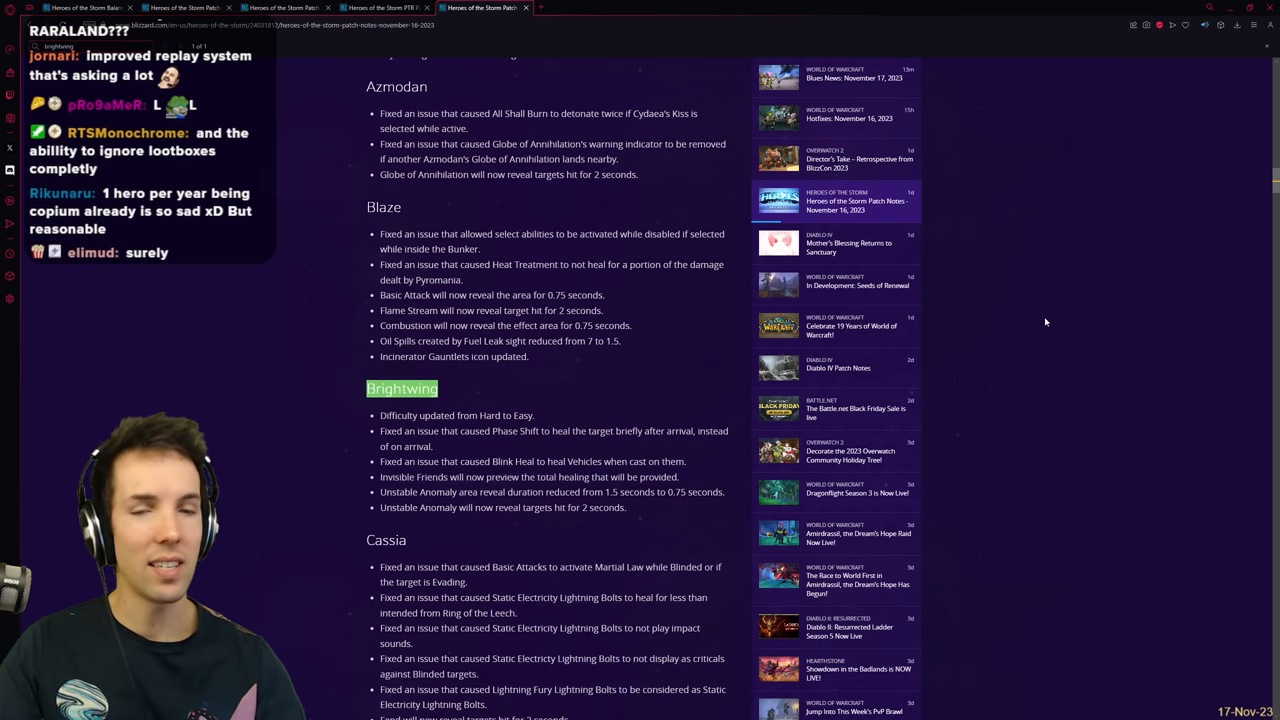
Step: Skim Chromie, Deathwing, Dehaka, D.Va and Fenix to the footer, then return to the title
scroll("down", 3)
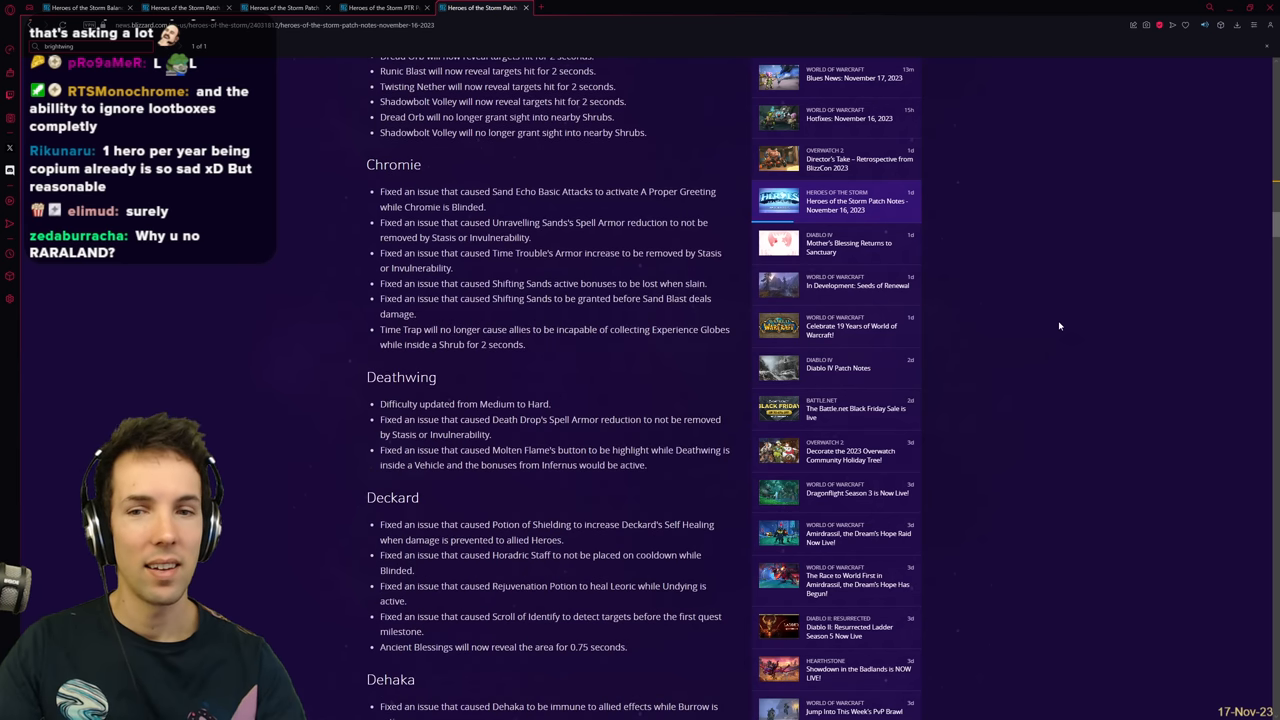
scroll("down", 3)
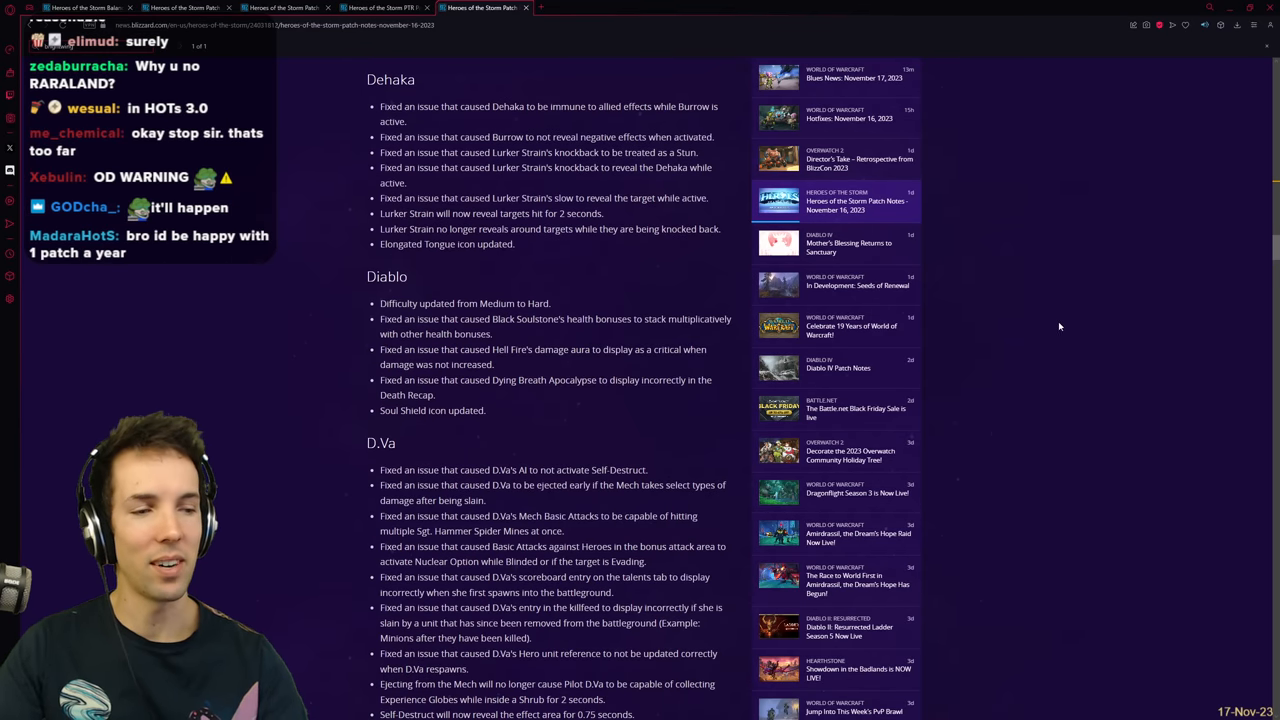
scroll("down", 3)
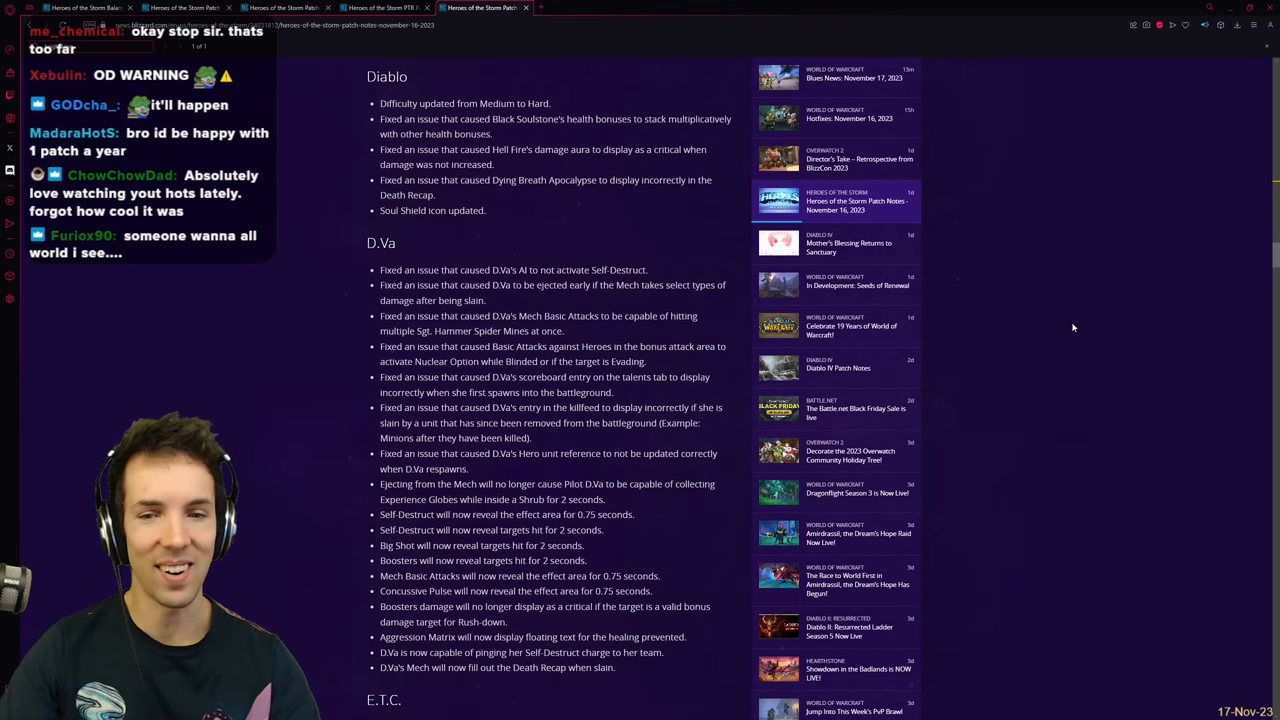
scroll("down", 3)
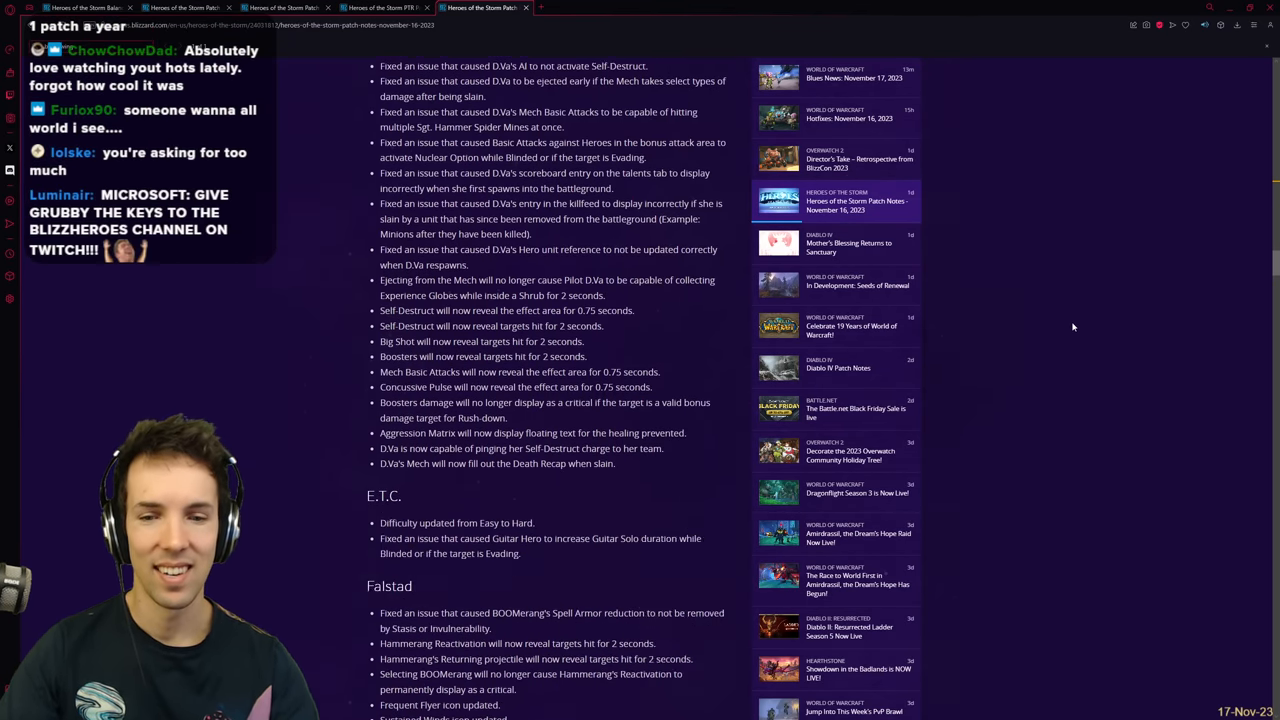
scroll("down", 3)
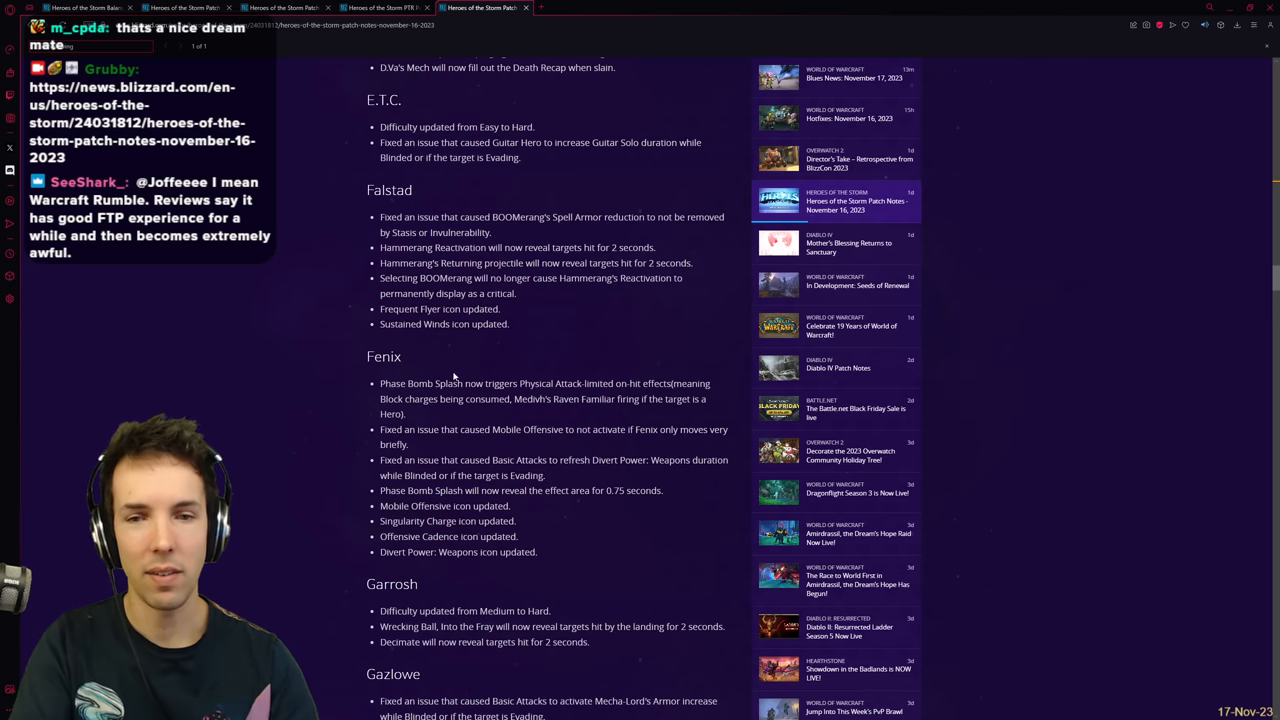
scroll("down", 3)
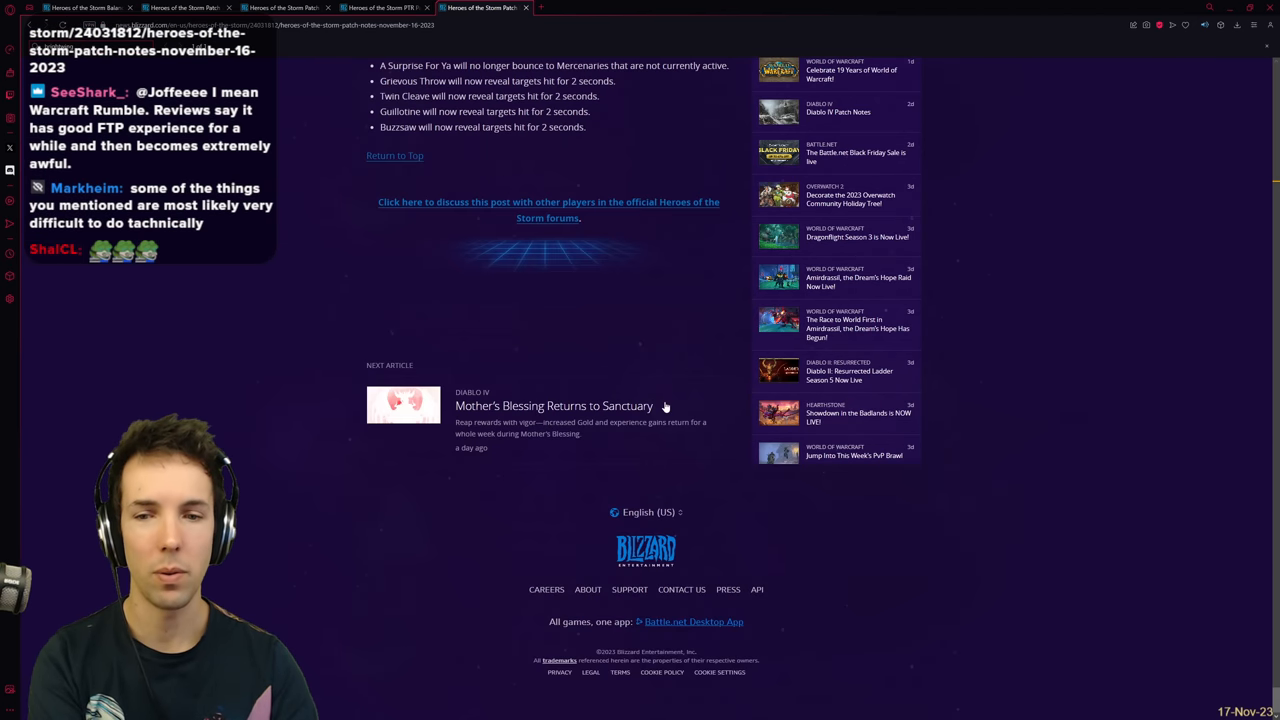
scroll("up", 3)
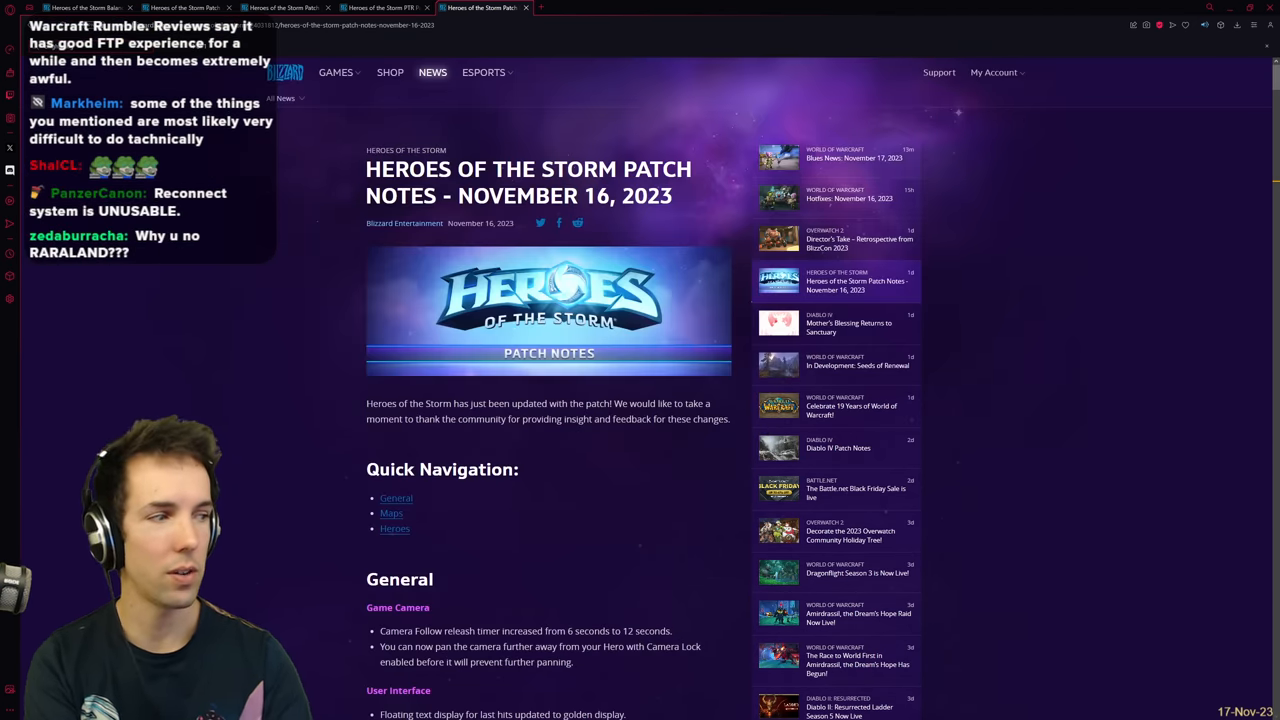